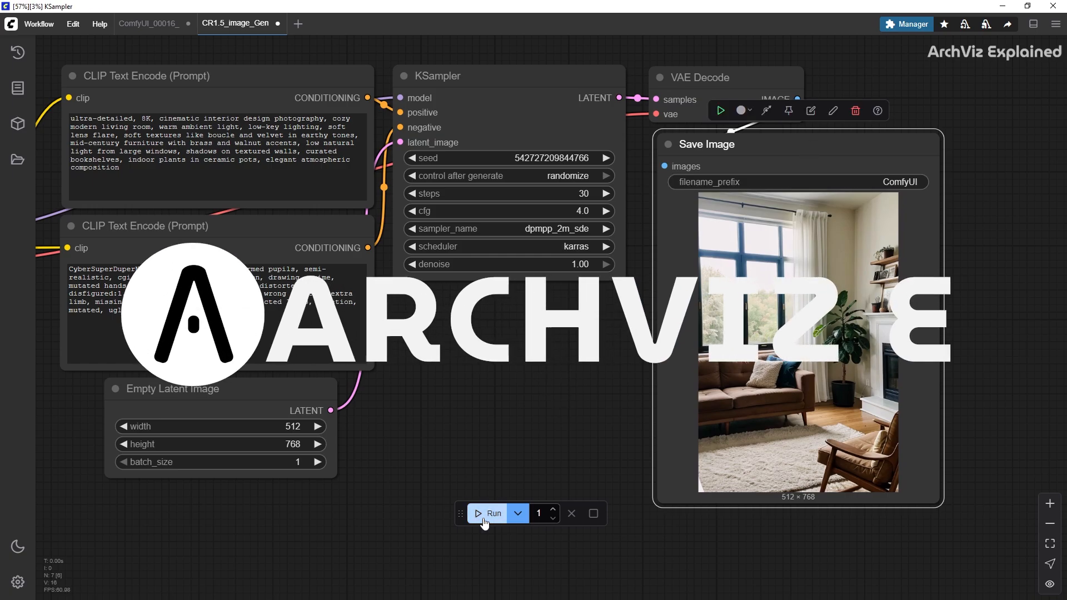
Run the interior design workflow from the queue bar to render new living-room images
{"action": "left_click", "coordinate": [489, 514]}
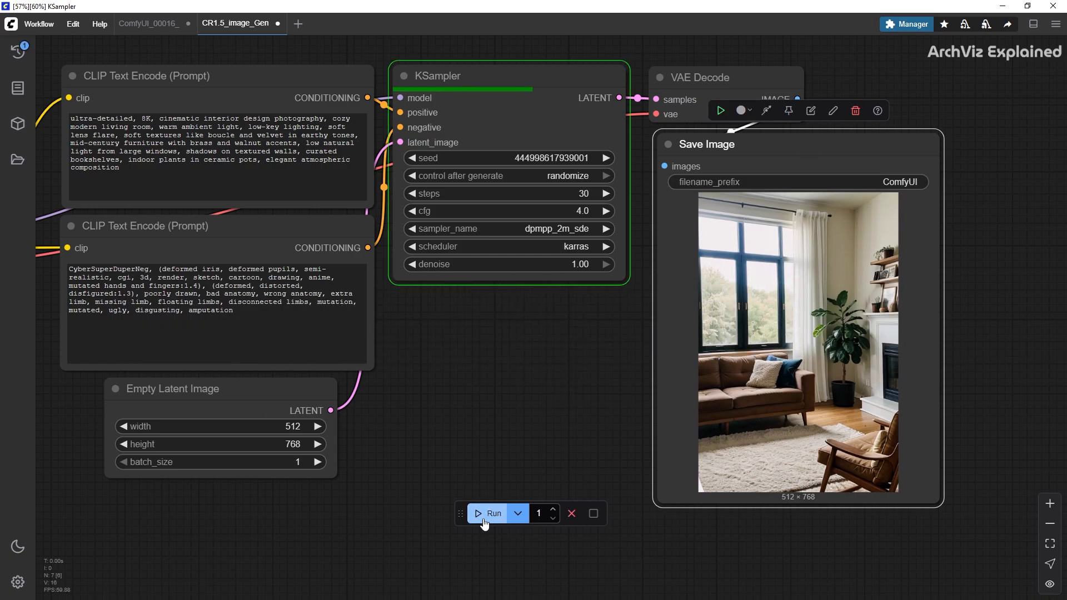
{"action": "left_click", "coordinate": [493, 513]}
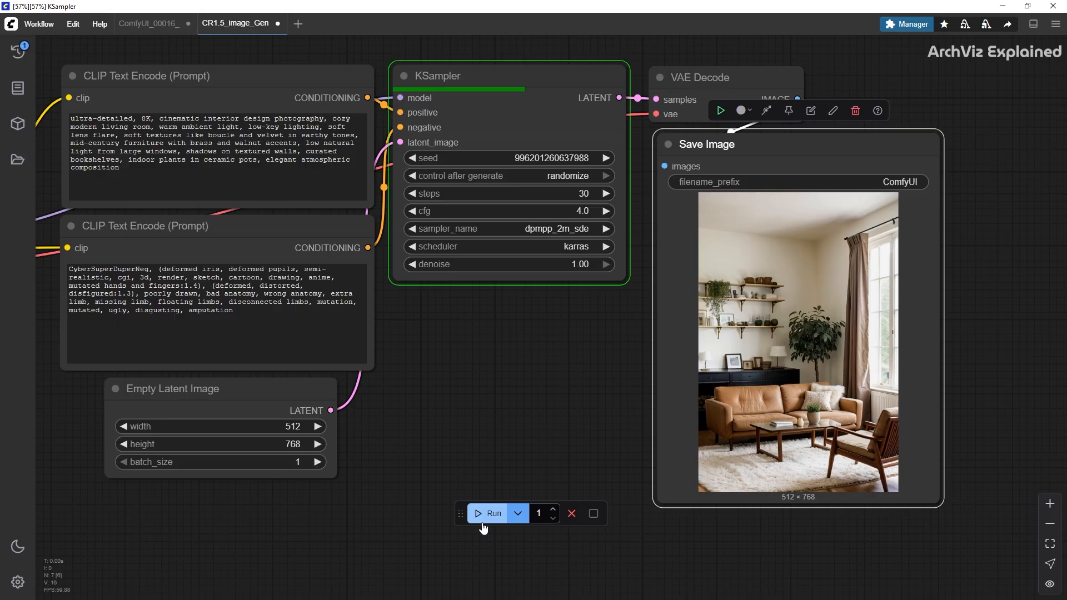
{"action": "left_click", "coordinate": [489, 513]}
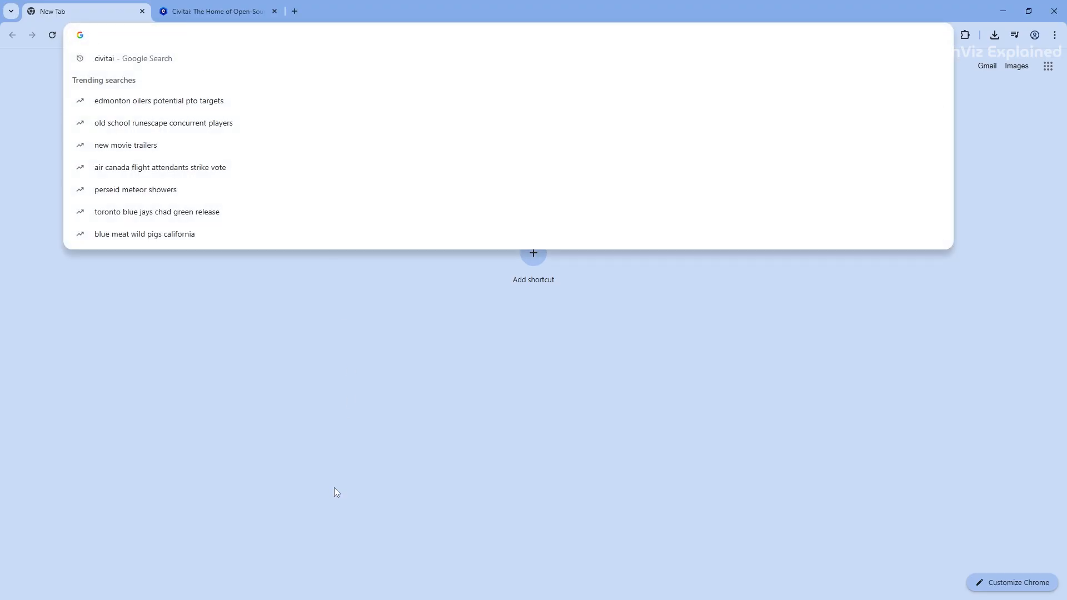
Go to comfy.org and choose the Windows download of ComfyUI
{"action": "type", "text": "comfy.org/download"}
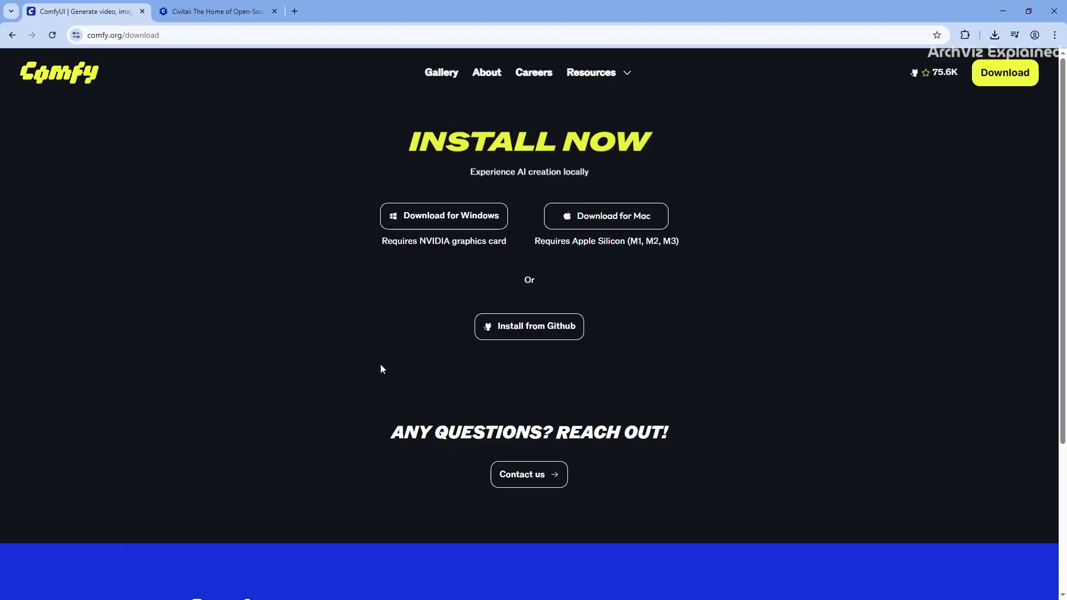
{"action": "mouse_move", "coordinate": [452, 233]}
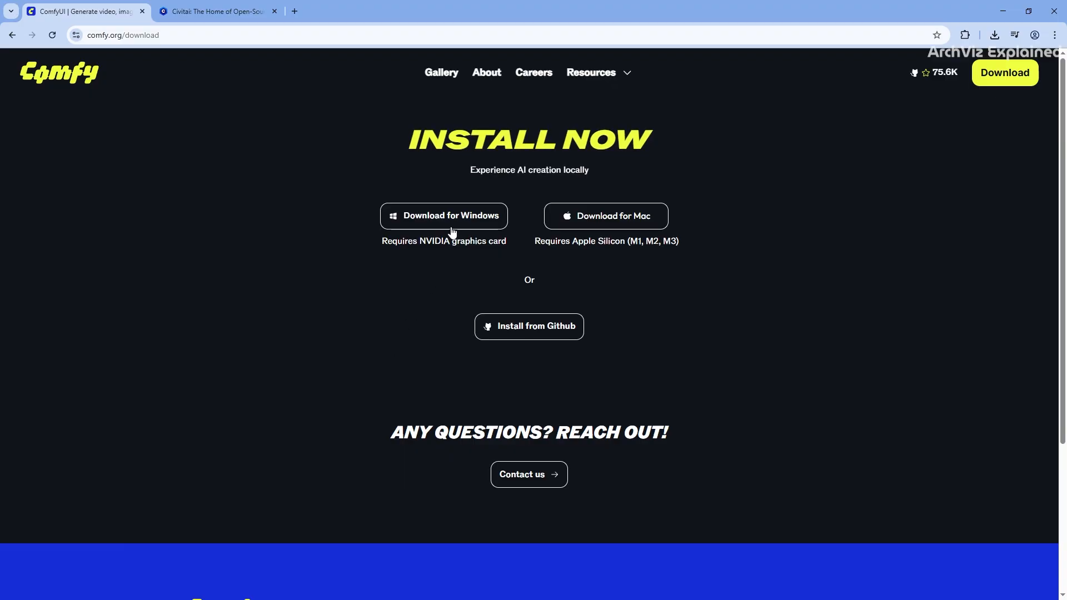
{"action": "left_click", "coordinate": [443, 216]}
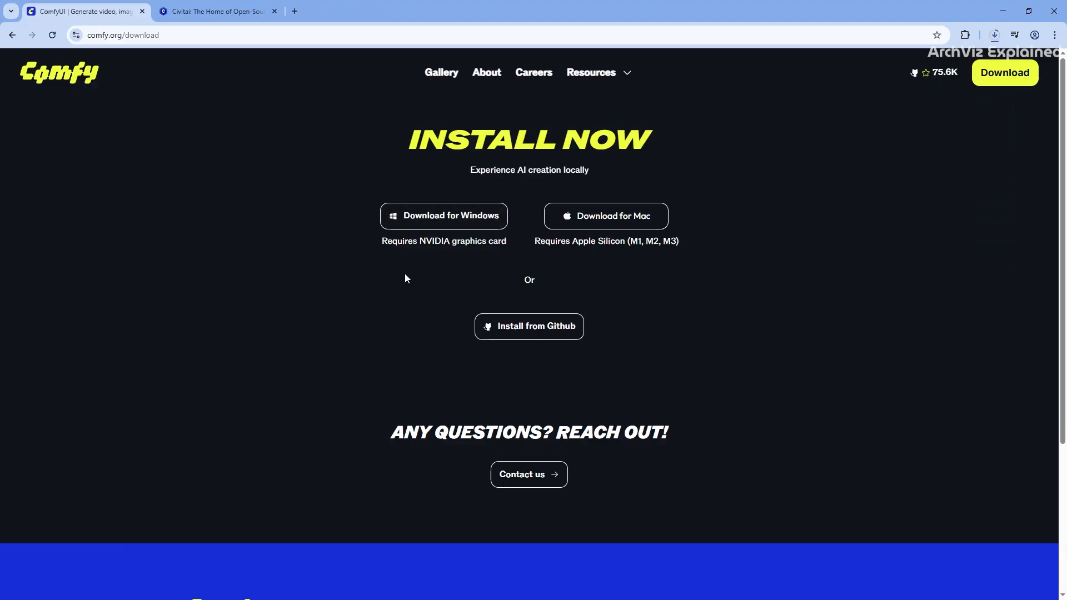
{"action": "mouse_move", "coordinate": [923, 90]}
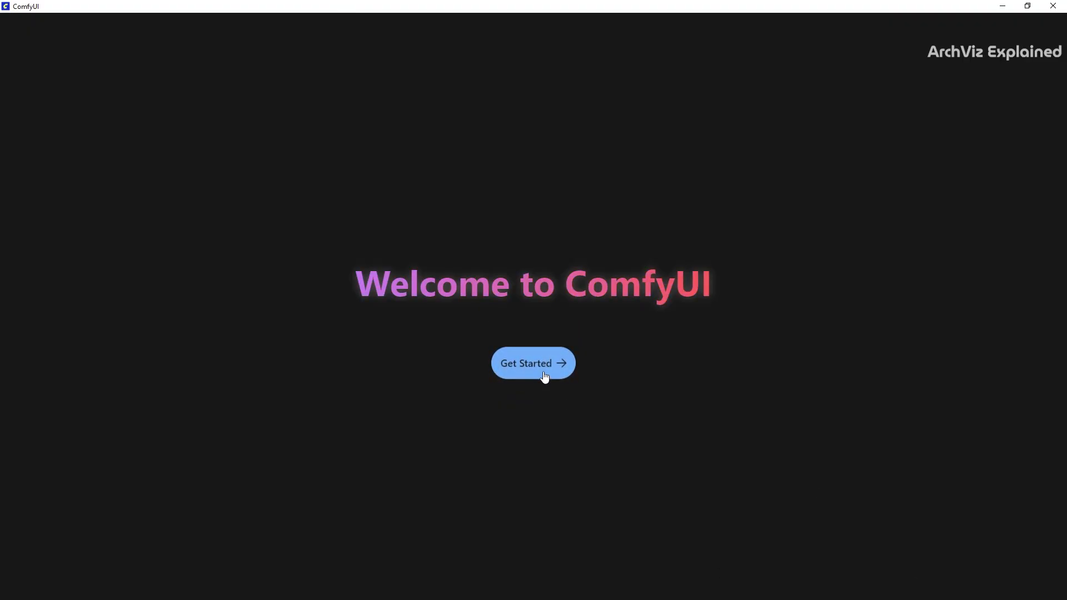
Start the desktop setup wizard, glance at Manual Configuration, and choose NVIDIA as the GPU
{"action": "left_click", "coordinate": [532, 363]}
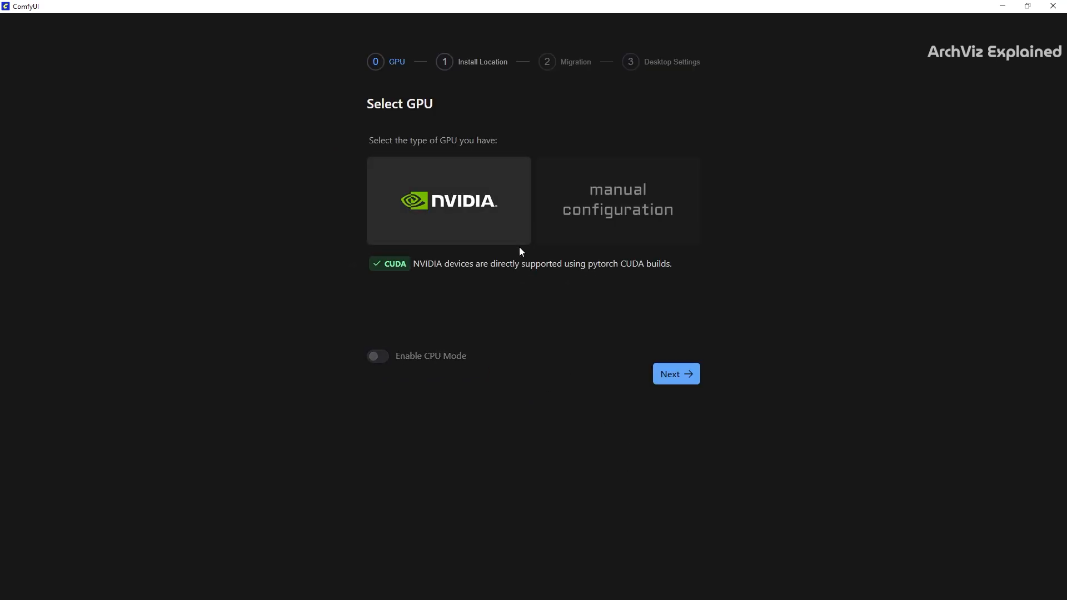
{"action": "mouse_move", "coordinate": [510, 235]}
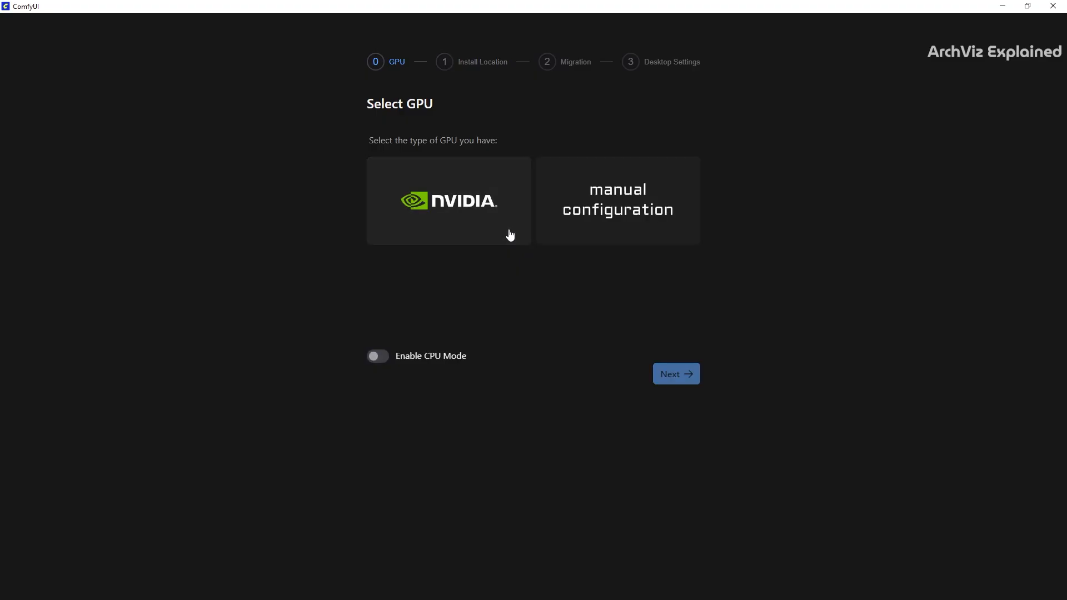
{"action": "left_click", "coordinate": [616, 200]}
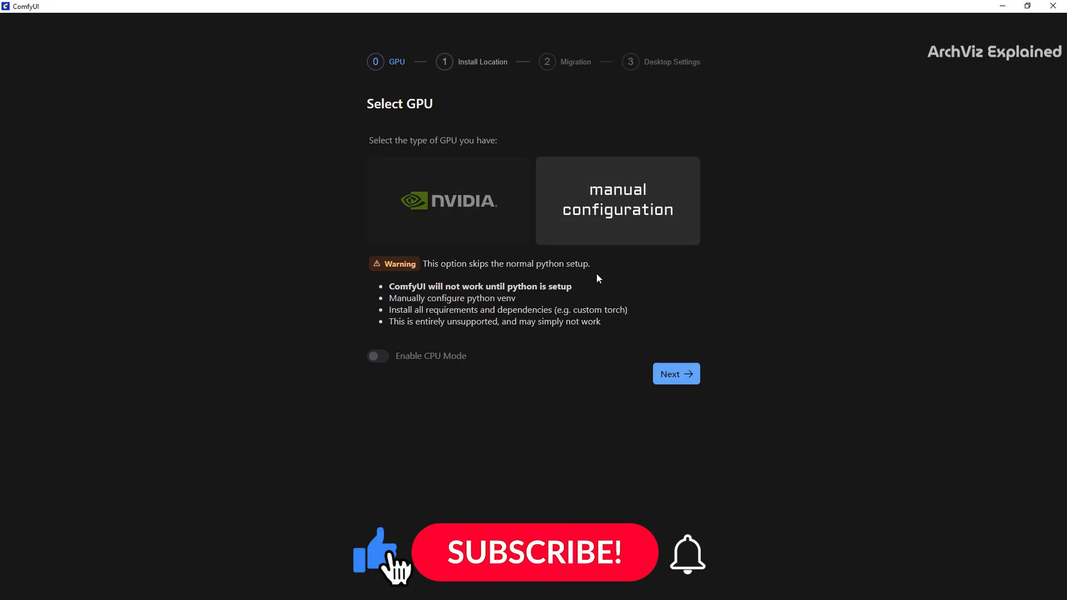
{"action": "left_click", "coordinate": [533, 553]}
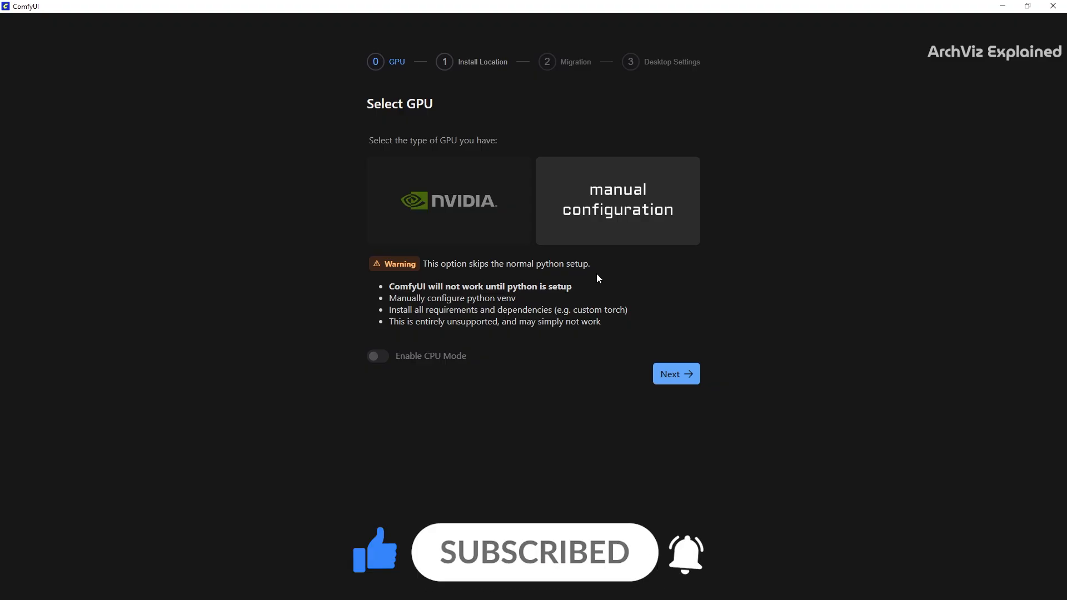
{"action": "left_click", "coordinate": [376, 356]}
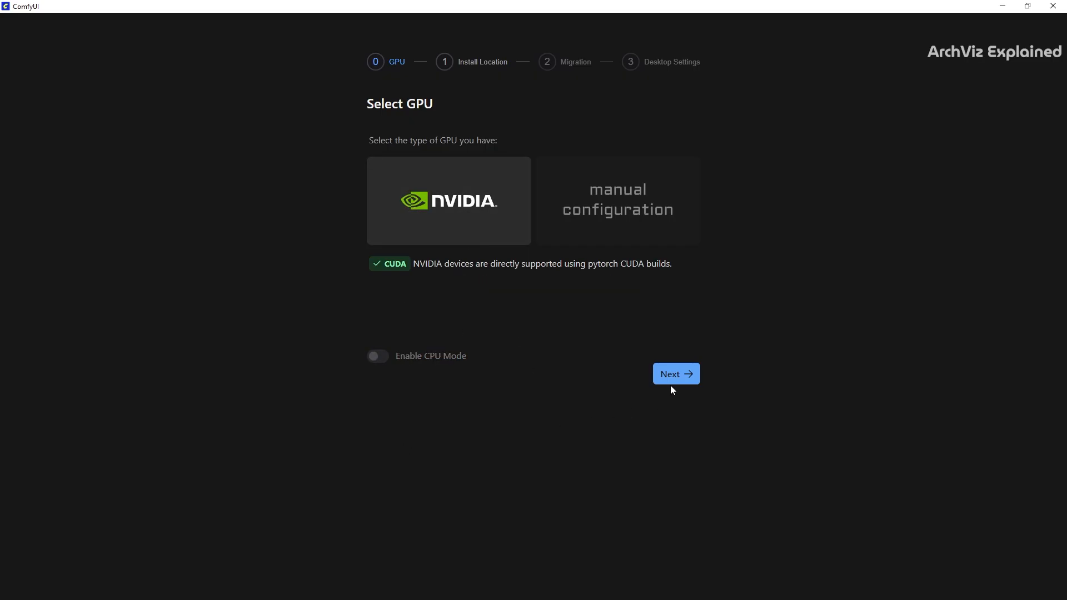
Set the installation location to the existing C:\AI\ComfyUI folder
{"action": "left_click", "coordinate": [675, 373]}
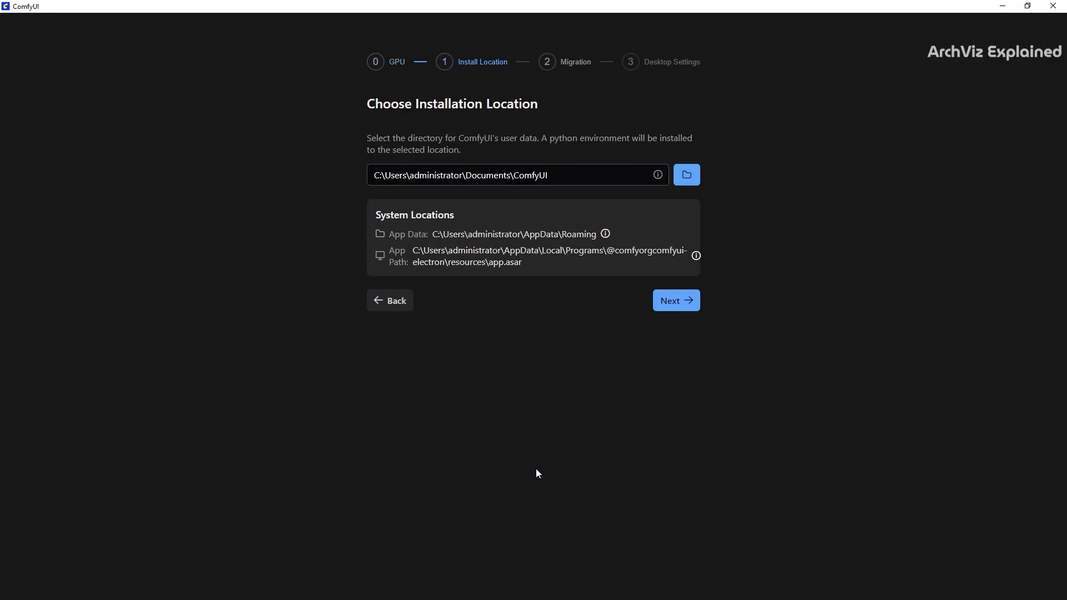
{"action": "left_click", "coordinate": [686, 175]}
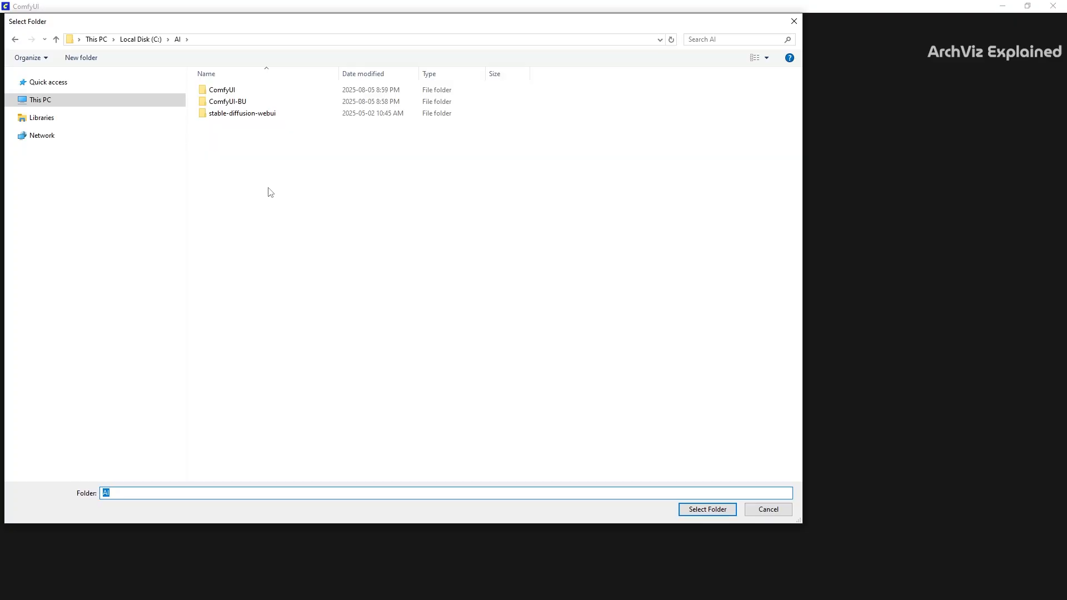
{"action": "left_click", "coordinate": [223, 88]}
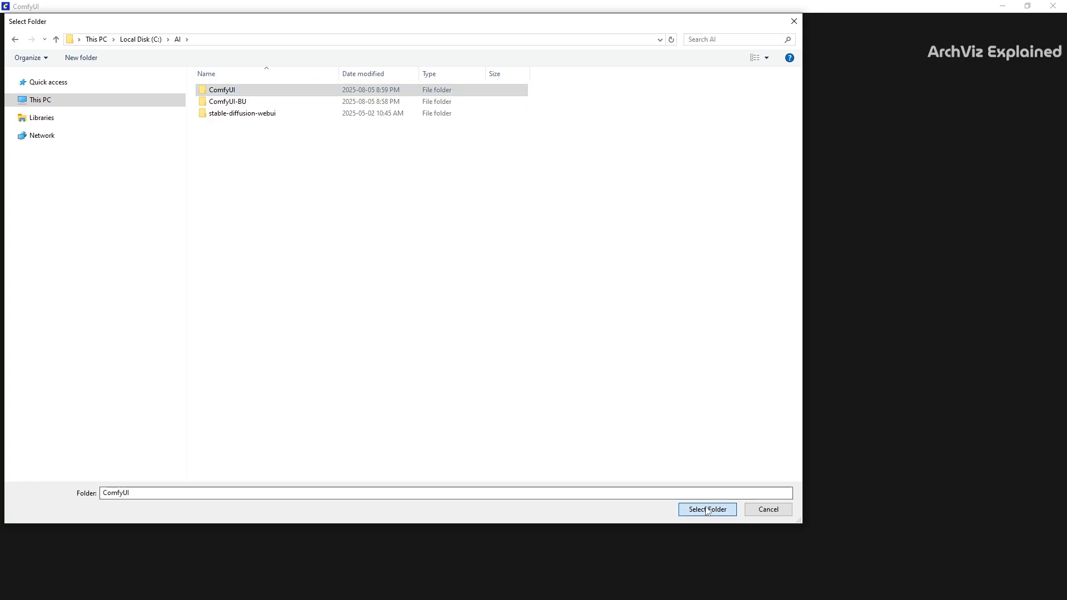
{"action": "left_click", "coordinate": [707, 509]}
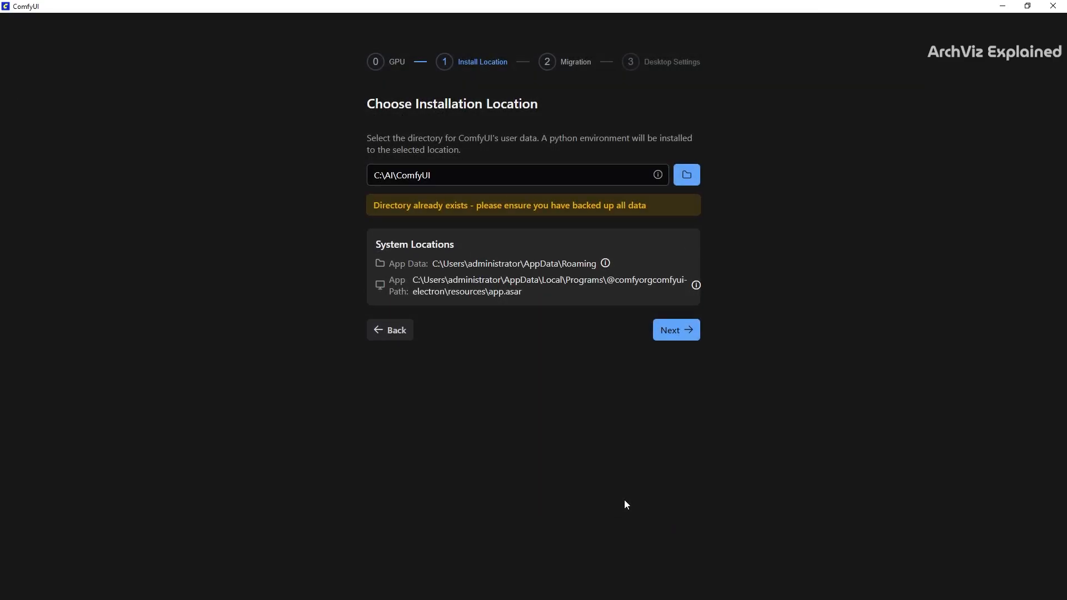
Reach the optional migration step and leave its folder picker without choosing an installation
{"action": "left_click", "coordinate": [675, 330]}
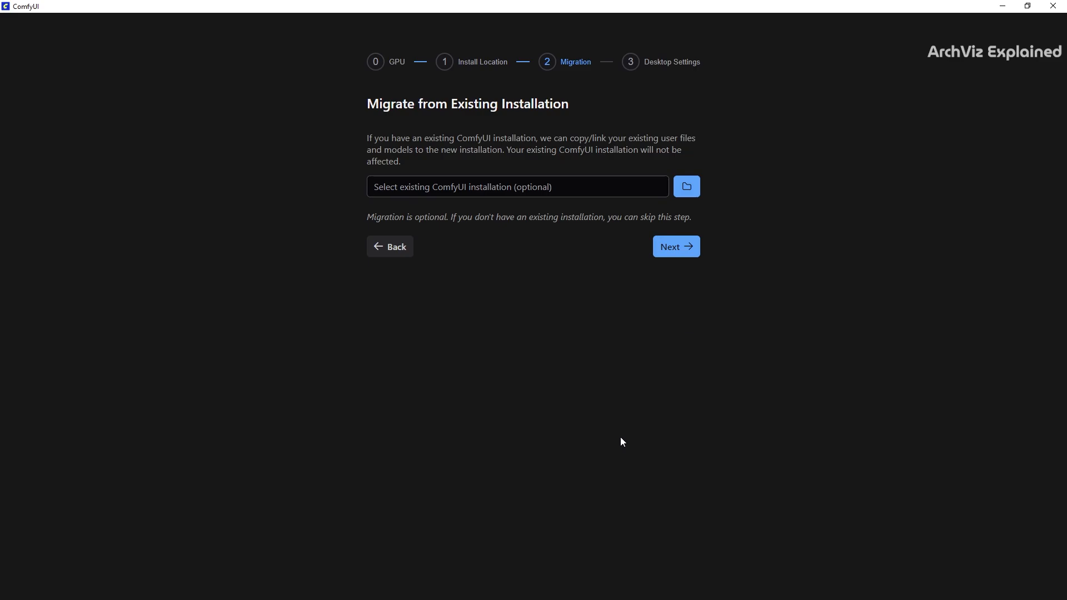
{"action": "left_click", "coordinate": [685, 187]}
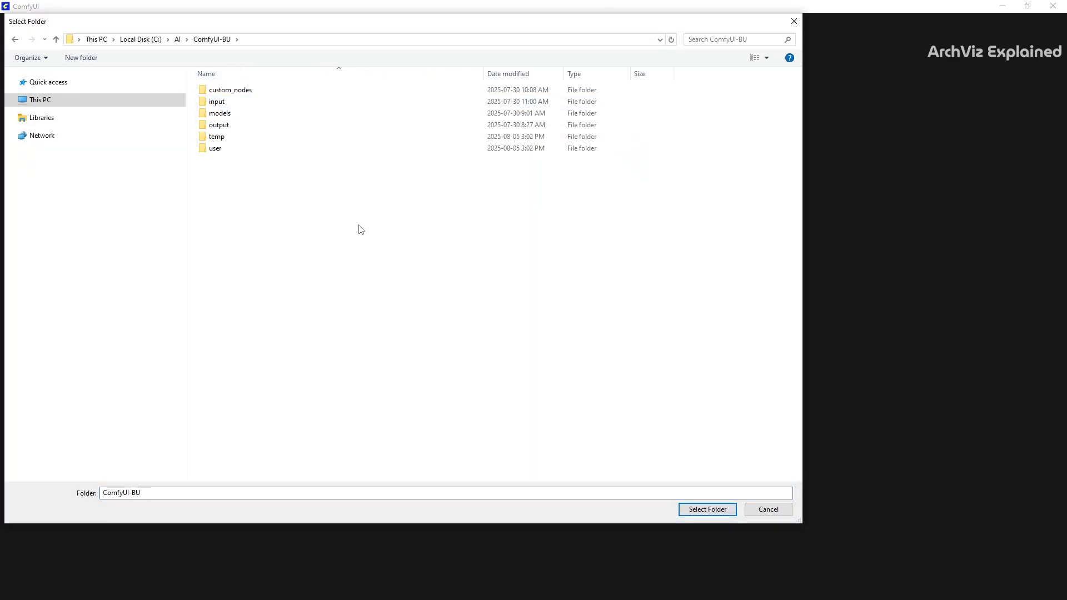
{"action": "left_click", "coordinate": [706, 509]}
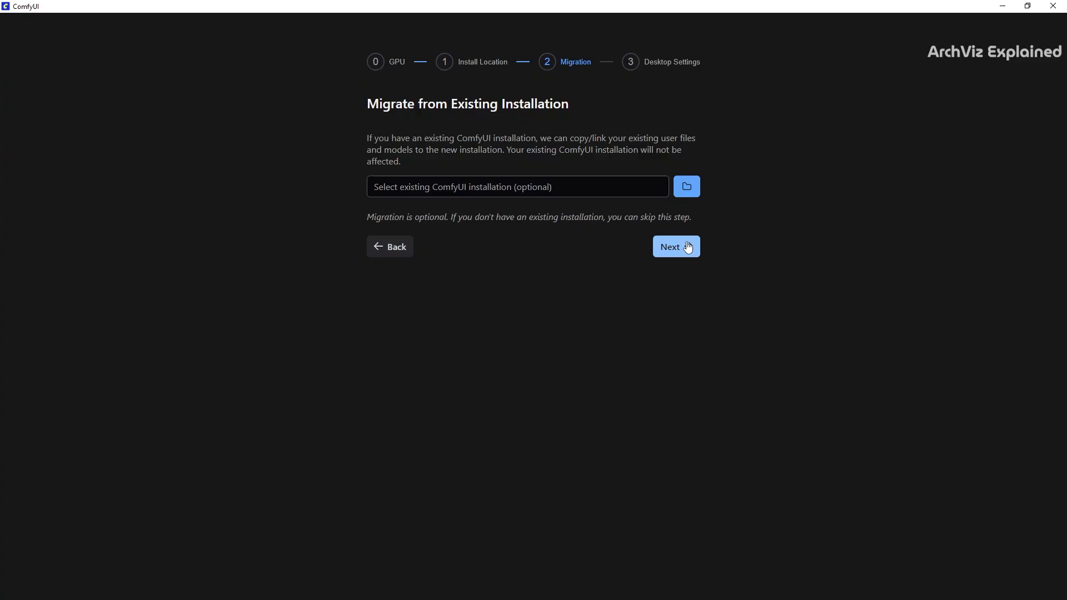
{"action": "mouse_move", "coordinate": [686, 245]}
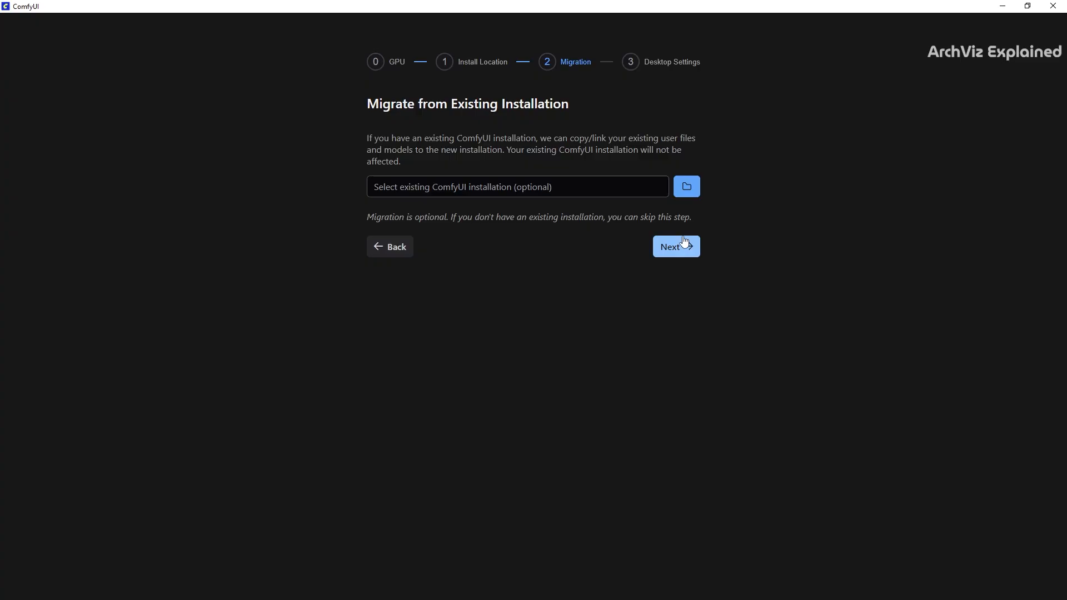
Turn off usage metrics, keep automatic updates, review the mirror sources, and begin installing
{"action": "left_click", "coordinate": [675, 247]}
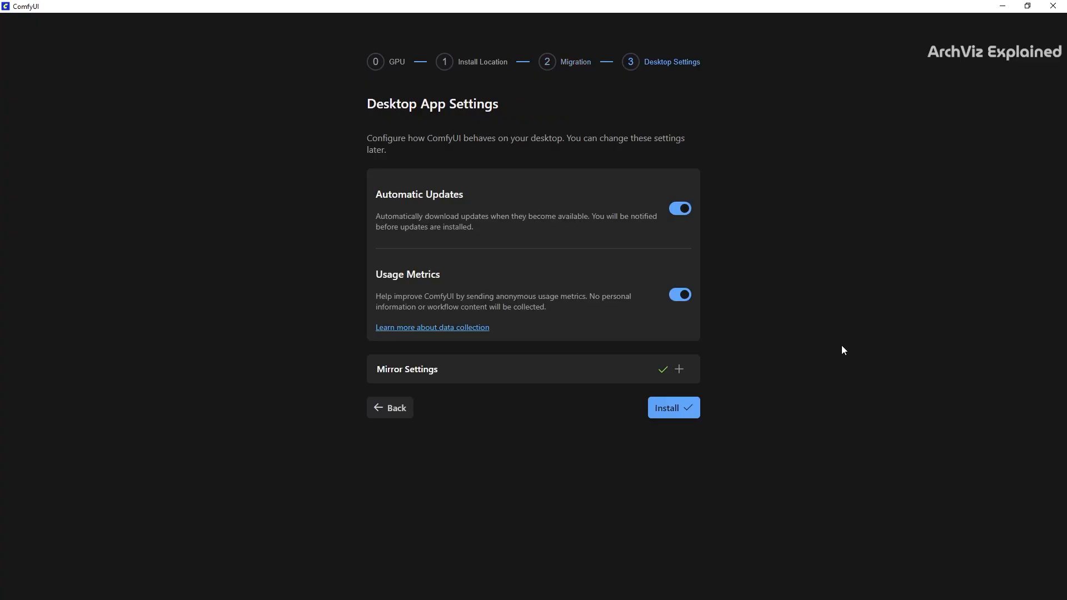
{"action": "left_click", "coordinate": [678, 293]}
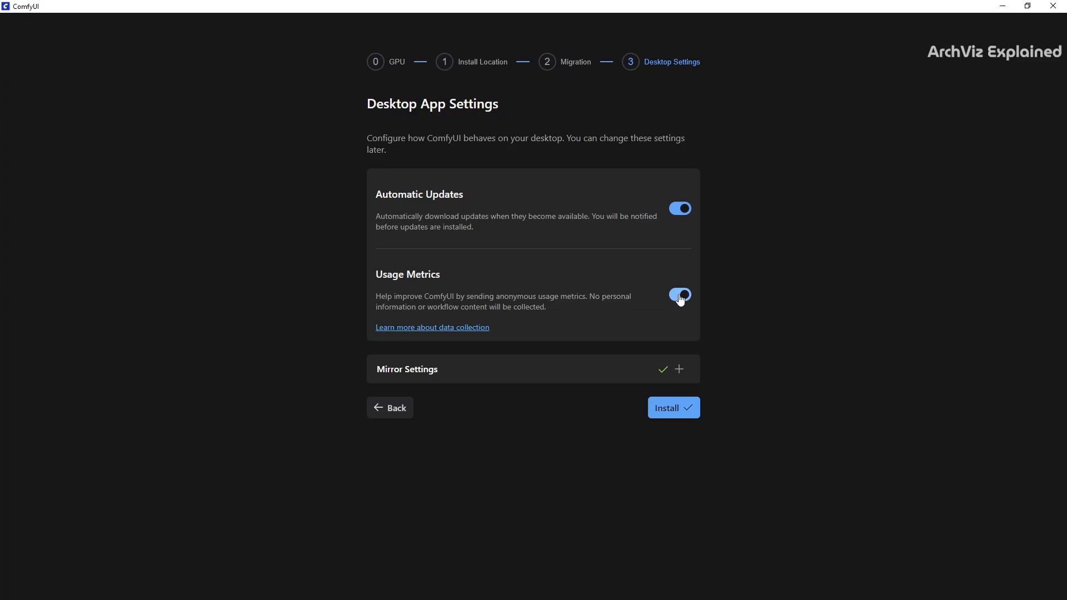
{"action": "left_click", "coordinate": [678, 294]}
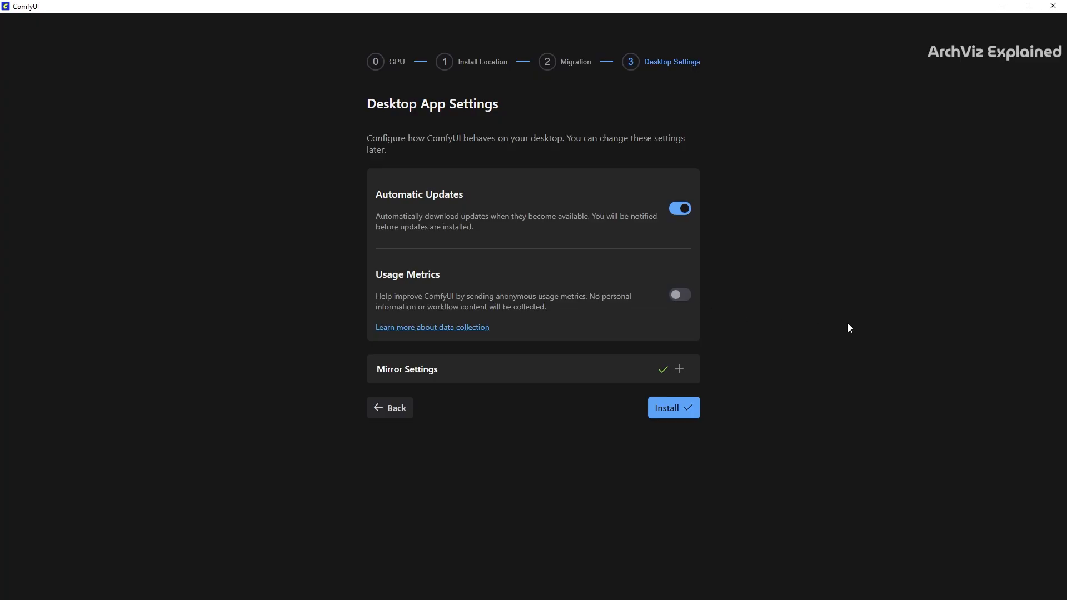
{"action": "mouse_move", "coordinate": [840, 332]}
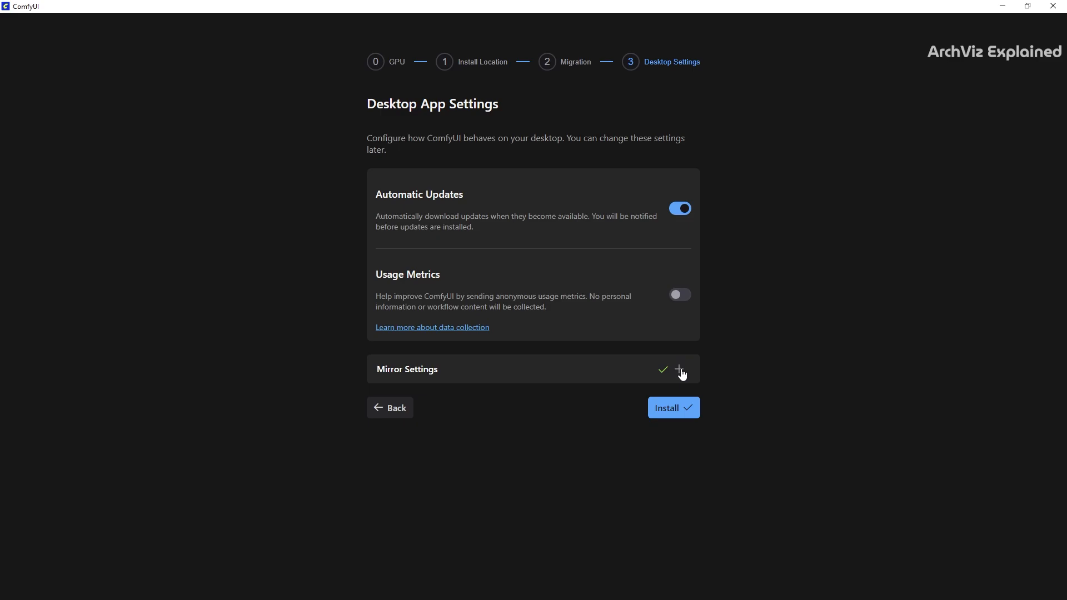
{"action": "left_click", "coordinate": [681, 369]}
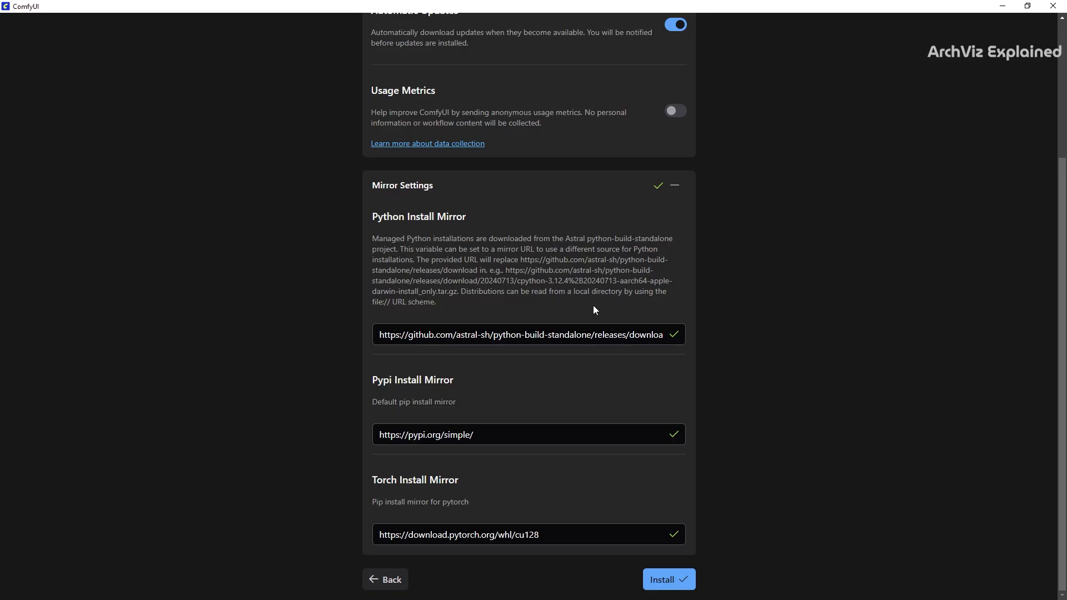
{"action": "left_click", "coordinate": [668, 580]}
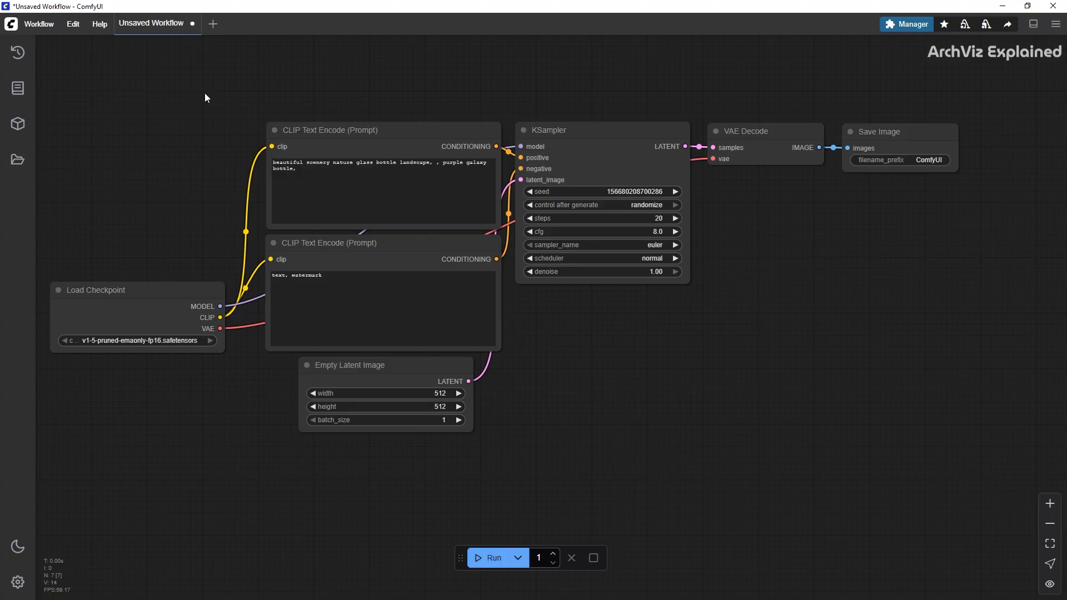
{"action": "mouse_move", "coordinate": [656, 402]}
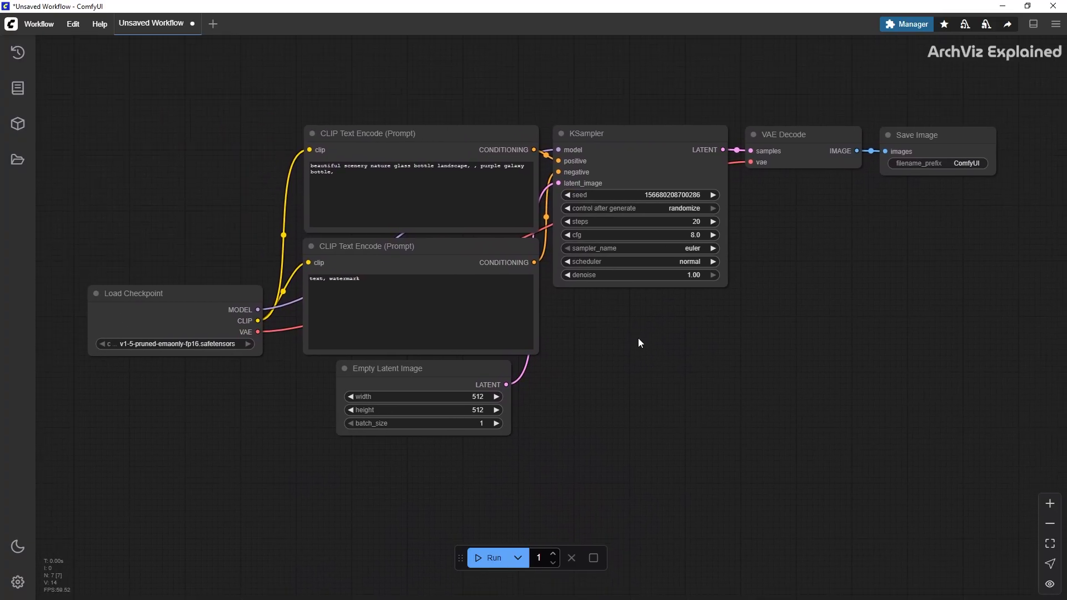
{"action": "mouse_move", "coordinate": [614, 352]}
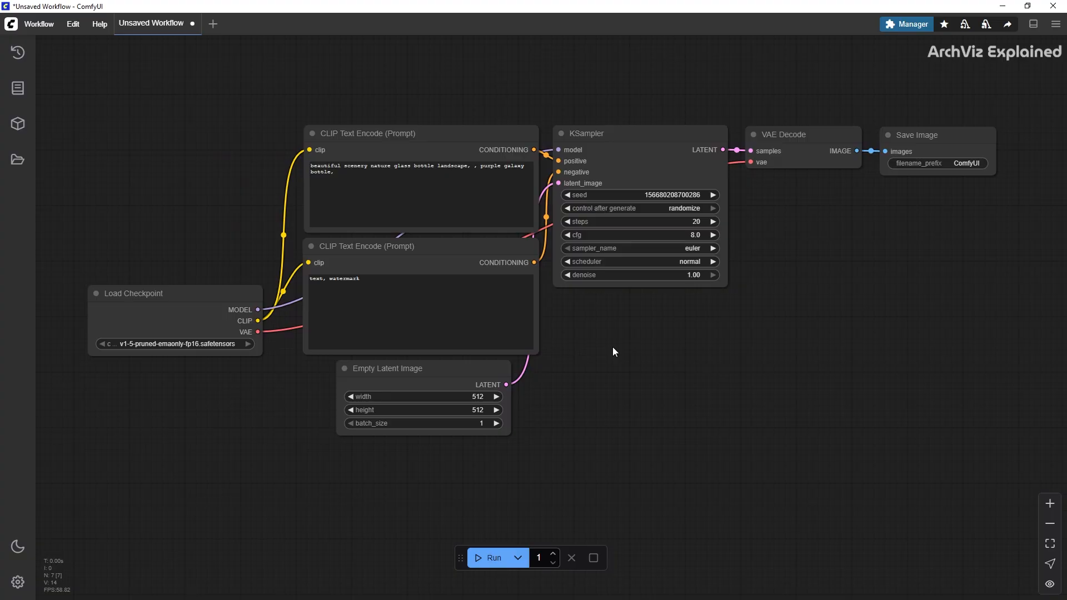
{"action": "mouse_move", "coordinate": [149, 384]}
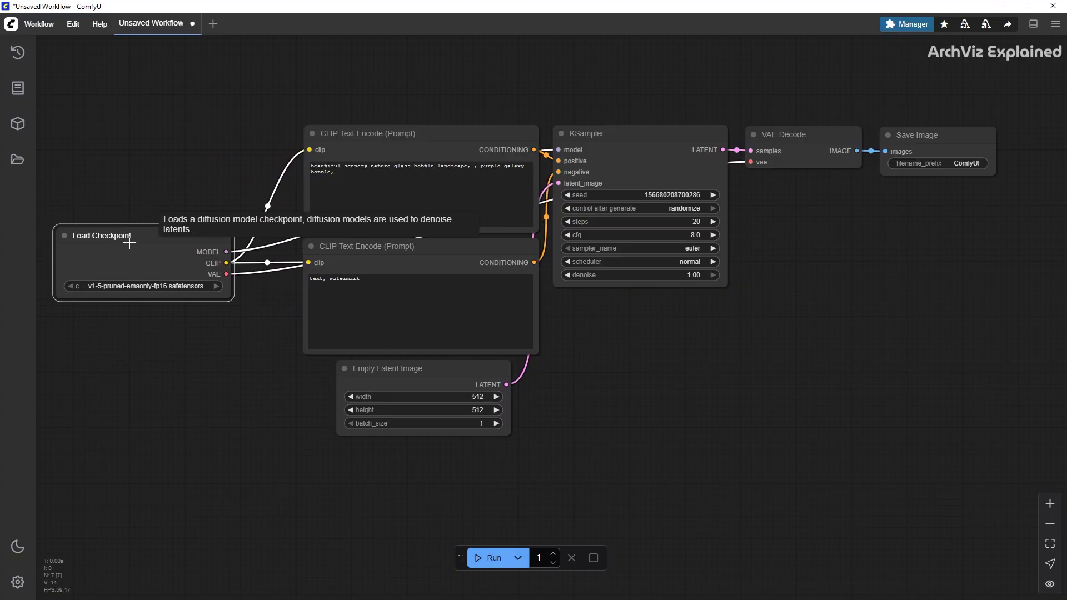
Select the Load Checkpoint node of the default workflow, then deselect it on empty canvas
{"action": "left_click", "coordinate": [102, 236]}
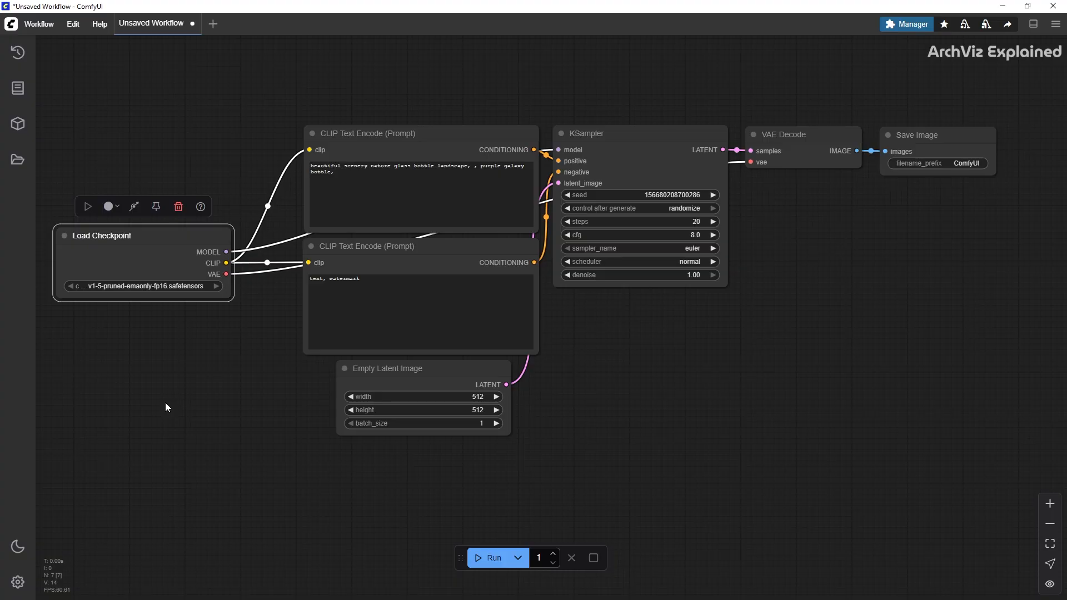
{"action": "mouse_move", "coordinate": [368, 195]}
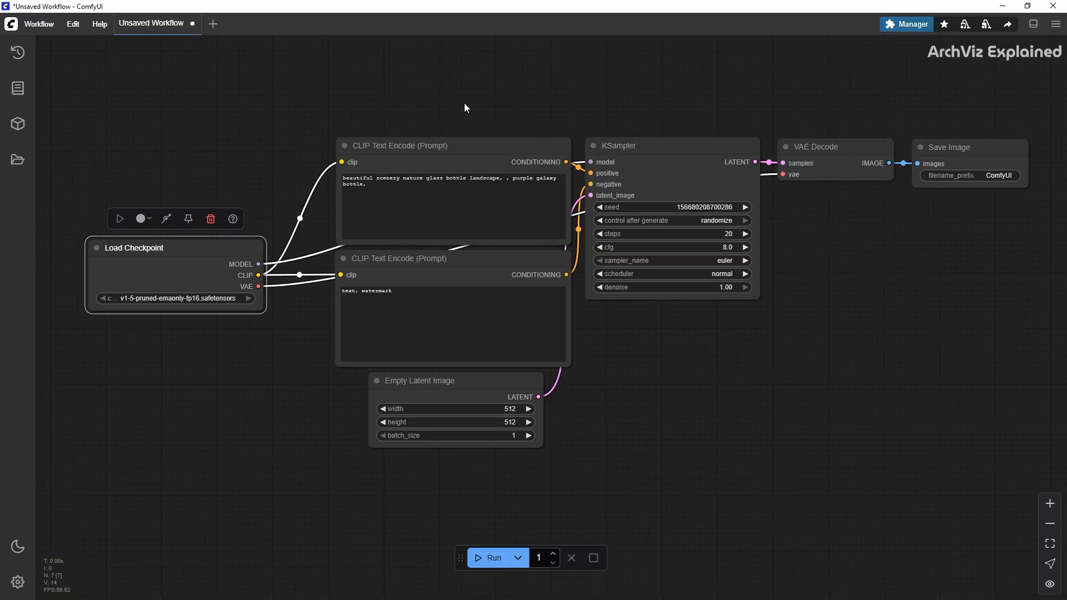
{"action": "mouse_move", "coordinate": [633, 157]}
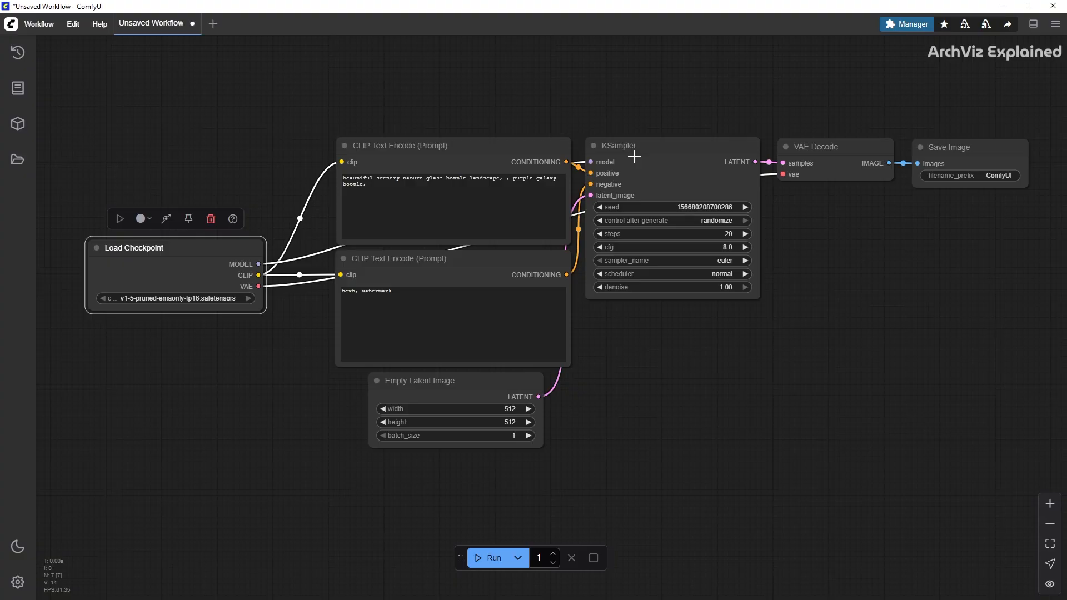
{"action": "left_click", "coordinate": [948, 147]}
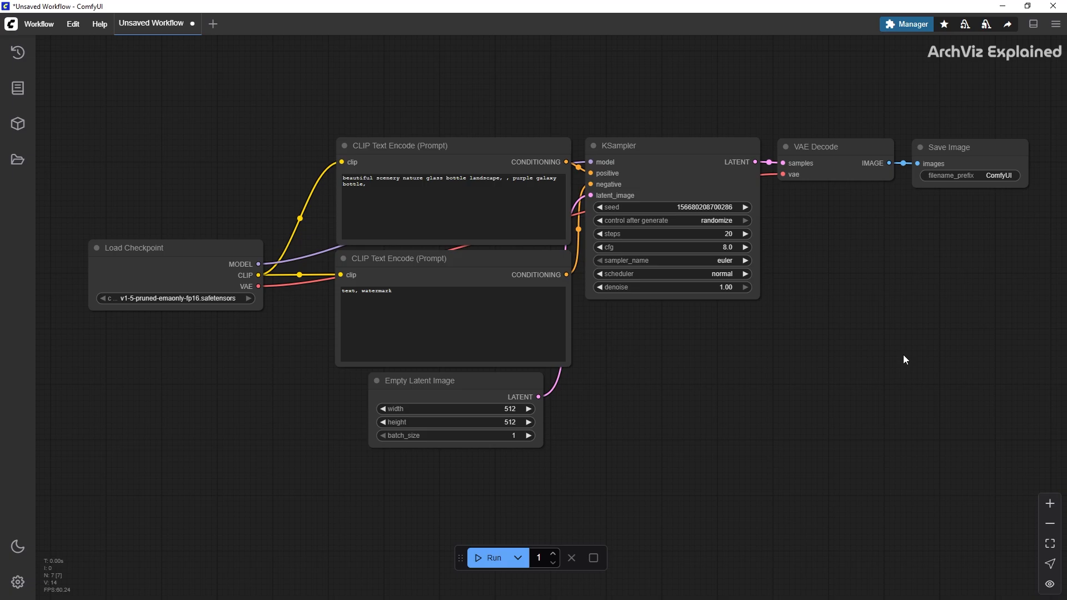
{"action": "mouse_move", "coordinate": [713, 523]}
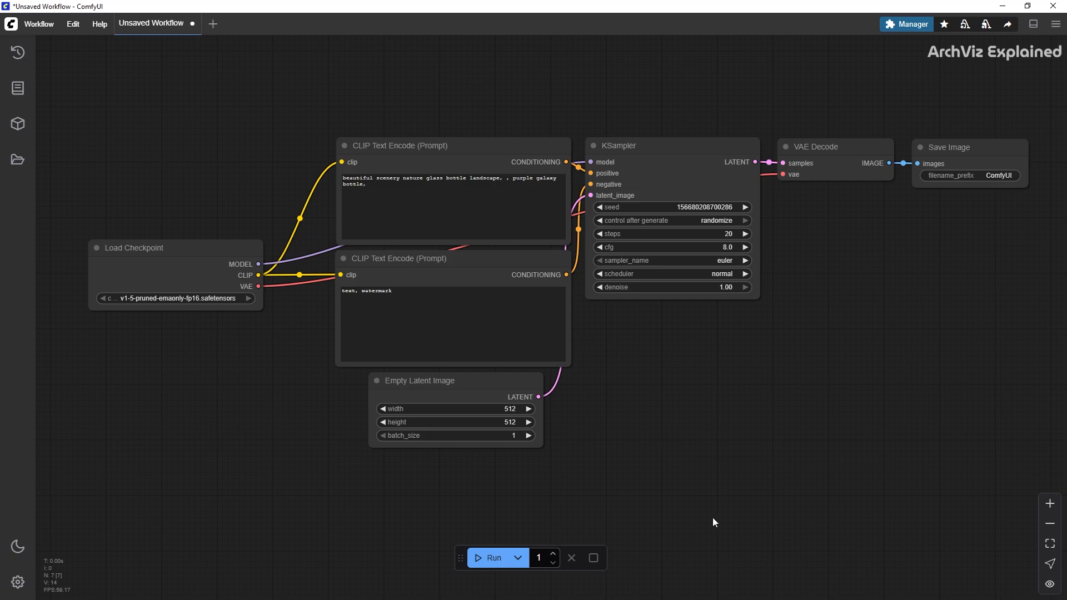
Run the default workflow and dismiss the 'Prompt execution failed' missing-checkpoint message
{"action": "left_click", "coordinate": [492, 556]}
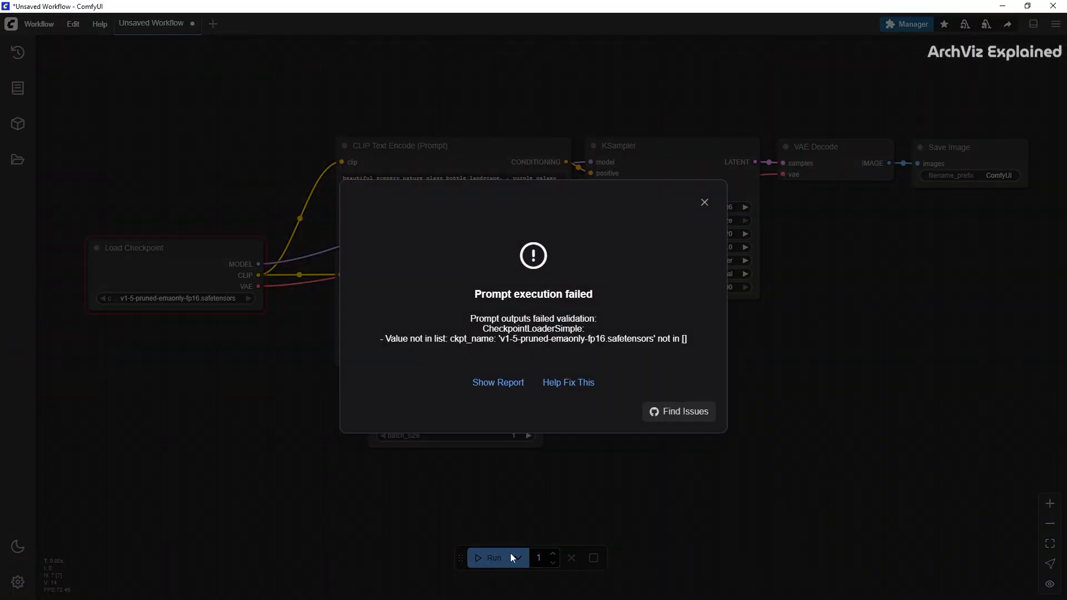
{"action": "mouse_move", "coordinate": [590, 529]}
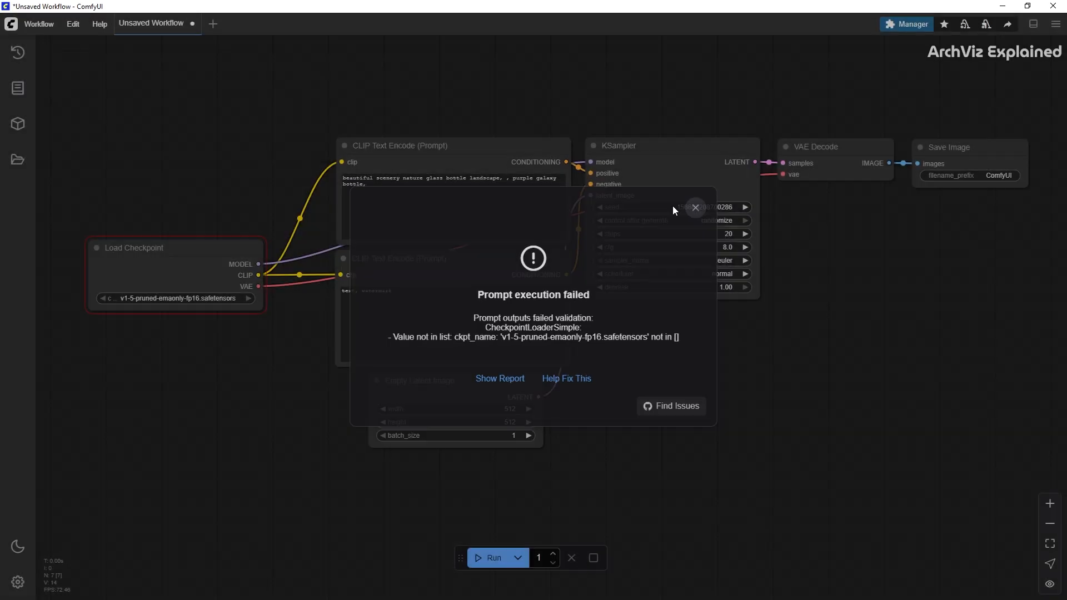
{"action": "left_click", "coordinate": [695, 207]}
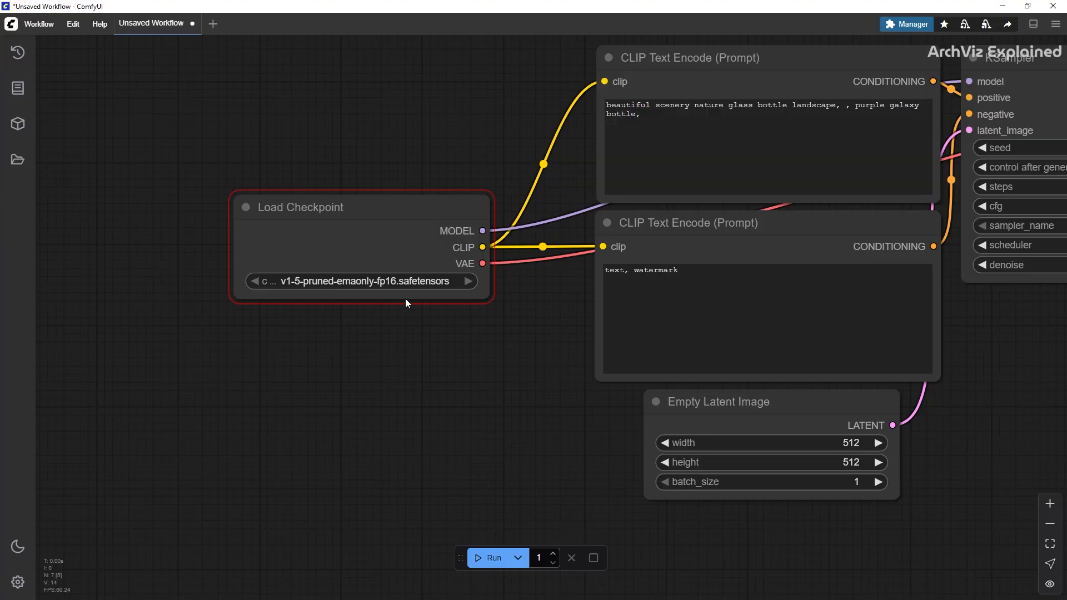
{"action": "mouse_move", "coordinate": [385, 401]}
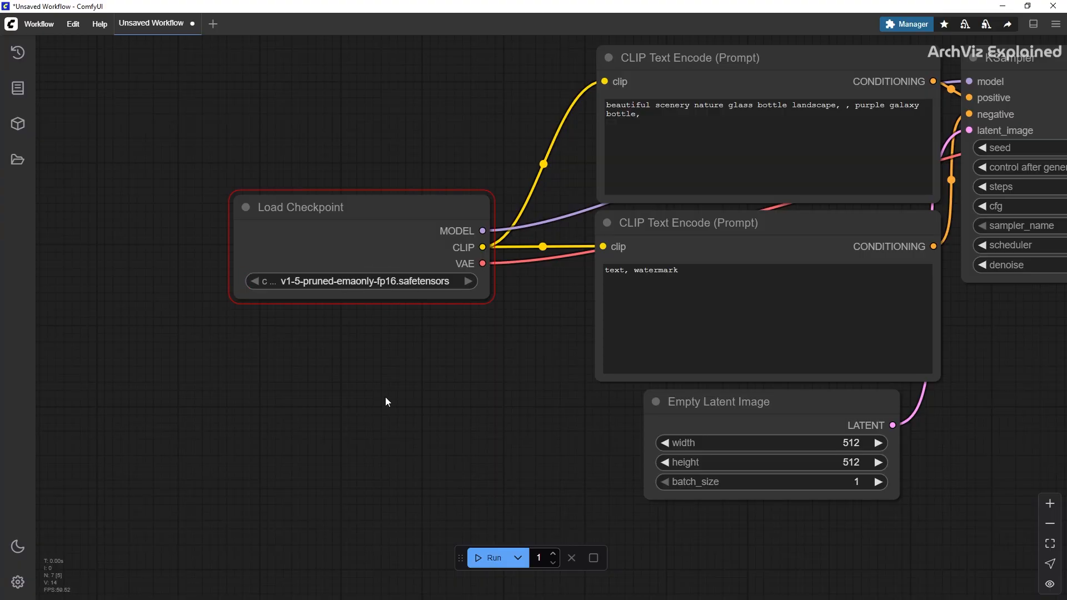
{"action": "mouse_move", "coordinate": [386, 401]}
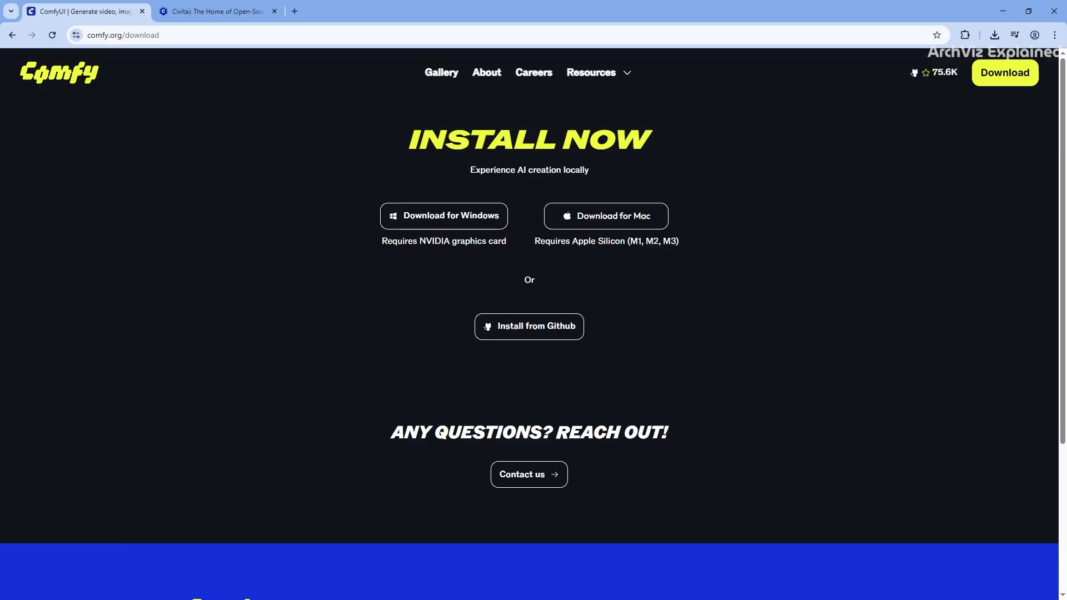
Switch to the Civitai site and show its Models listing
{"action": "left_click", "coordinate": [217, 11]}
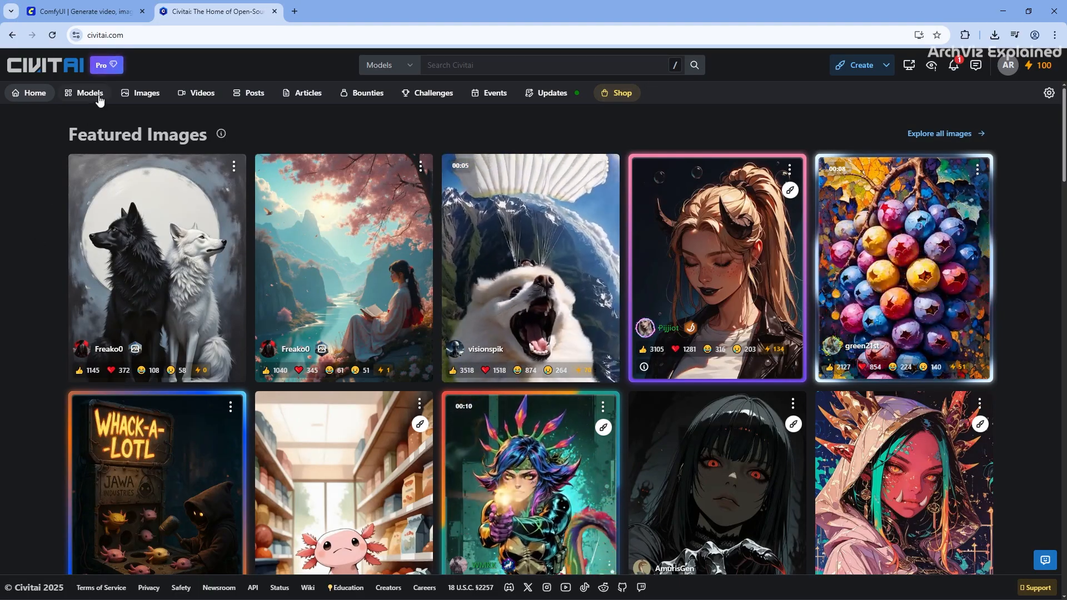
{"action": "left_click", "coordinate": [87, 93]}
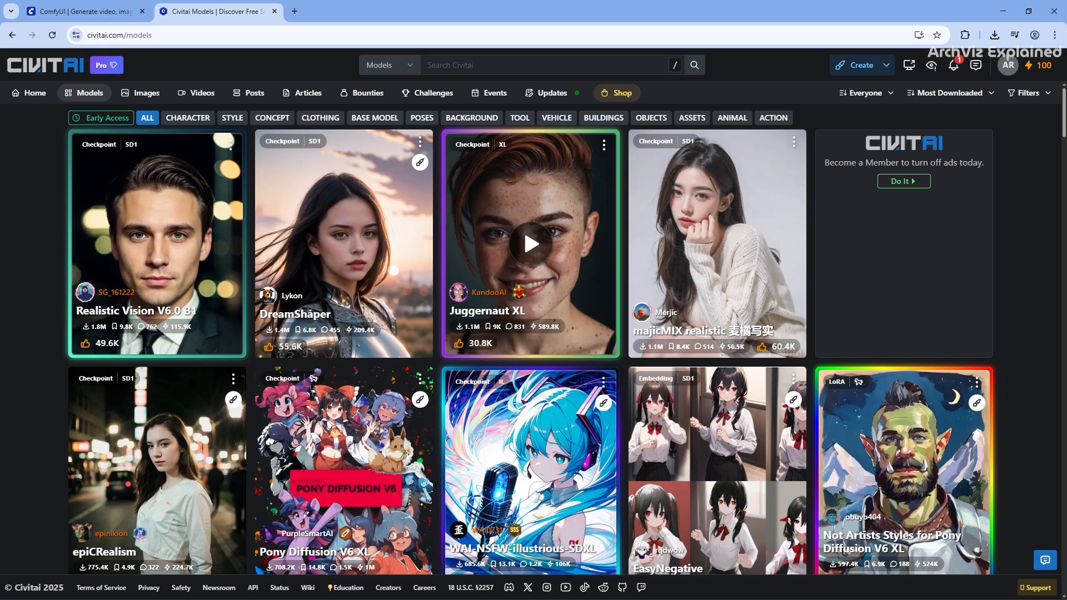
{"action": "mouse_move", "coordinate": [144, 189]}
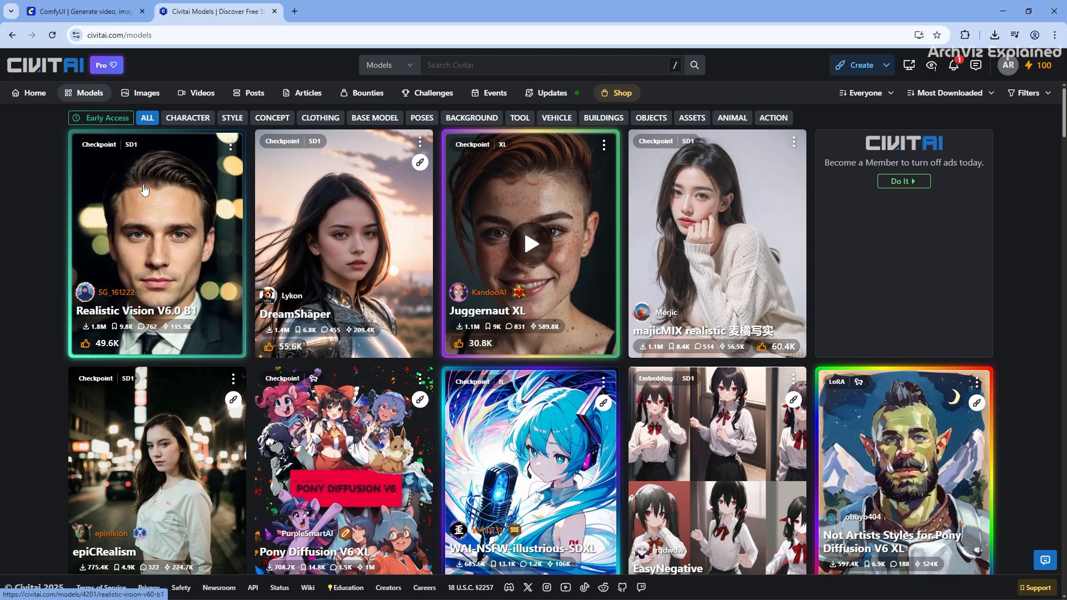
{"action": "mouse_move", "coordinate": [503, 215]}
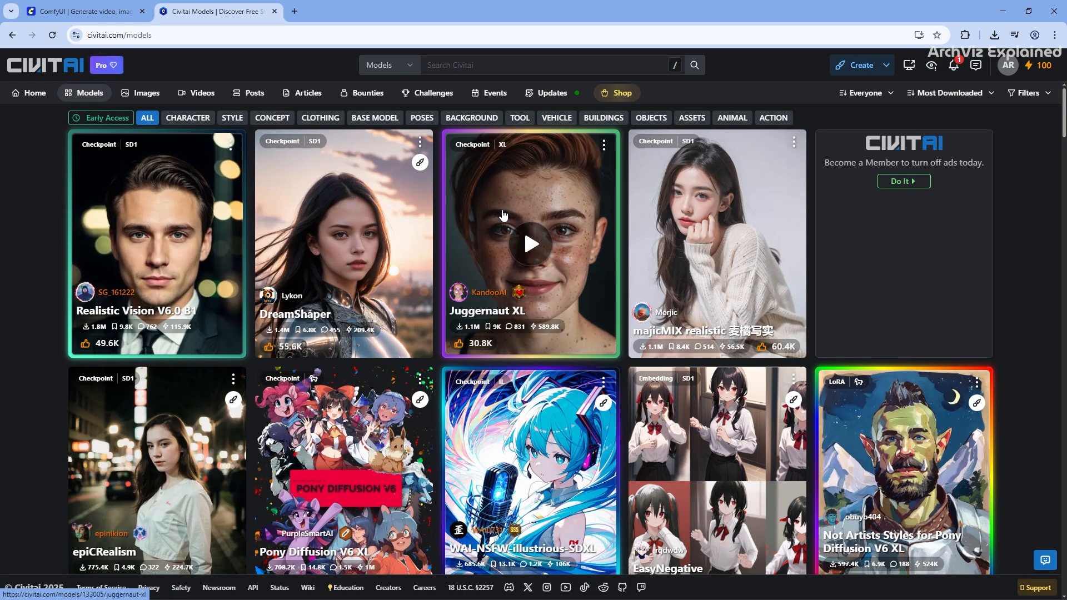
{"action": "mouse_move", "coordinate": [542, 212]}
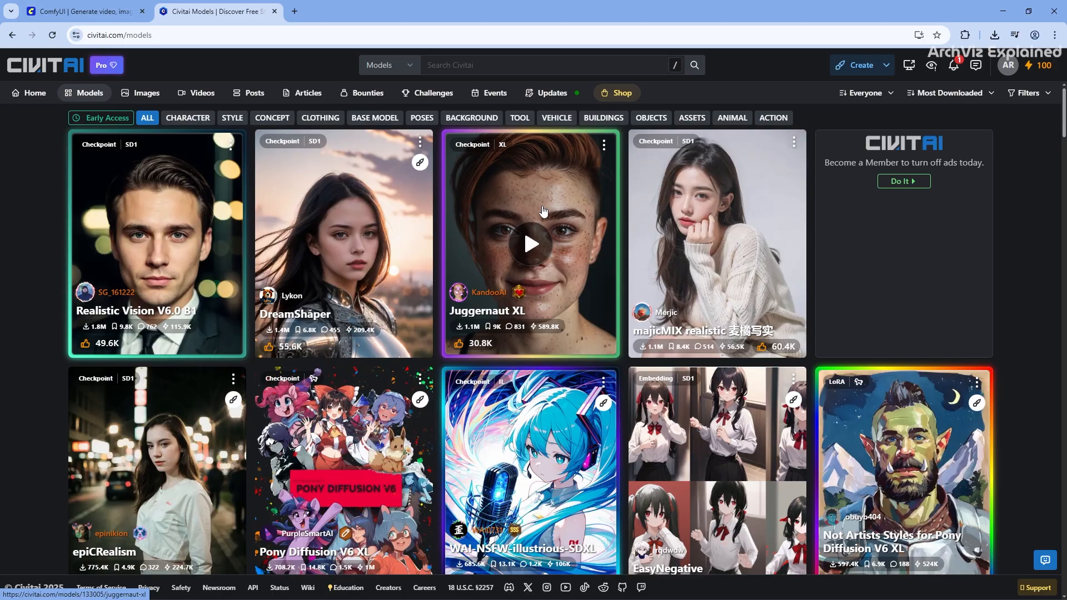
Download the Jugg_XI_Lightning_by_RD version of Juggernaut XL, then return to the Models listing
{"action": "middle_click", "coordinate": [529, 244]}
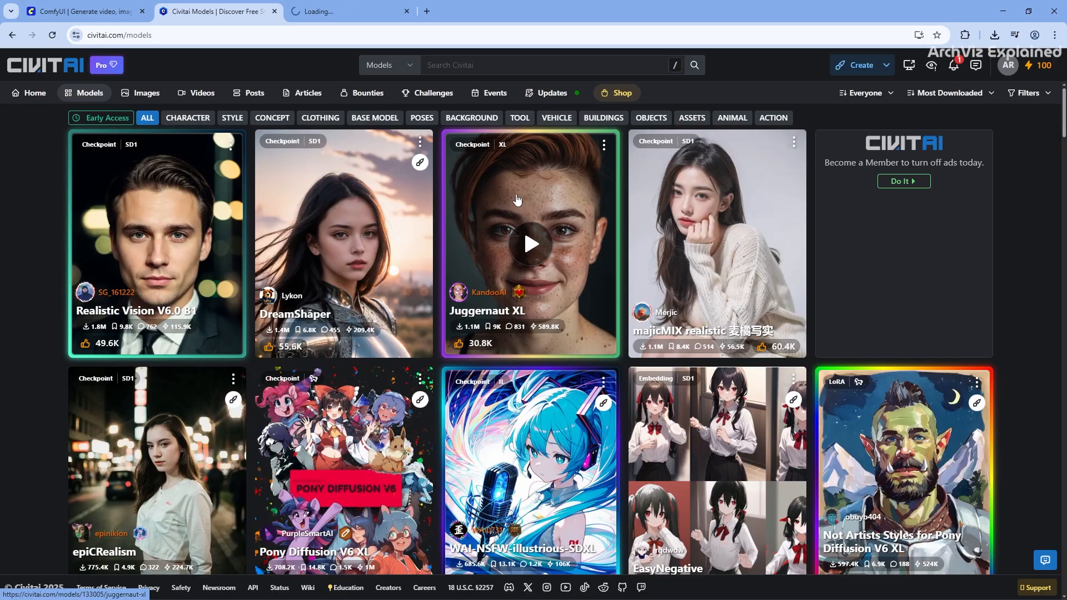
{"action": "left_click", "coordinate": [529, 243]}
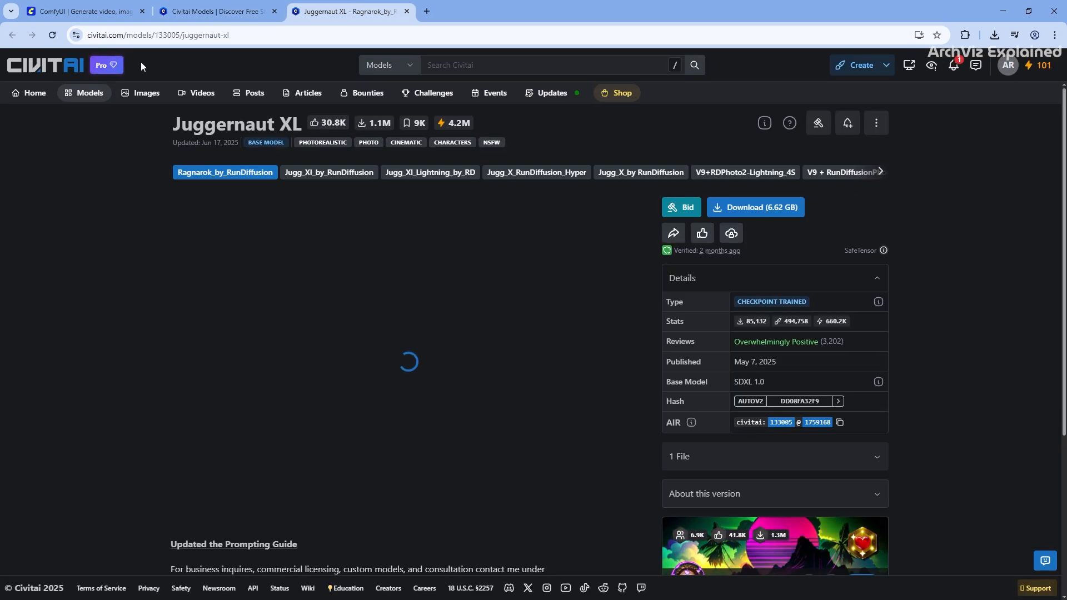
{"action": "left_click", "coordinate": [429, 172]}
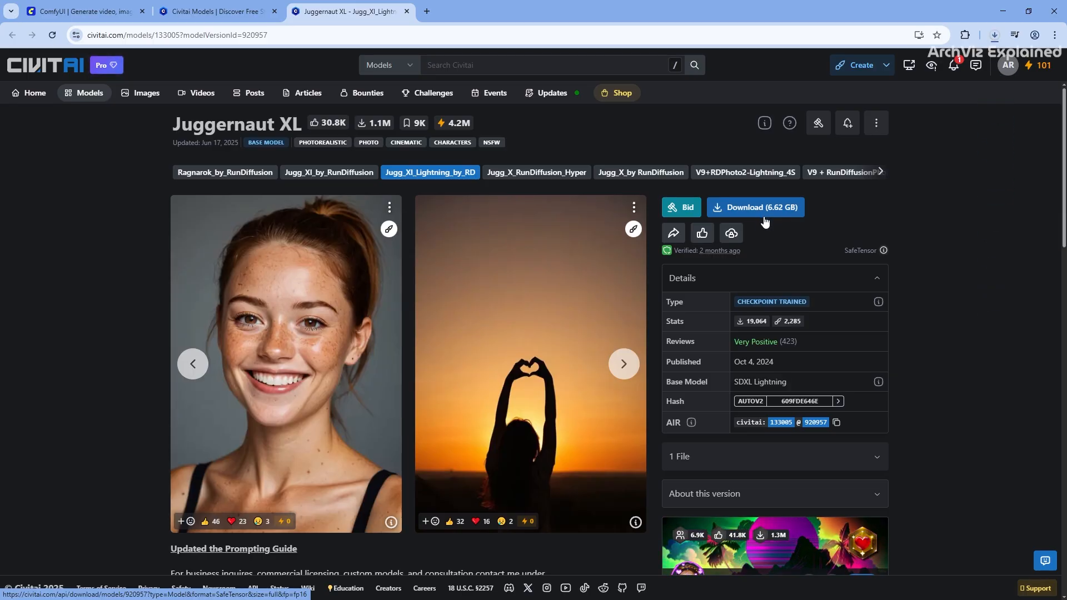
{"action": "left_click", "coordinate": [754, 207]}
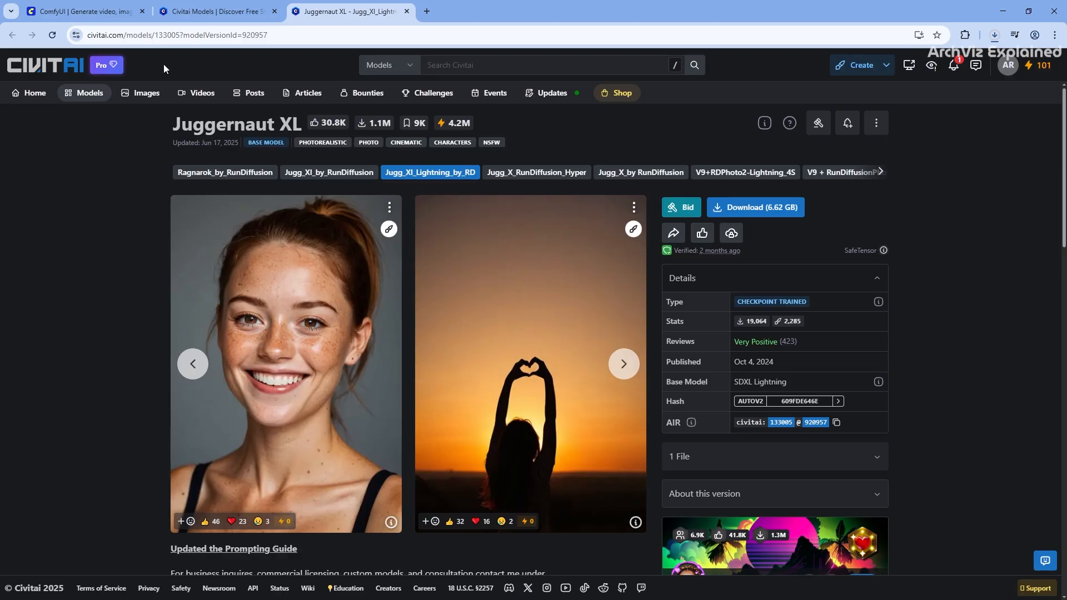
{"action": "left_click", "coordinate": [215, 11]}
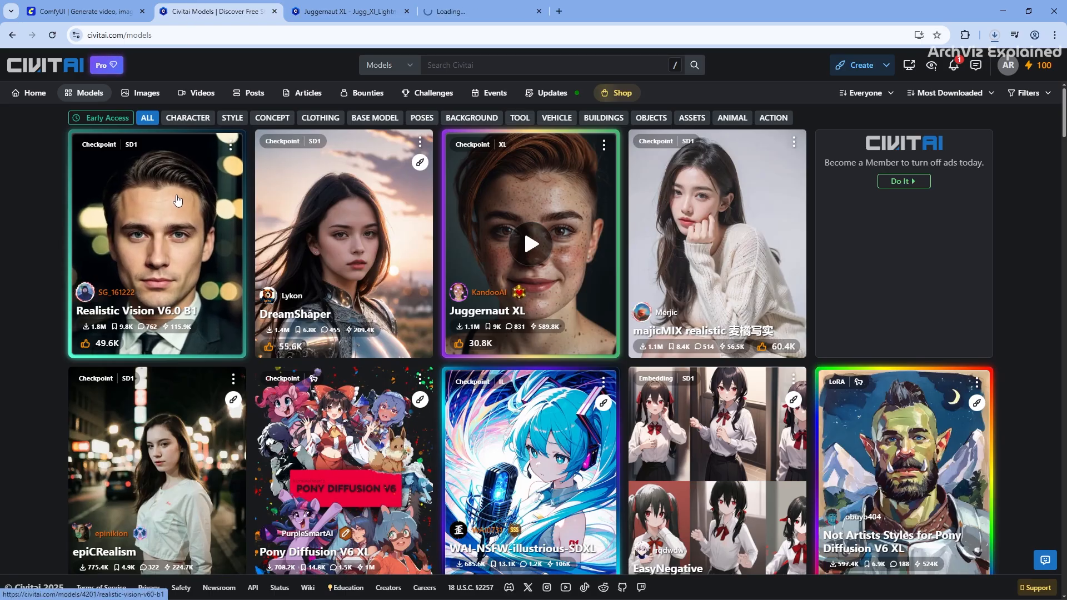
Scroll the models list and download the Realistic Vision V6.0 B1 checkpoint
{"action": "scroll", "scroll_direction": "down", "scroll_amount": 3}
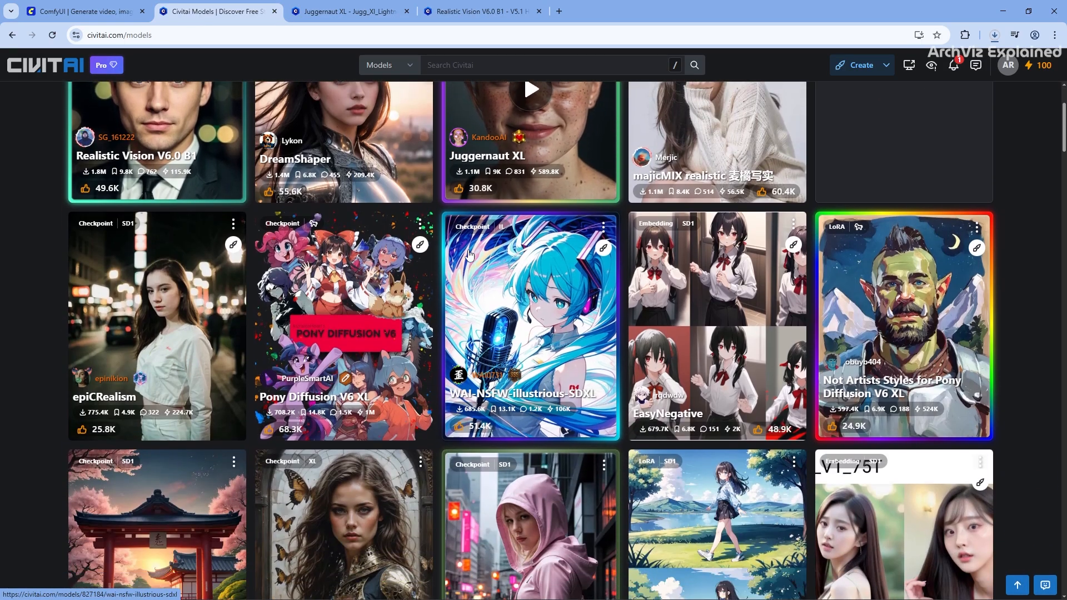
{"action": "scroll", "scroll_direction": "down", "scroll_amount": 3}
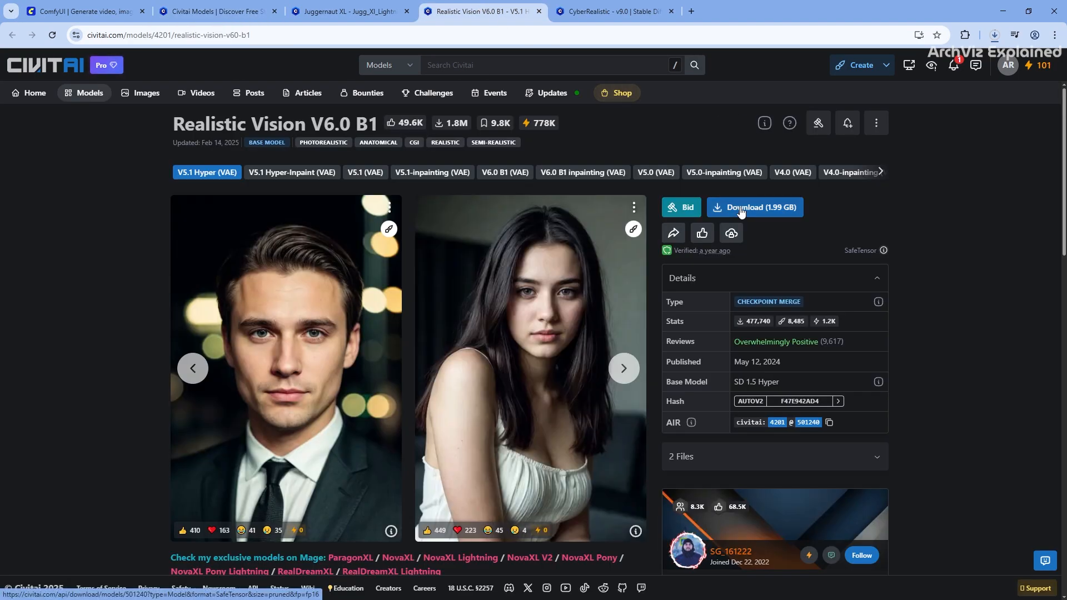
{"action": "left_click", "coordinate": [610, 11]}
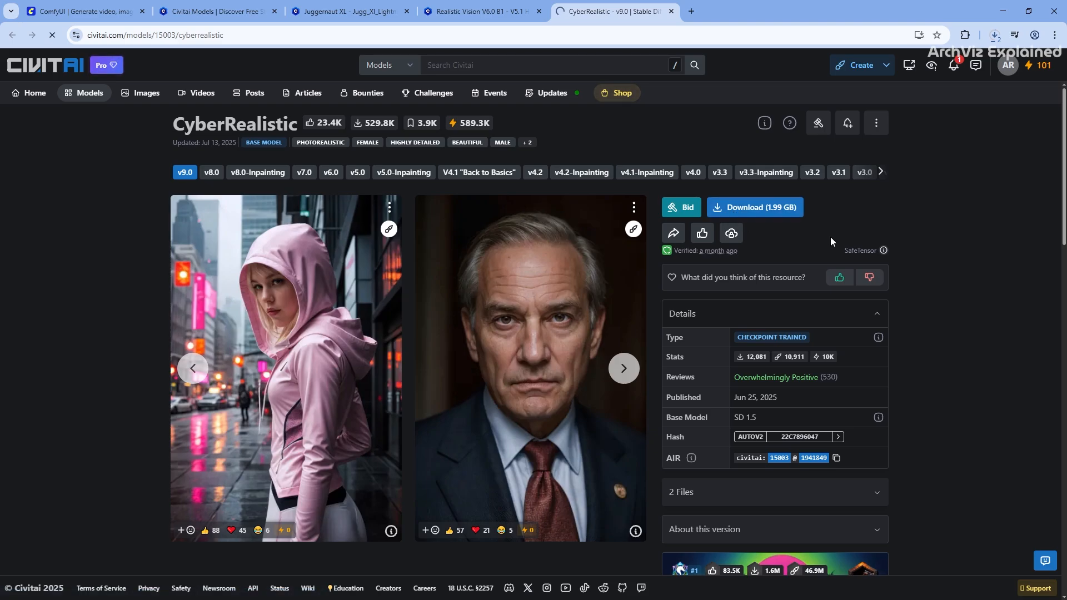
{"action": "mouse_move", "coordinate": [815, 223]}
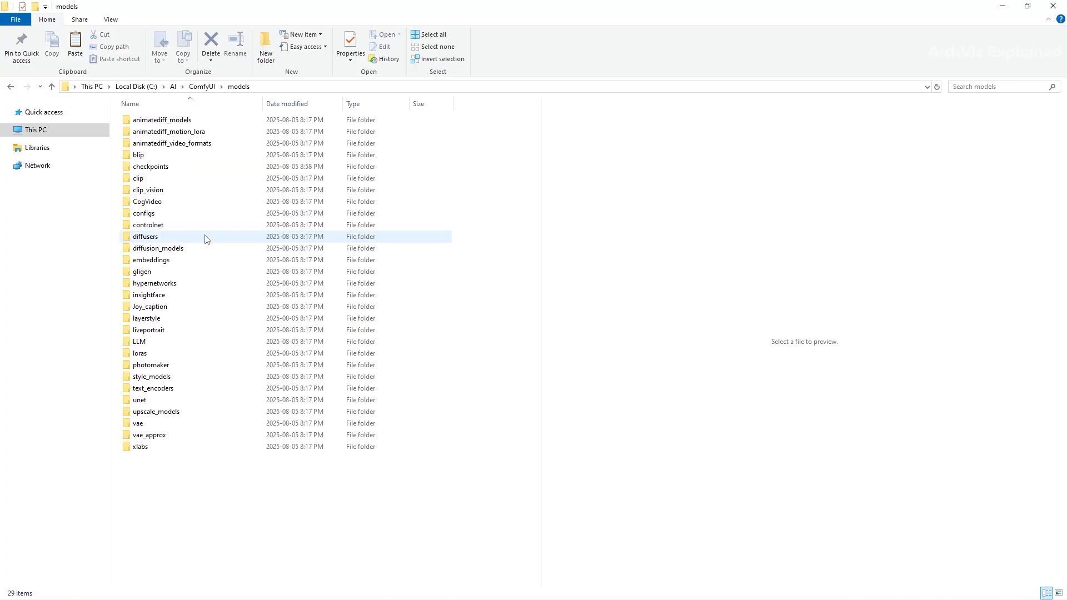
Open the checkpoints folder inside C:\AI\ComfyUI\models
{"action": "left_click", "coordinate": [150, 166]}
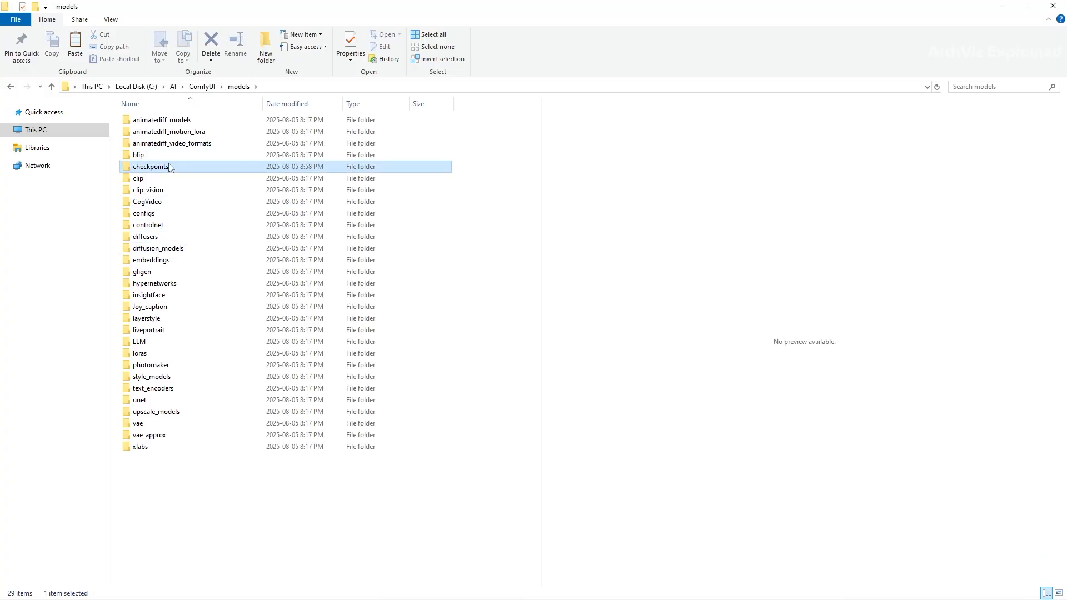
{"action": "double_click", "coordinate": [150, 166]}
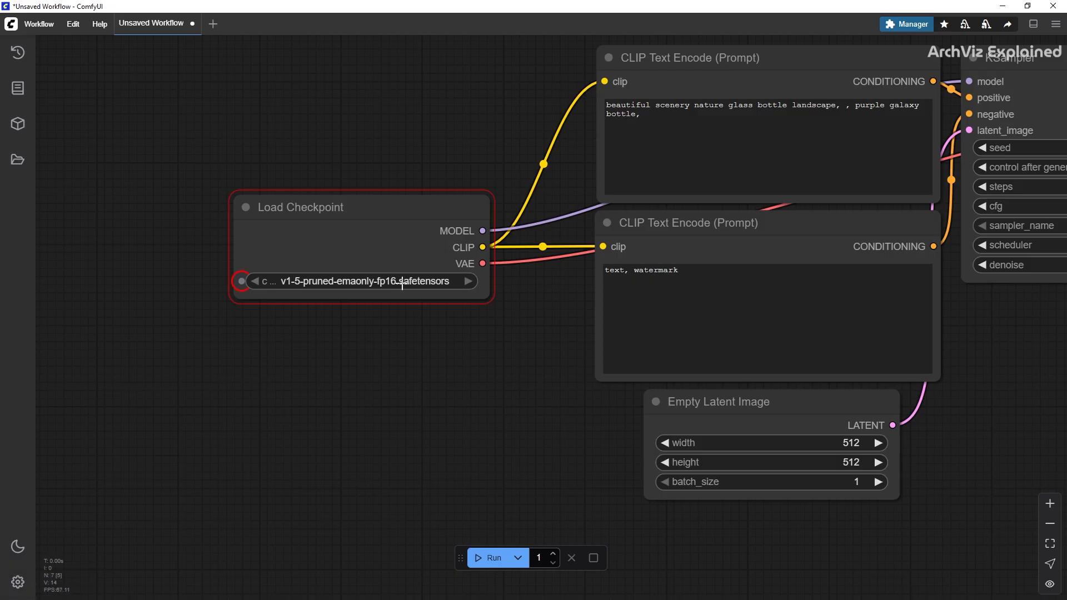
Refresh node definitions and set Load Checkpoint to juggernautXL_juggXILightningByRD.safetensors
{"action": "left_click", "coordinate": [72, 23]}
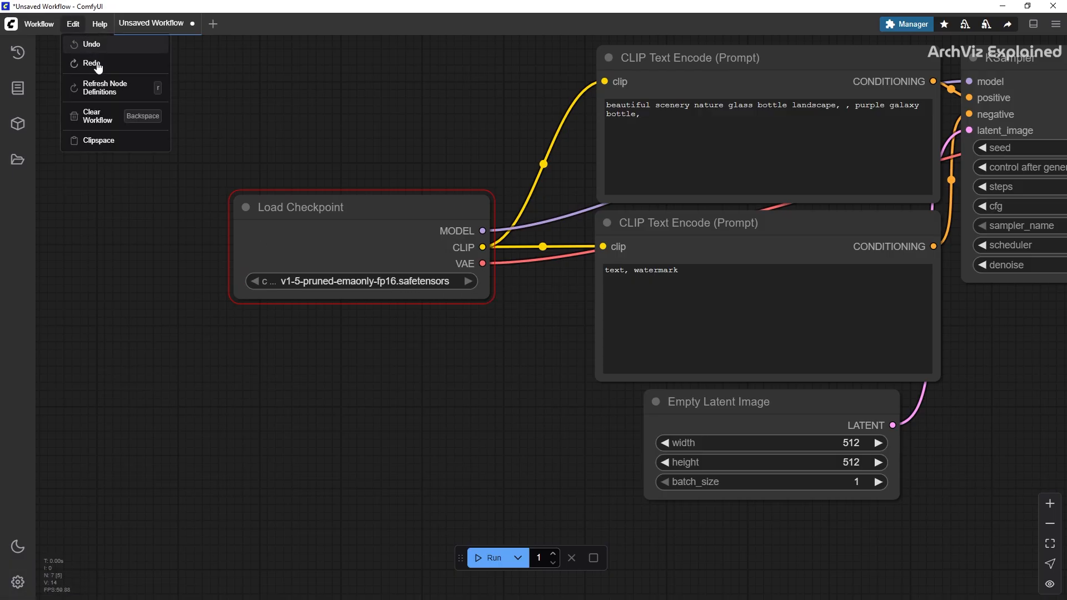
{"action": "mouse_move", "coordinate": [99, 88]}
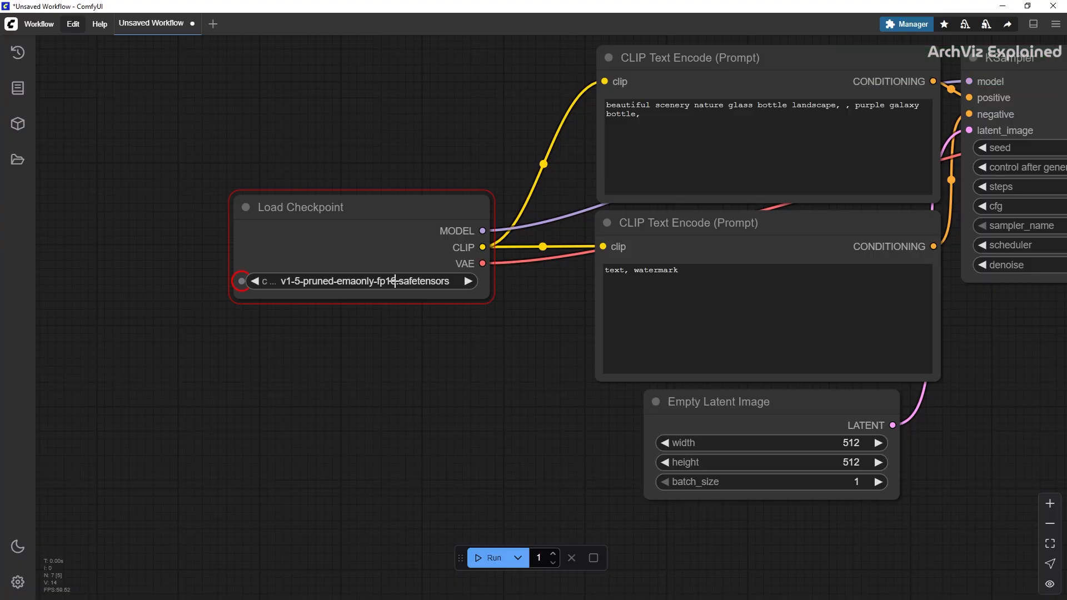
{"action": "left_click", "coordinate": [360, 281]}
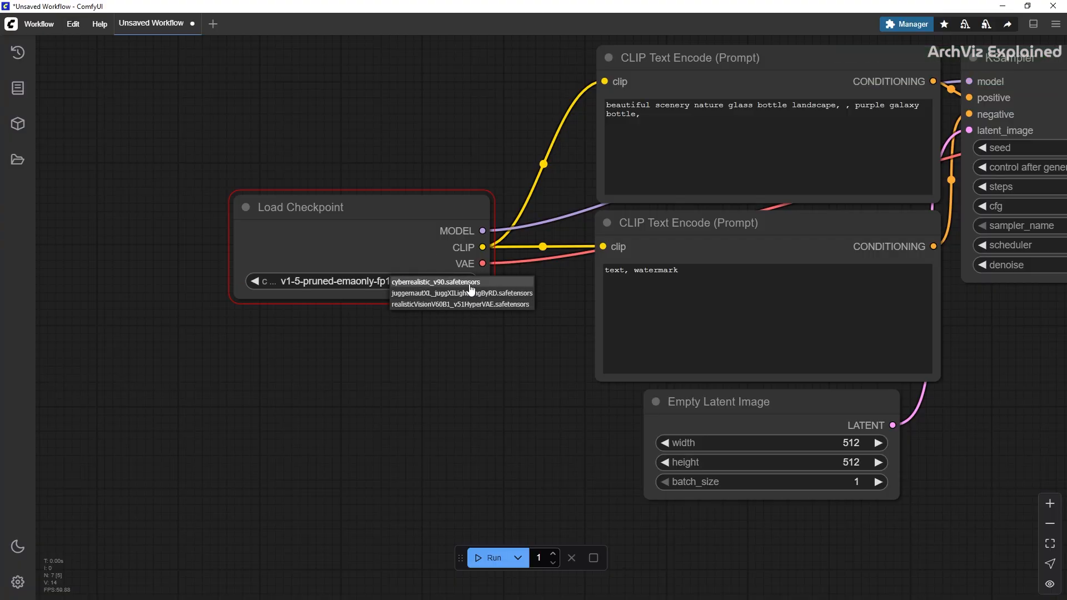
{"action": "mouse_move", "coordinate": [467, 293]}
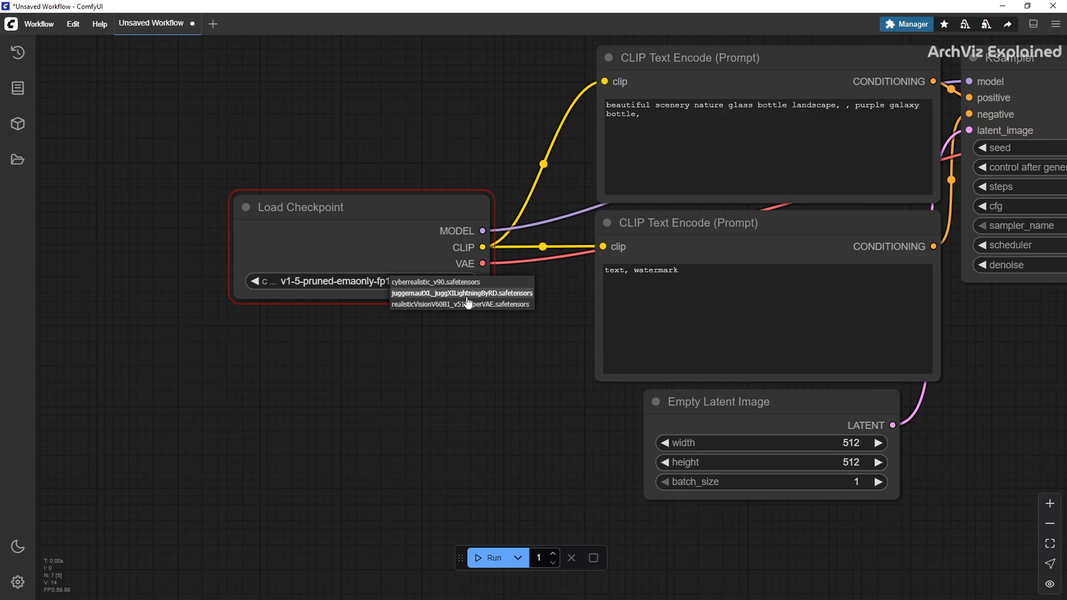
{"action": "left_click", "coordinate": [461, 292]}
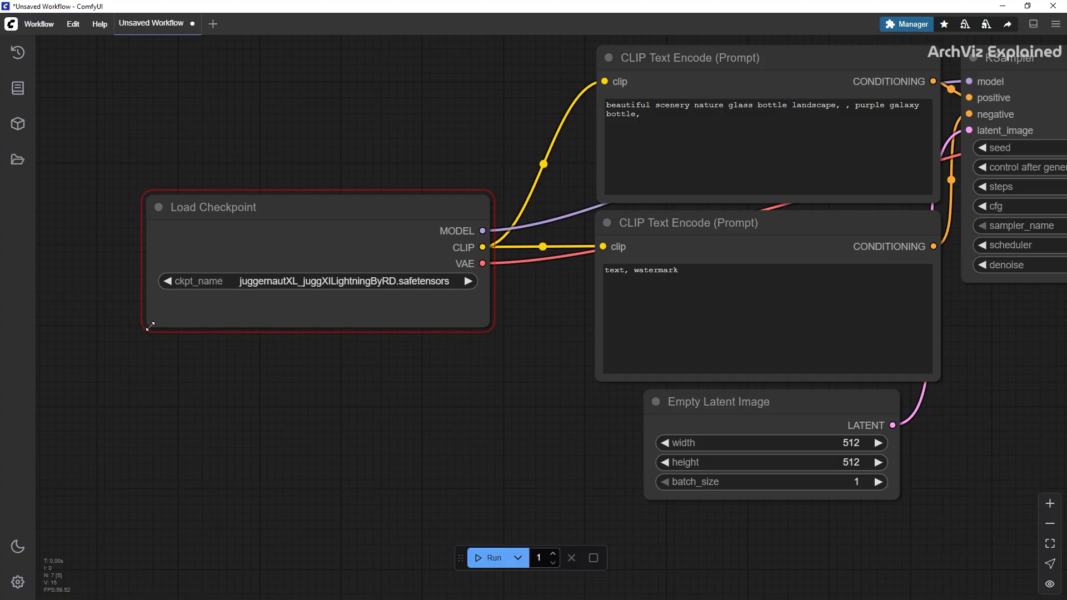
{"action": "mouse_move", "coordinate": [209, 424]}
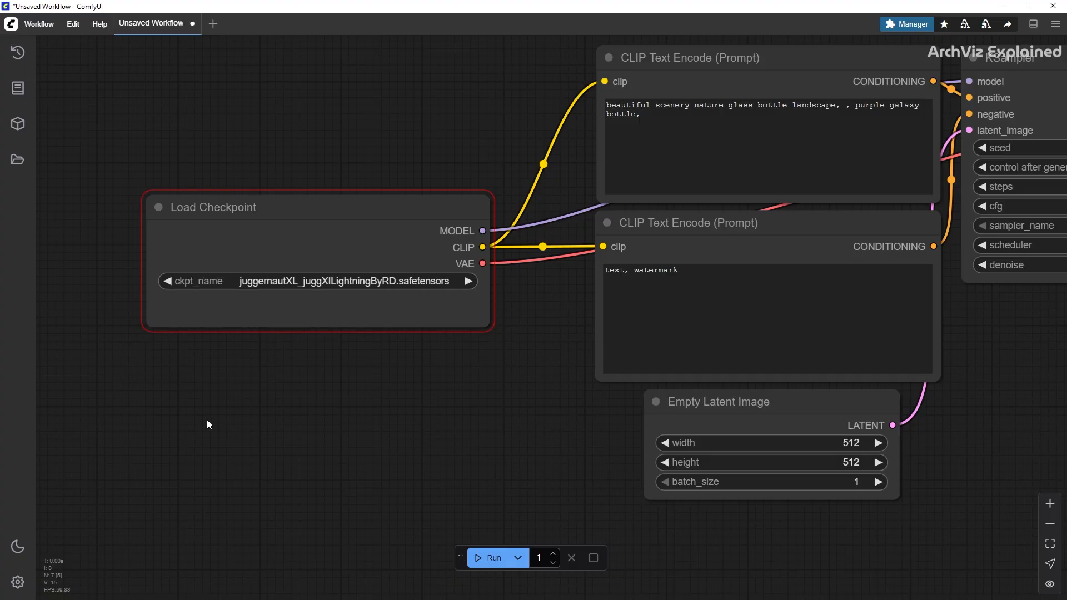
{"action": "mouse_move", "coordinate": [405, 449]}
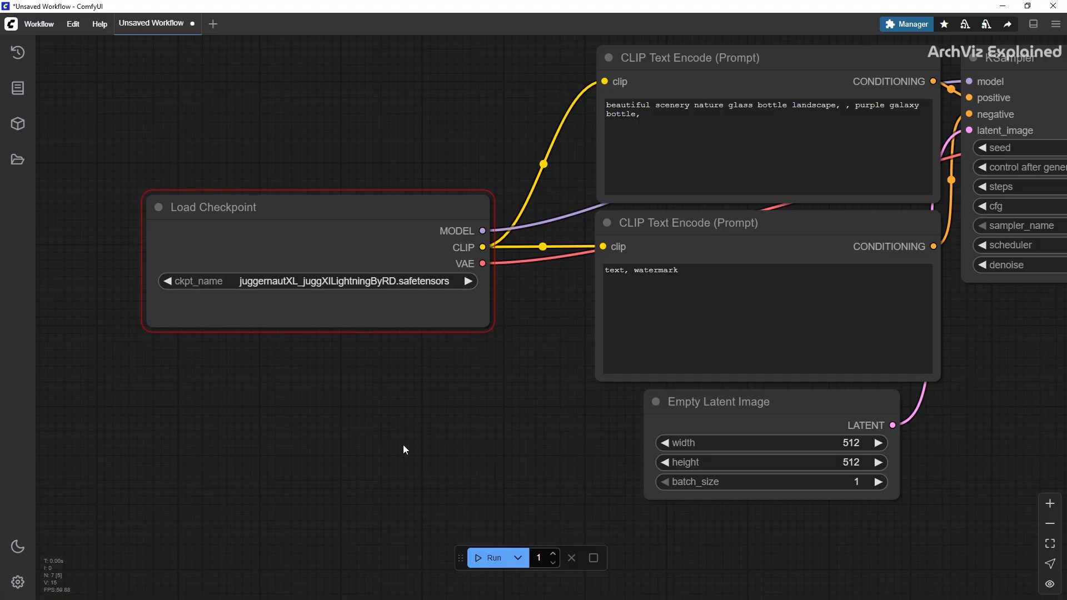
{"action": "mouse_move", "coordinate": [480, 561]}
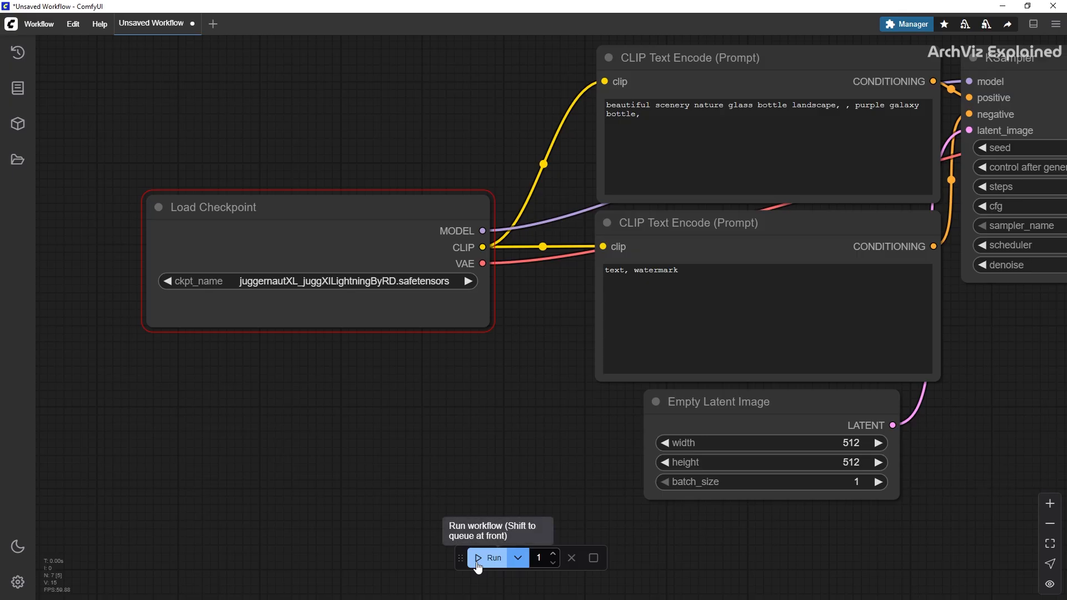
Run the default galaxy-bottle workflow with the Juggernaut XL checkpoint
{"action": "left_click", "coordinate": [490, 557]}
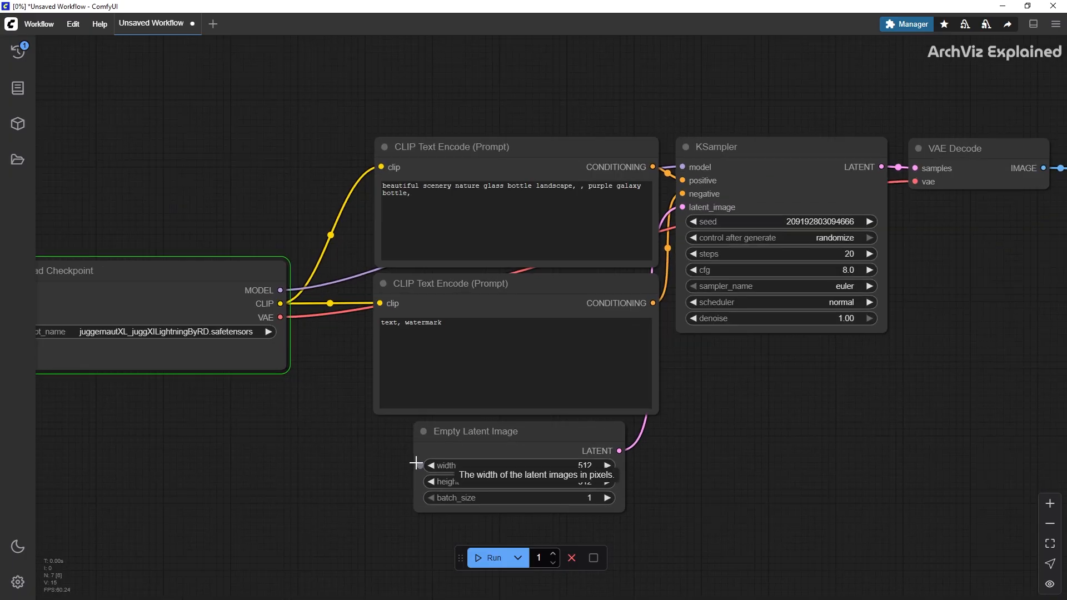
{"action": "mouse_move", "coordinate": [367, 511]}
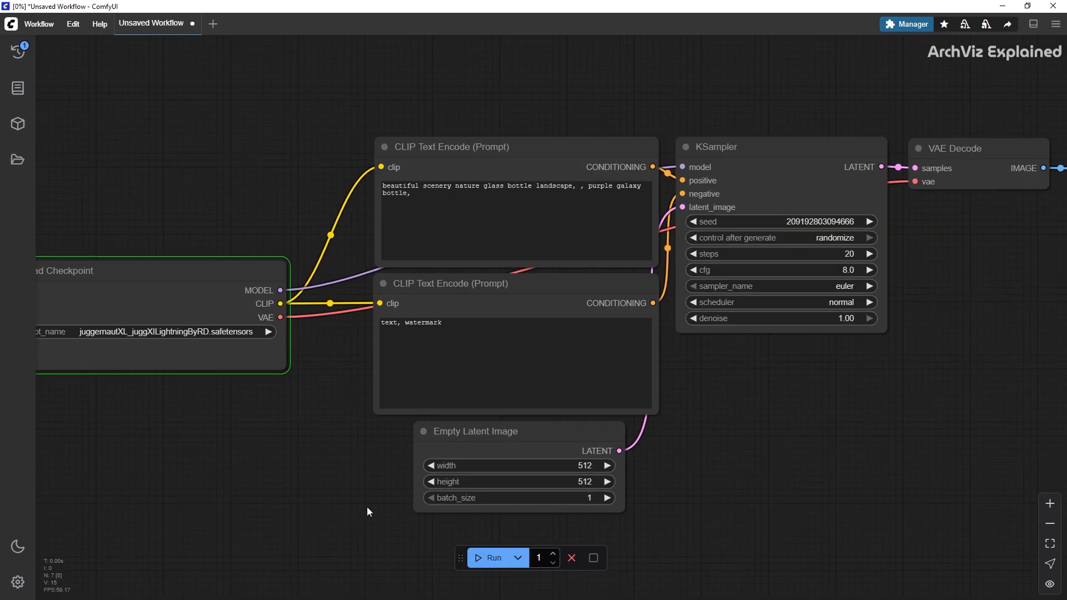
{"action": "left_click", "coordinate": [514, 347]}
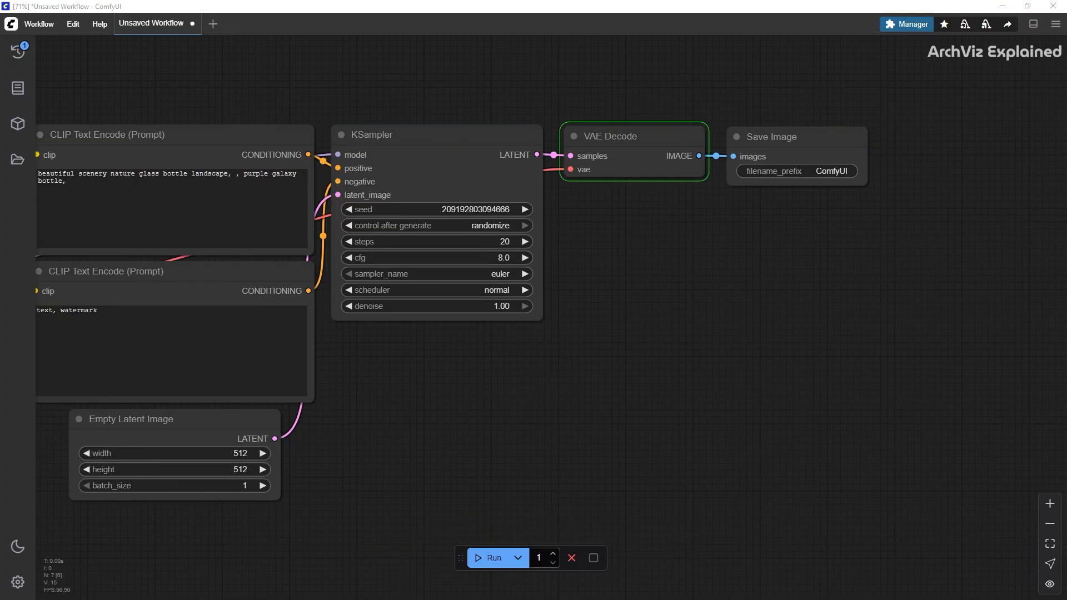
{"action": "left_click", "coordinate": [493, 557]}
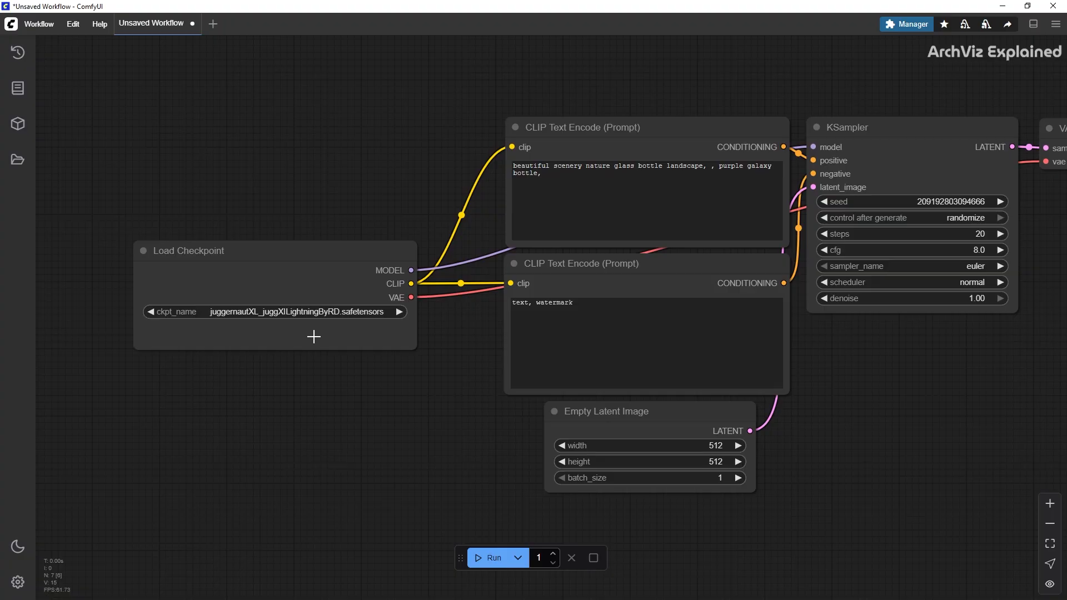
Switch Load Checkpoint to cyberrealistic_v90 and run the galaxy-bottle workflow twice
{"action": "left_click", "coordinate": [273, 311]}
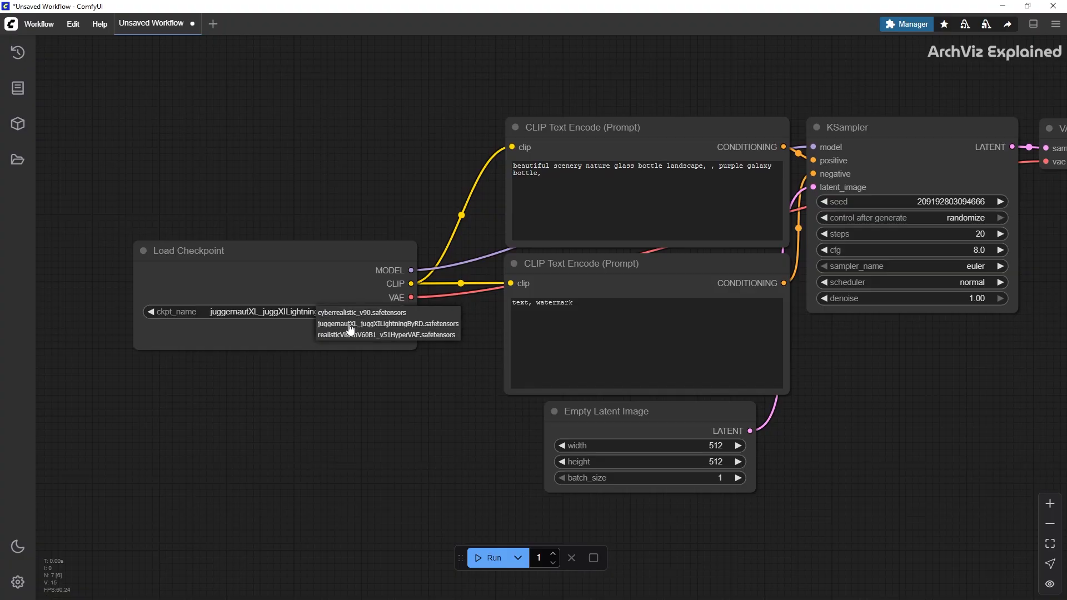
{"action": "left_click", "coordinate": [362, 313]}
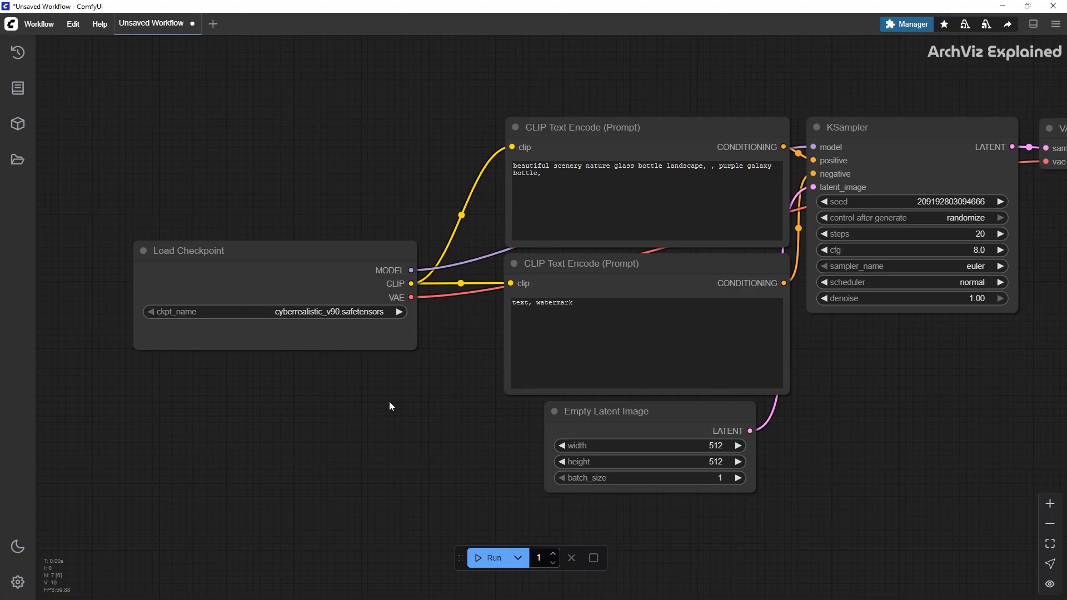
{"action": "left_click", "coordinate": [492, 557]}
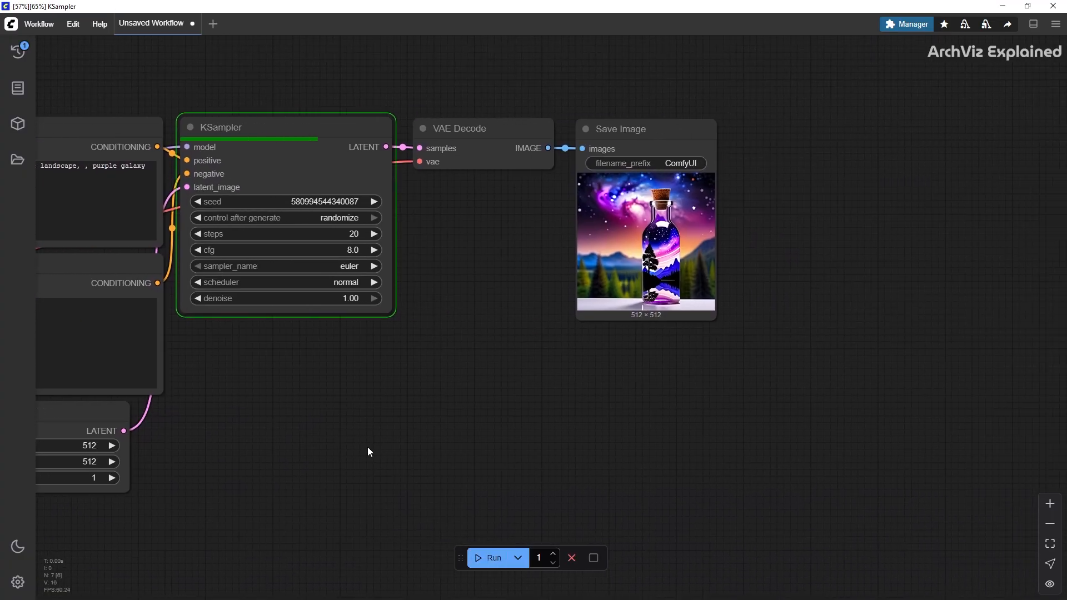
{"action": "left_click", "coordinate": [492, 557]}
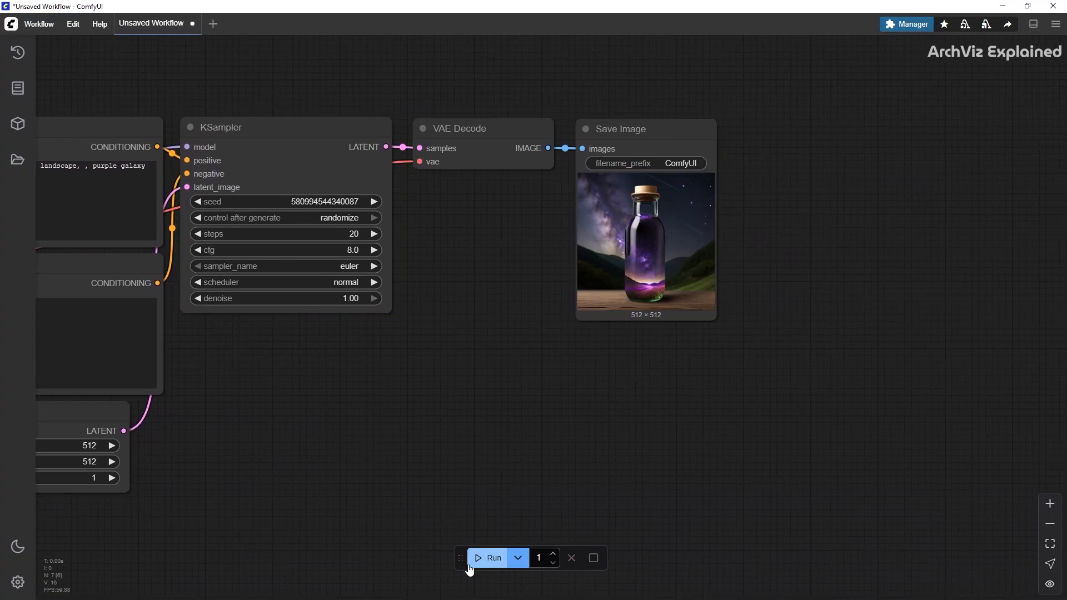
{"action": "left_click", "coordinate": [489, 557]}
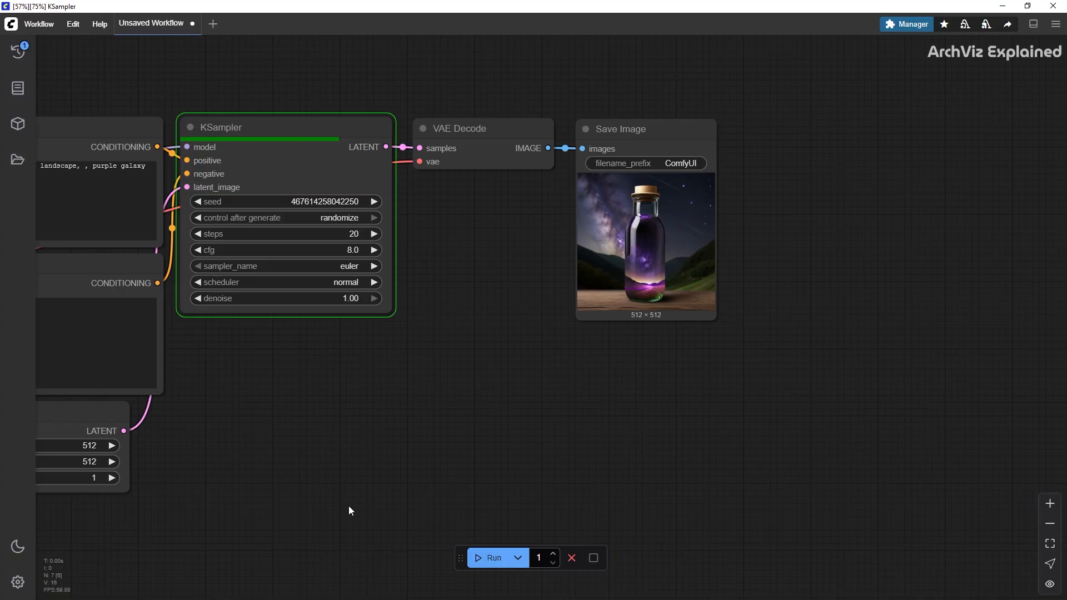
{"action": "left_click", "coordinate": [492, 557]}
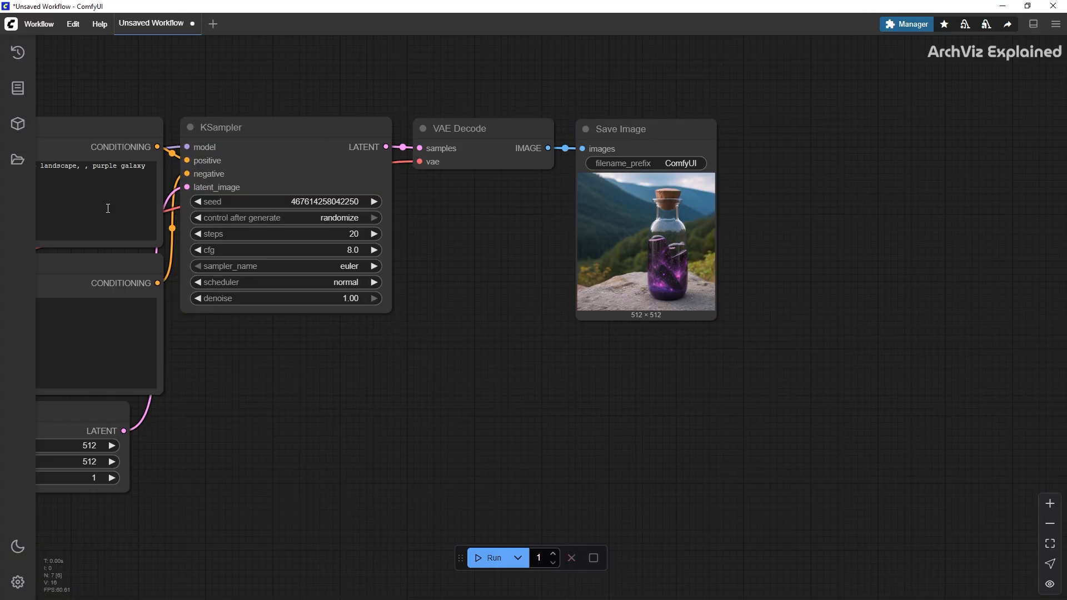
Show the queue history listing the completed generations
{"action": "left_click", "coordinate": [17, 53]}
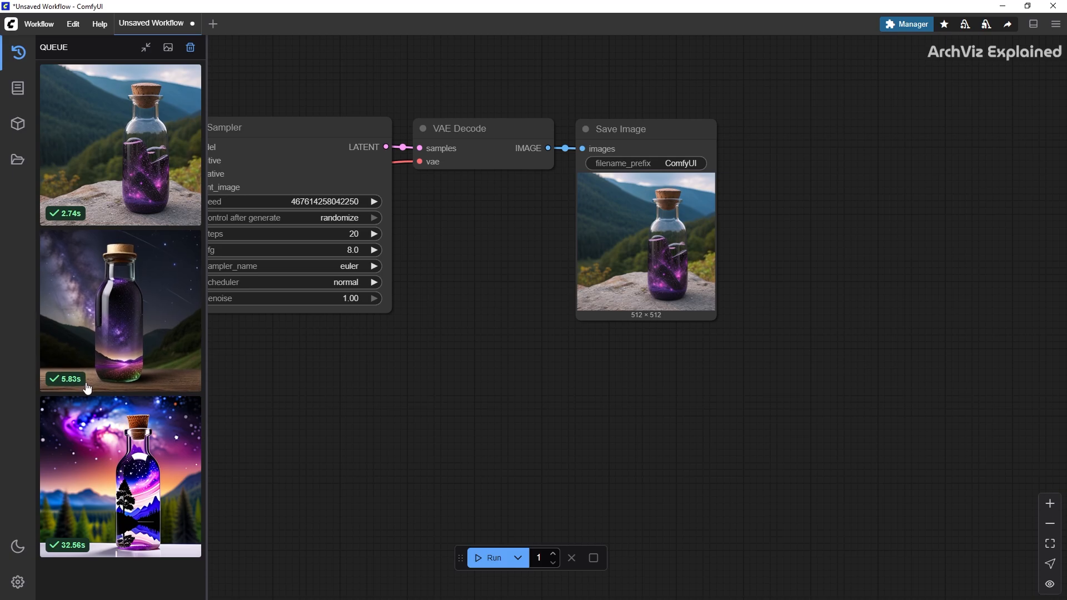
{"action": "mouse_move", "coordinate": [86, 218]}
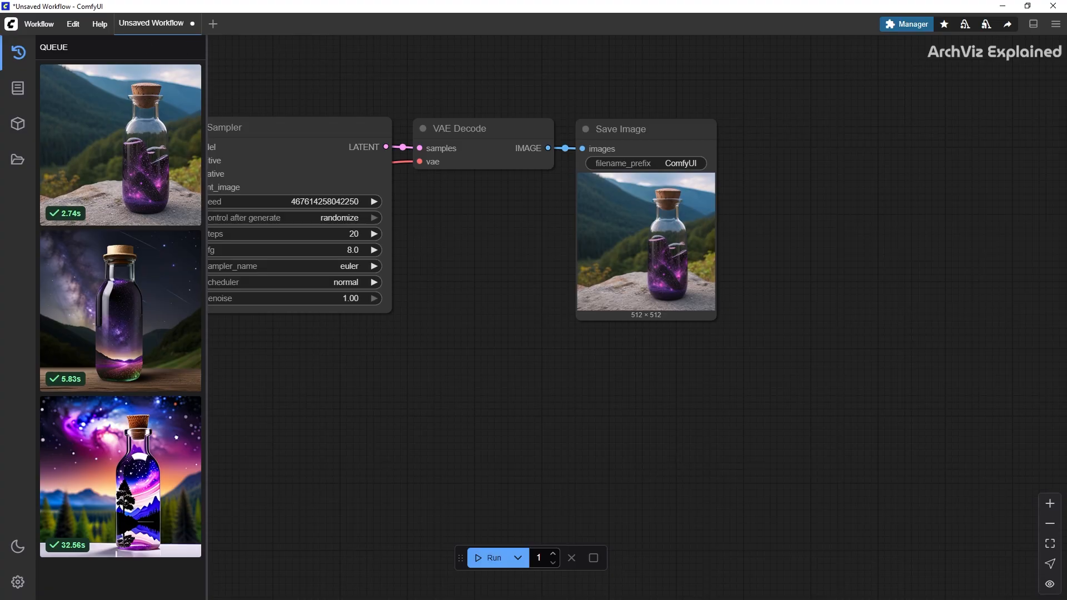
{"action": "mouse_move", "coordinate": [497, 469]}
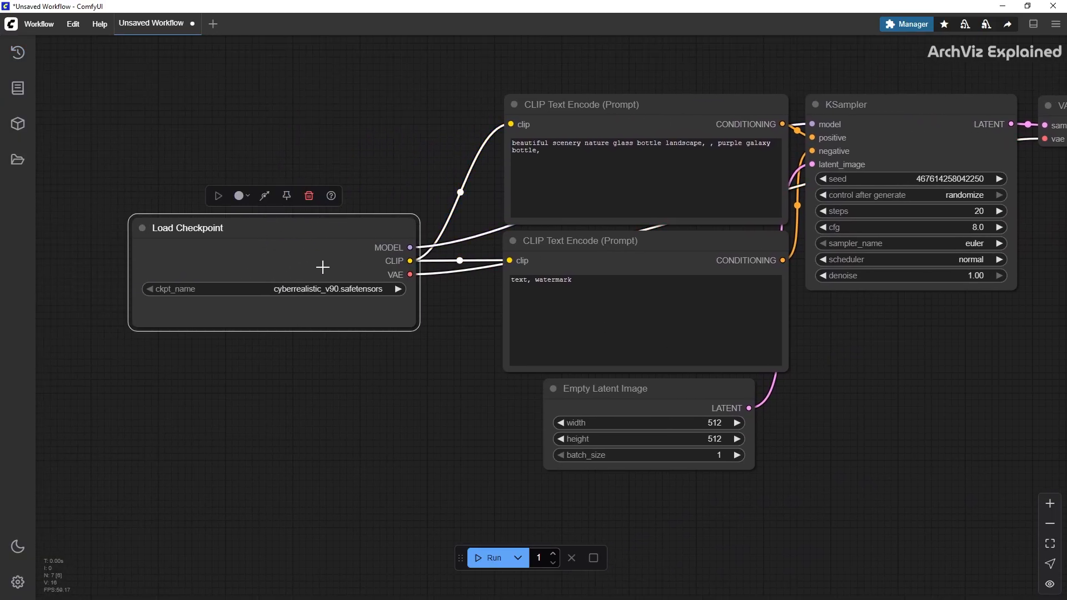
{"action": "mouse_move", "coordinate": [330, 280]}
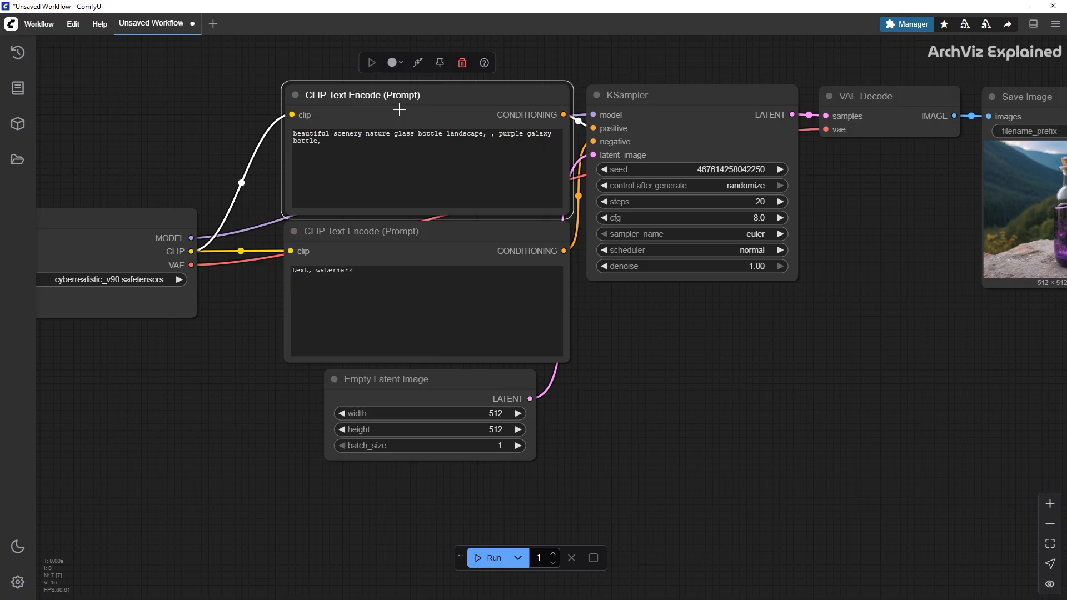
{"action": "mouse_move", "coordinate": [362, 232]}
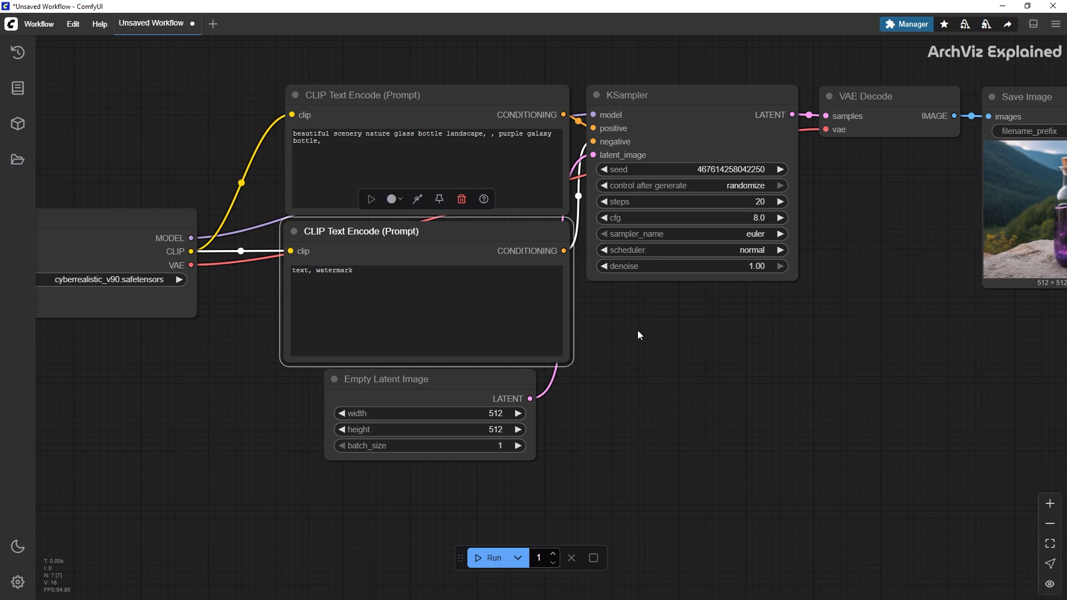
{"action": "mouse_move", "coordinate": [653, 93]}
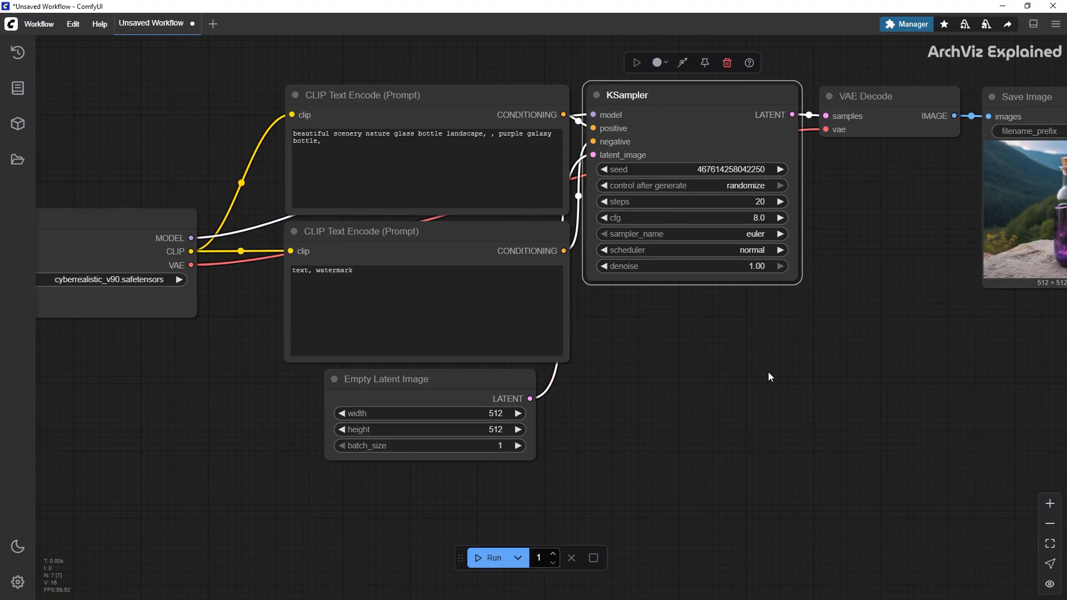
{"action": "mouse_move", "coordinate": [805, 383]}
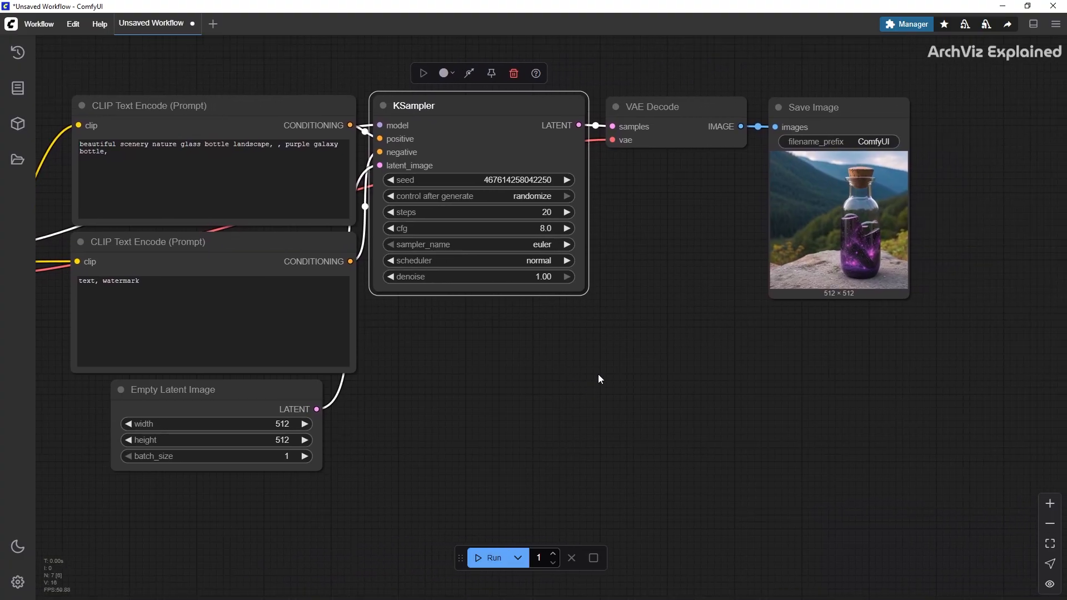
{"action": "mouse_move", "coordinate": [686, 116]}
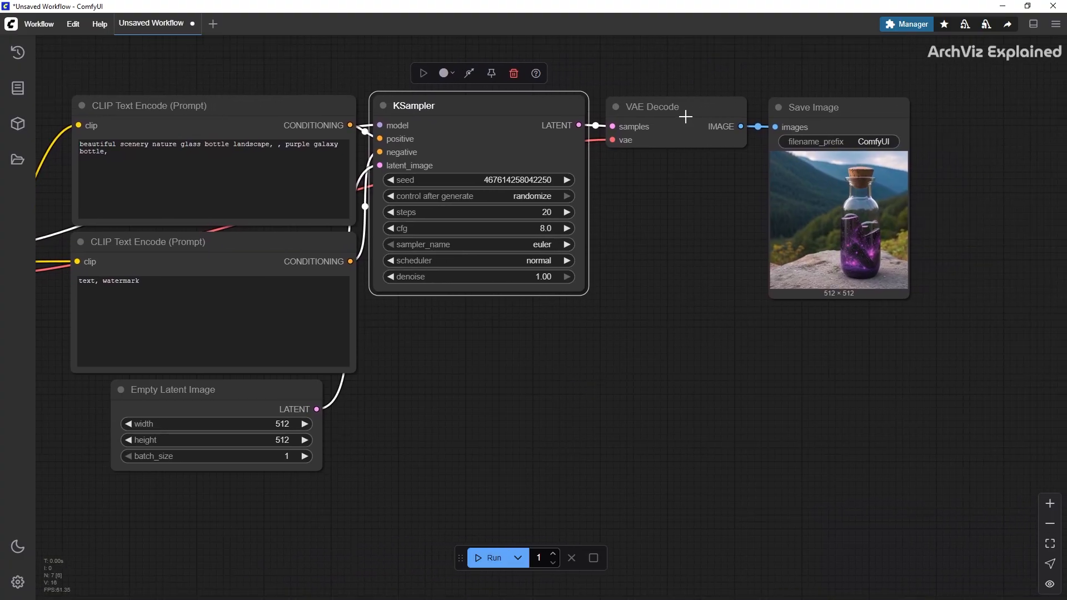
Select the VAE Decode and Save Image nodes while reviewing the workflow
{"action": "left_click", "coordinate": [653, 106]}
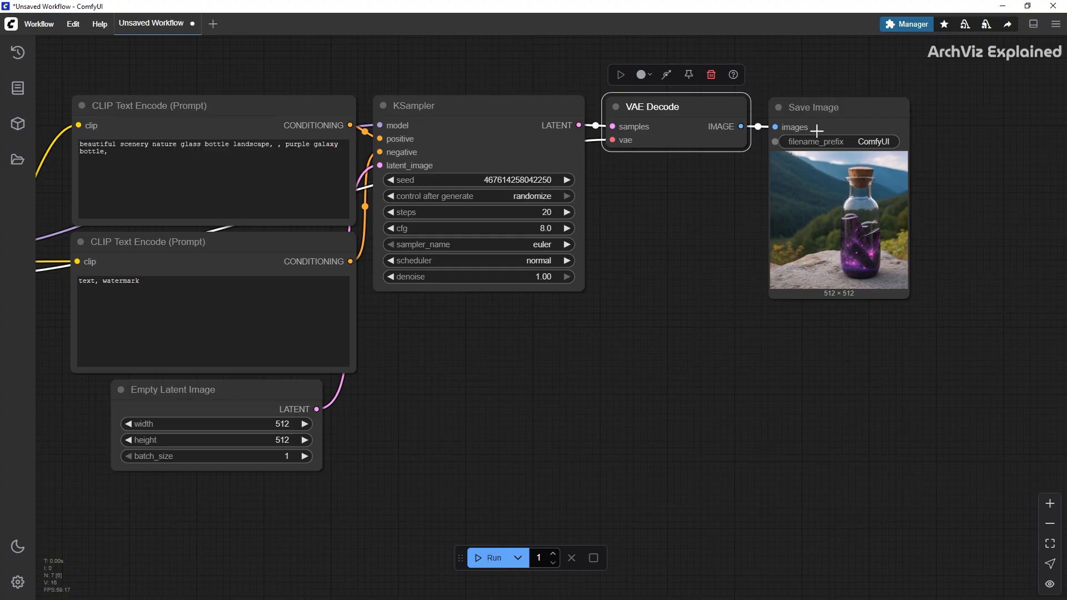
{"action": "left_click", "coordinate": [812, 106]}
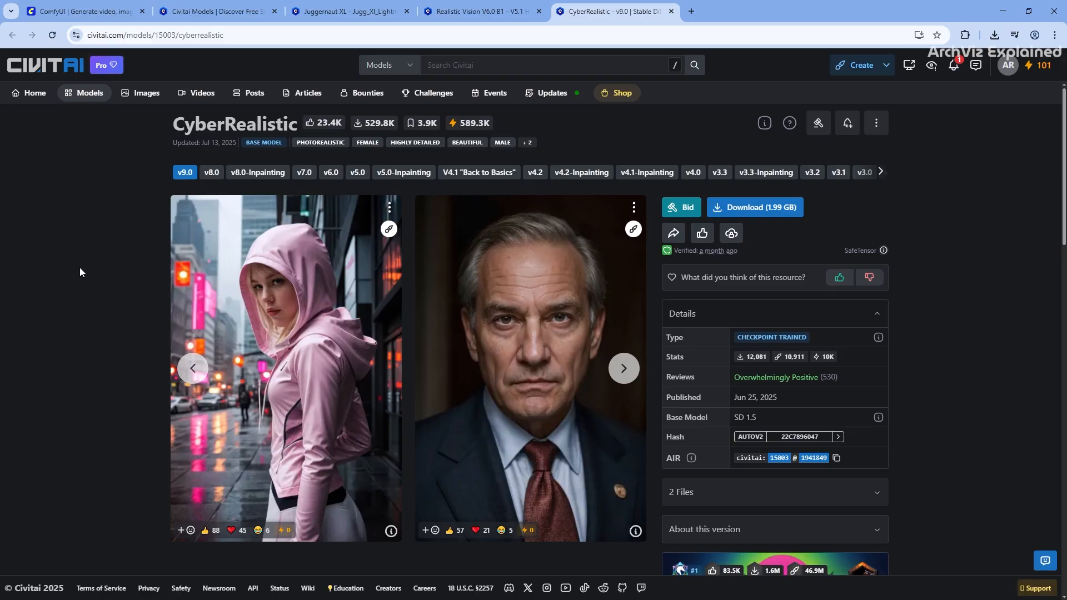
Expand the CyberRealistic page's full Suggested Settings with Show More
{"action": "scroll", "scroll_direction": "down", "scroll_amount": 3}
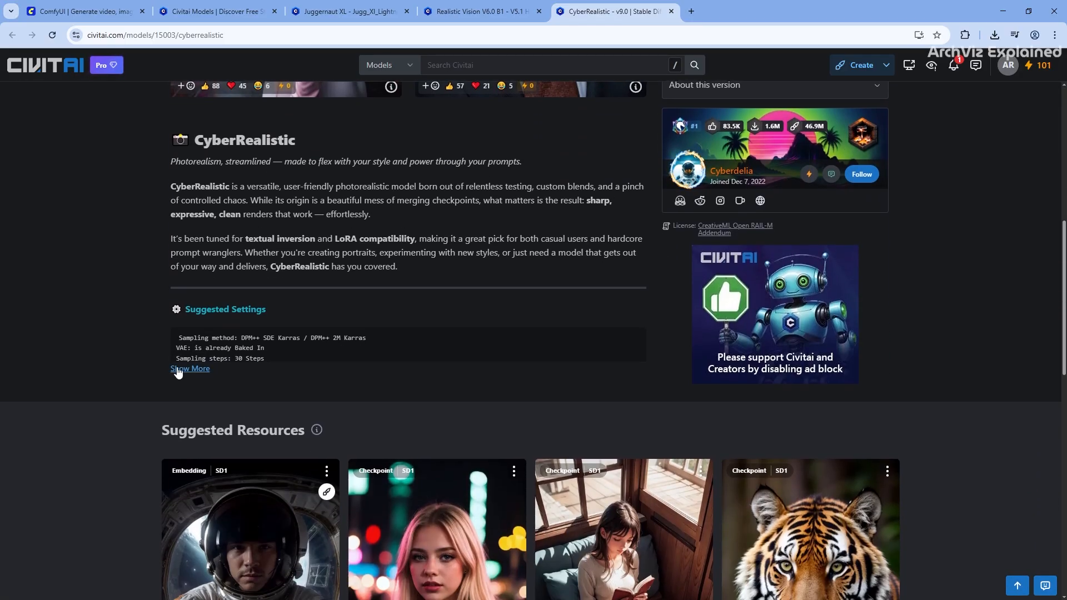
{"action": "left_click", "coordinate": [190, 368]}
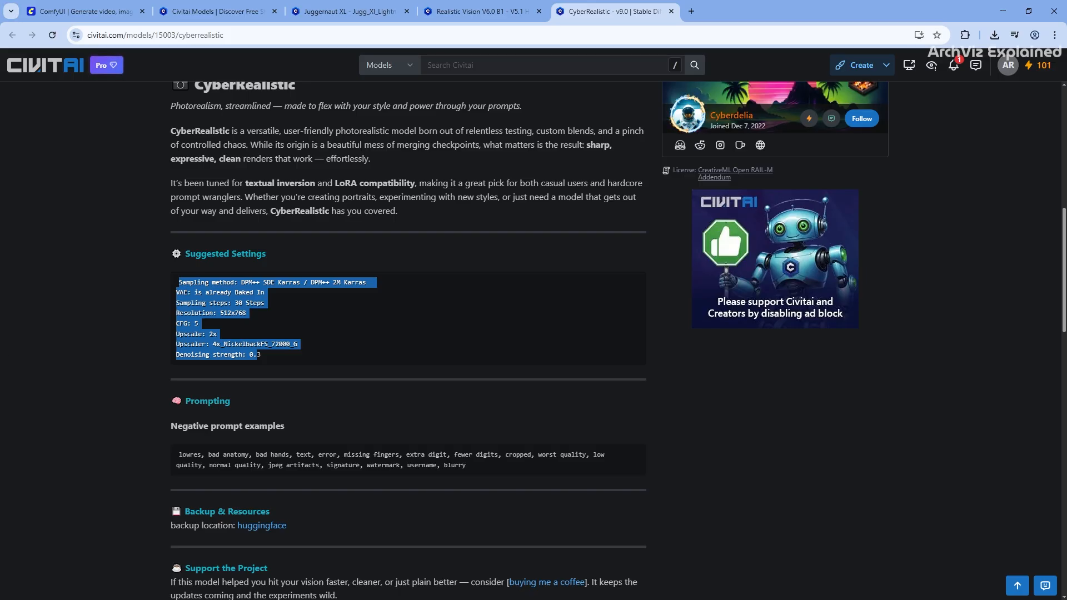
{"action": "mouse_move", "coordinate": [745, 4]}
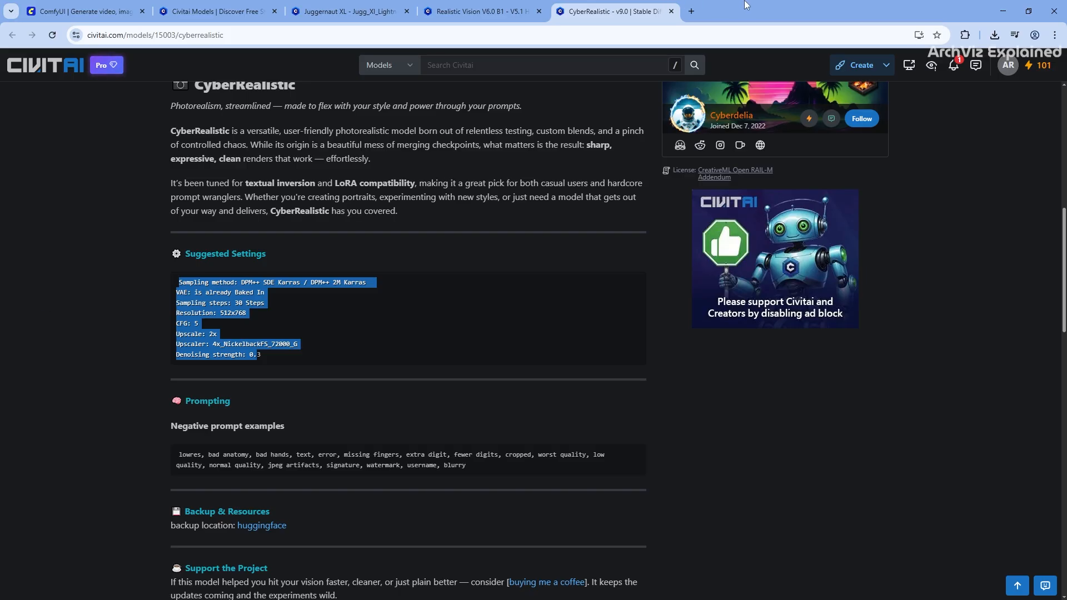
{"action": "mouse_move", "coordinate": [997, 12]}
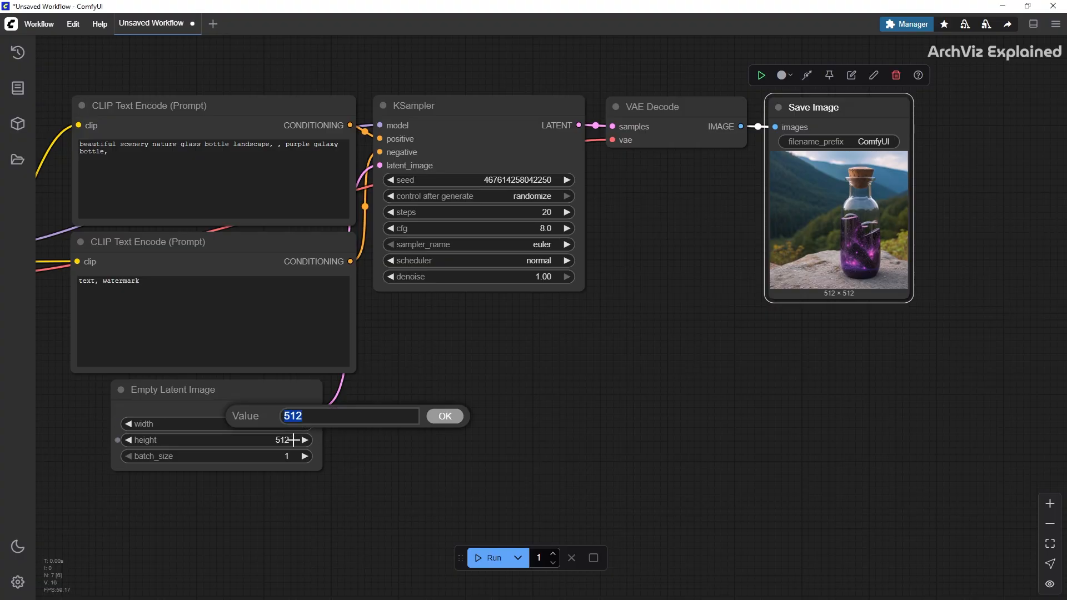
Set the Empty Latent Image height to 768
{"action": "type", "text": "768"}
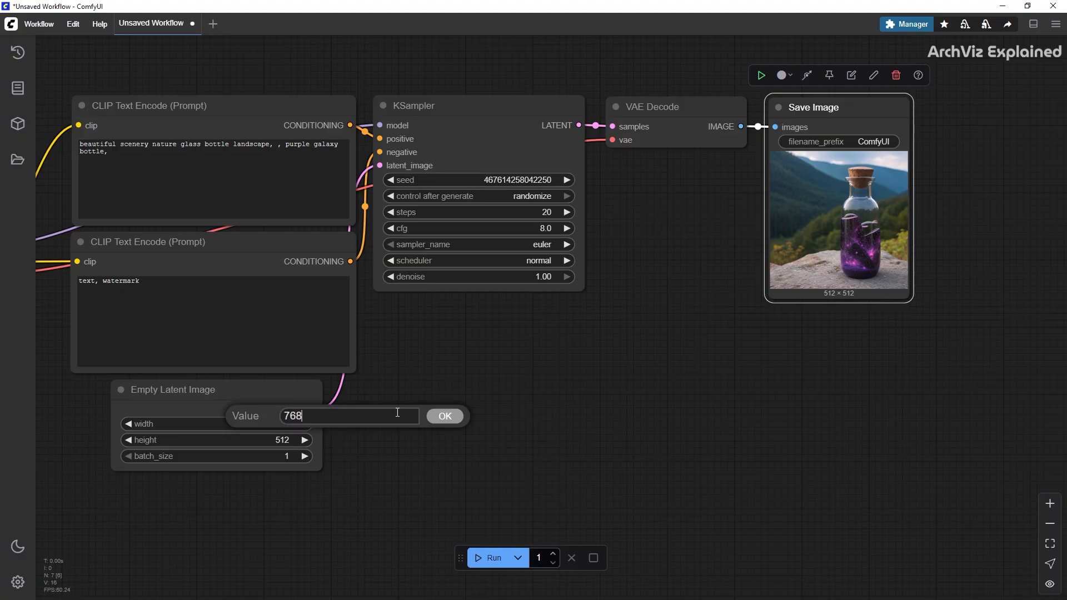
{"action": "left_click", "coordinate": [445, 416]}
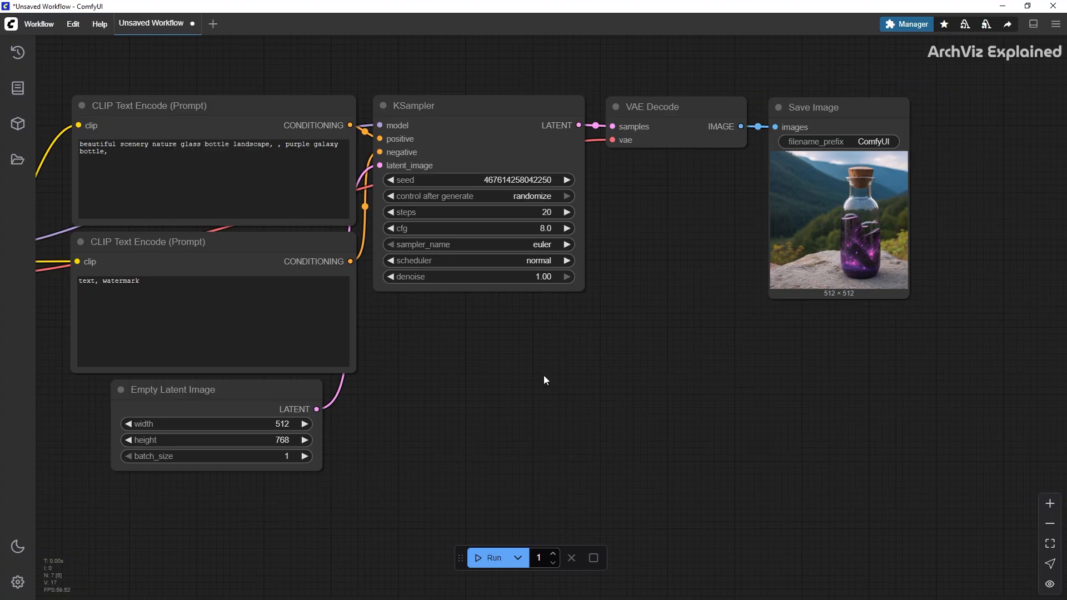
Set KSampler to the dpmpp_2m sampler with the karras scheduler
{"action": "left_click", "coordinate": [543, 245]}
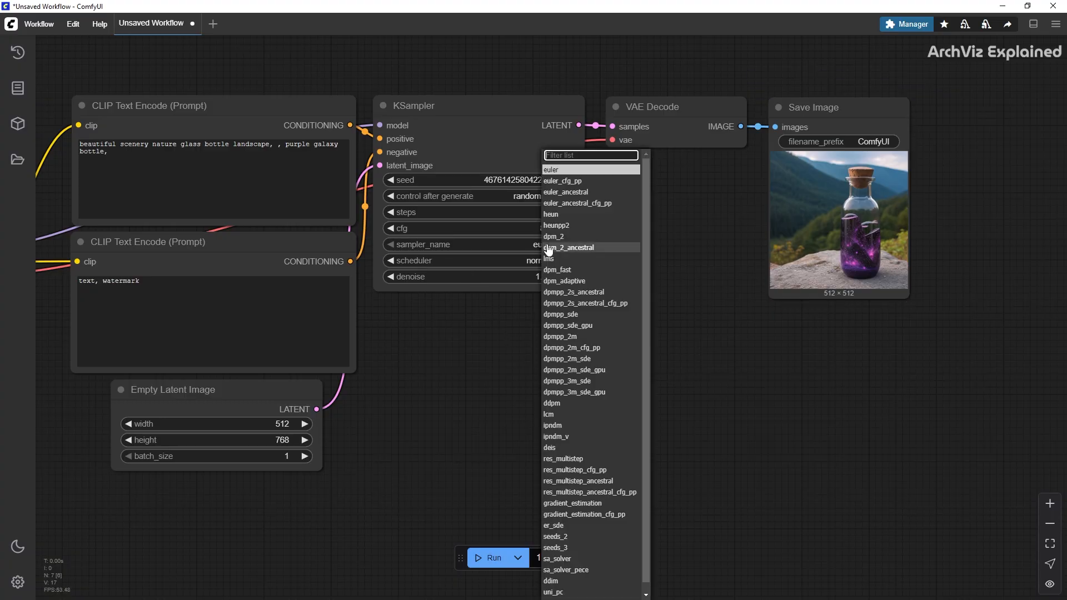
{"action": "mouse_move", "coordinate": [584, 340]}
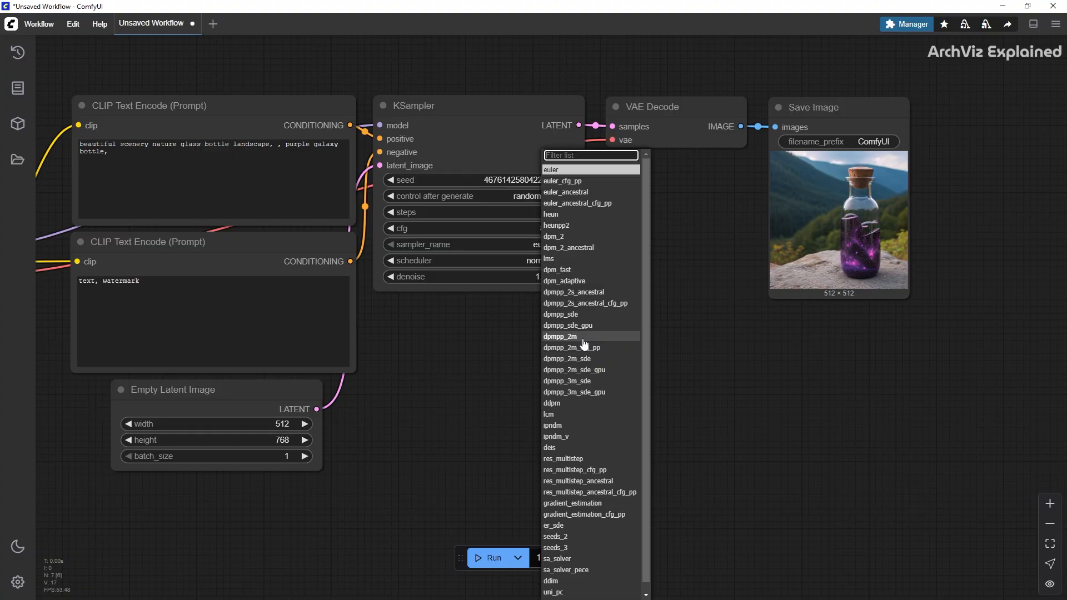
{"action": "left_click", "coordinate": [561, 336]}
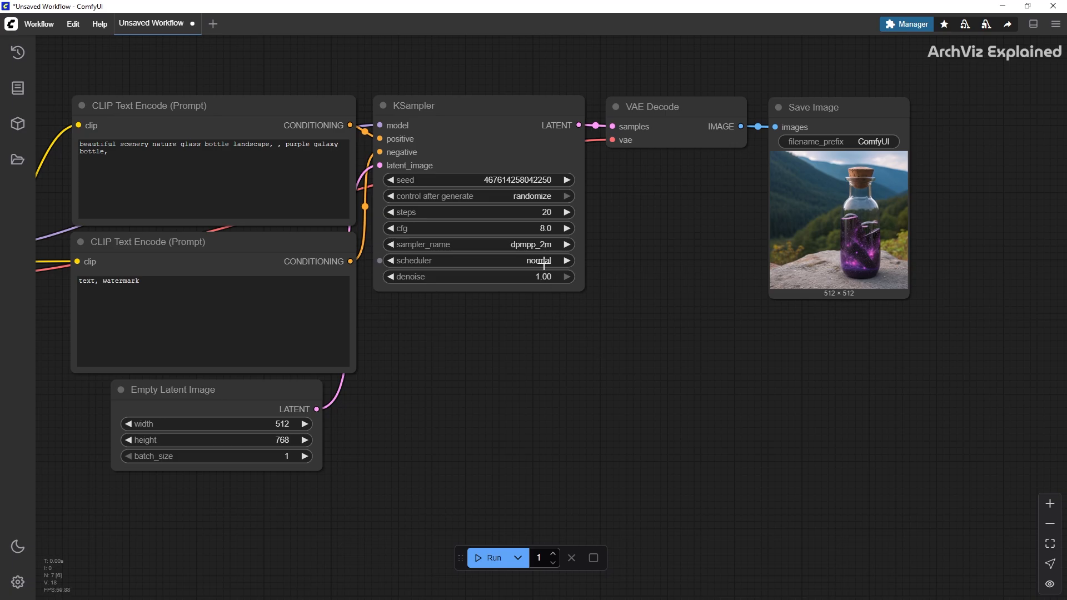
{"action": "left_click", "coordinate": [538, 260]}
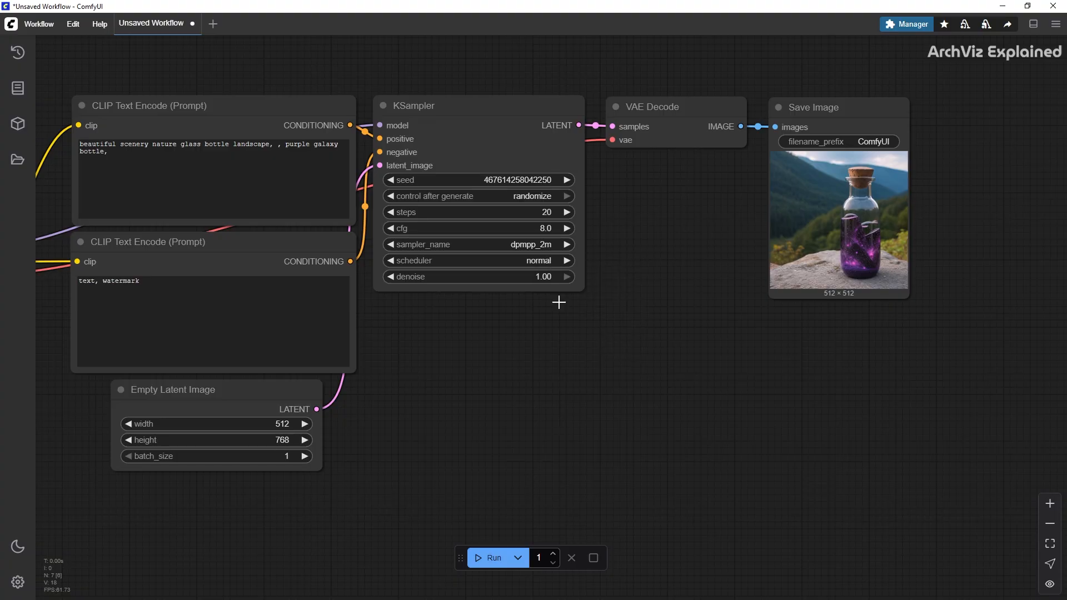
{"action": "left_click", "coordinate": [538, 260]}
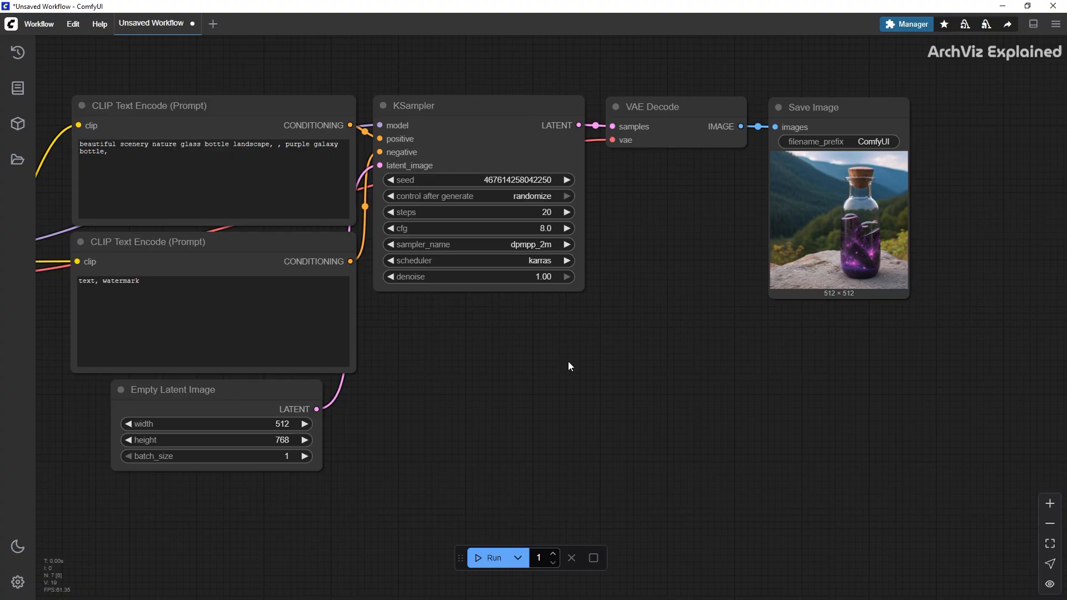
{"action": "mouse_move", "coordinate": [579, 312]}
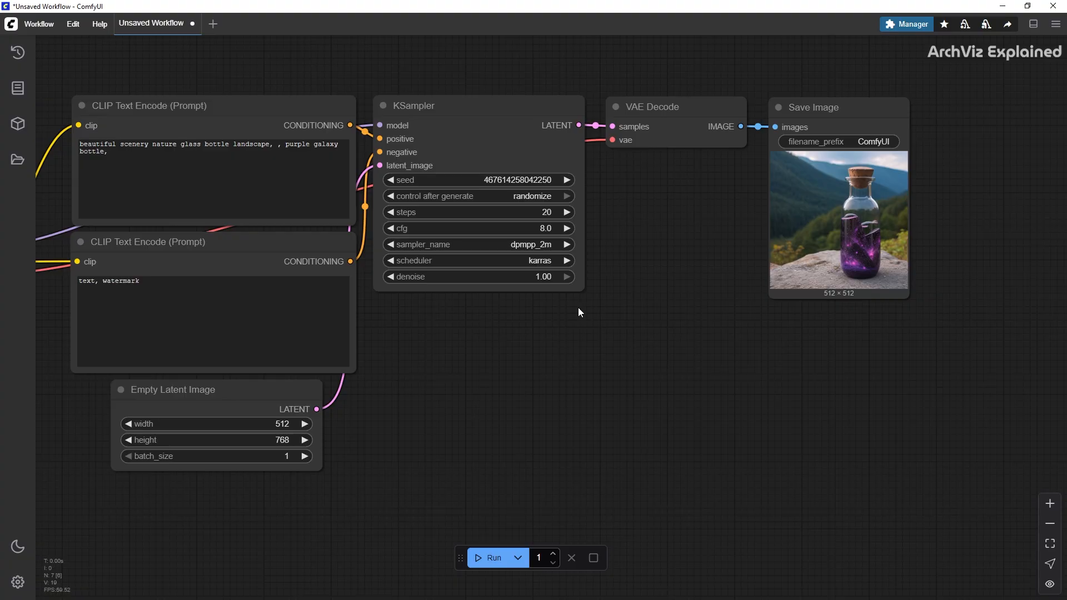
{"action": "left_click", "coordinate": [566, 213]}
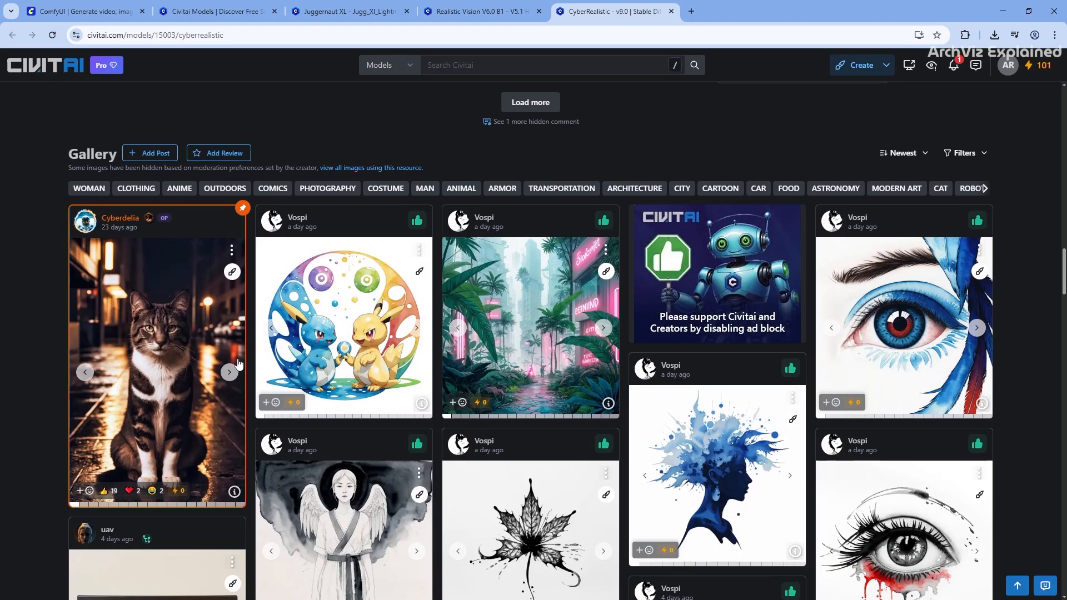
{"action": "mouse_move", "coordinate": [229, 497]}
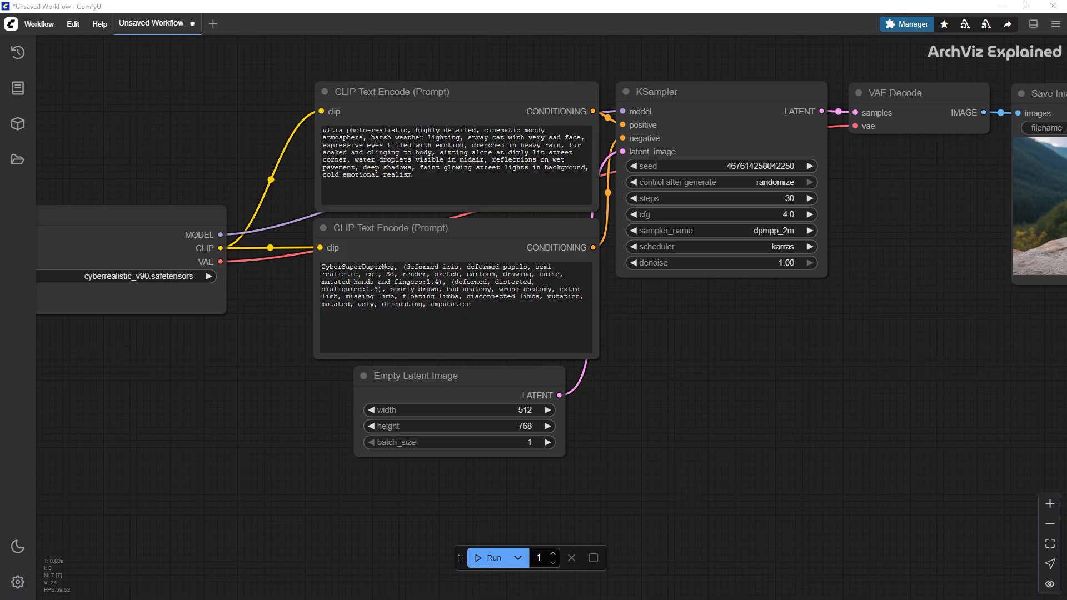
{"action": "mouse_move", "coordinate": [486, 558]}
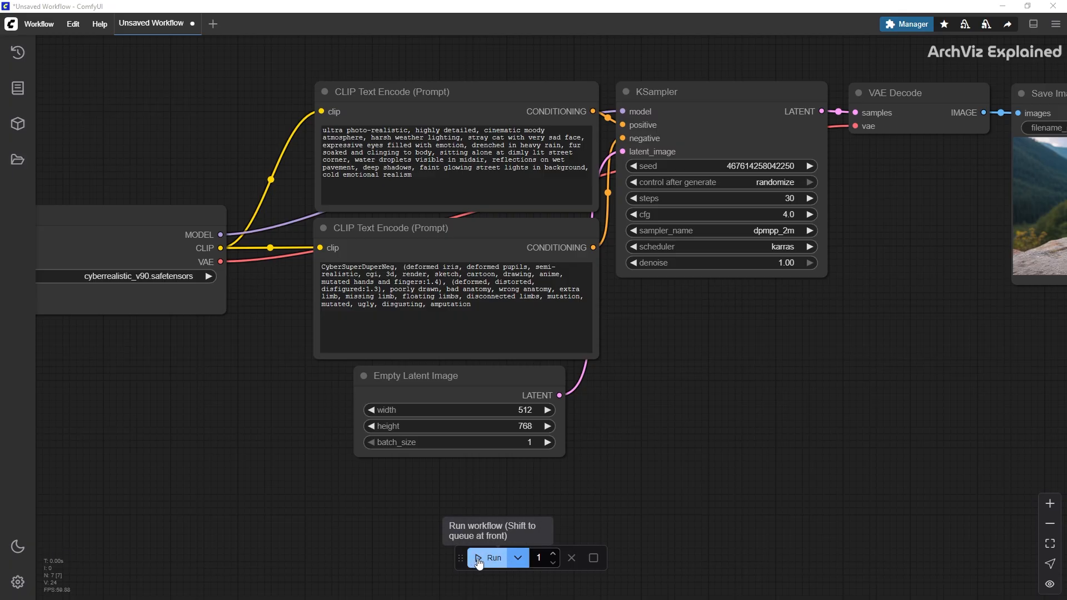
Run the workflow twice to generate rain-soaked street cat images at 512×768
{"action": "left_click", "coordinate": [492, 556]}
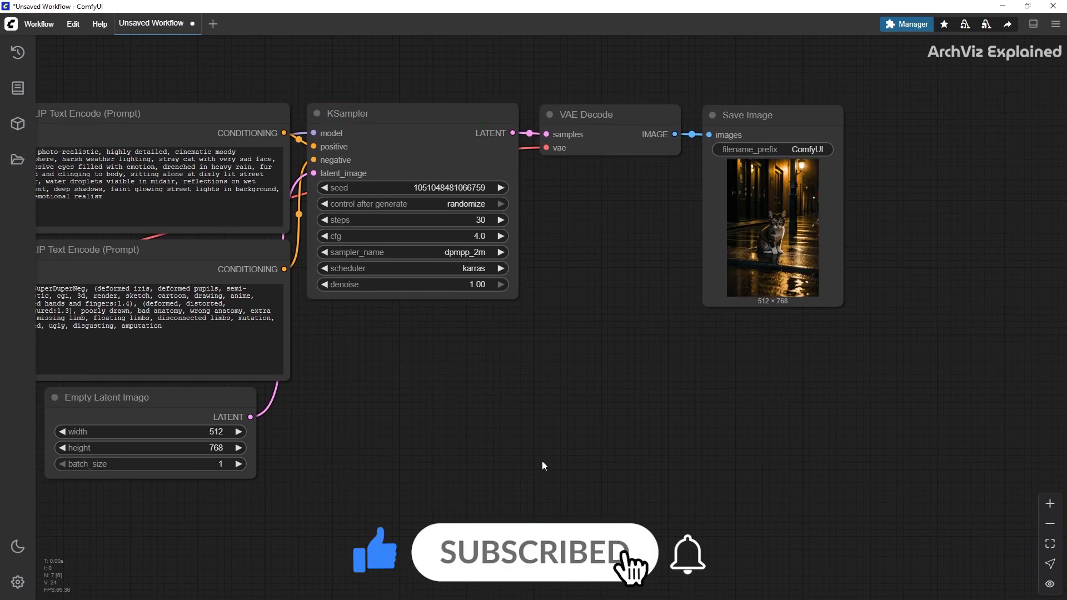
{"action": "scroll", "scroll_direction": "up", "scroll_amount": 3}
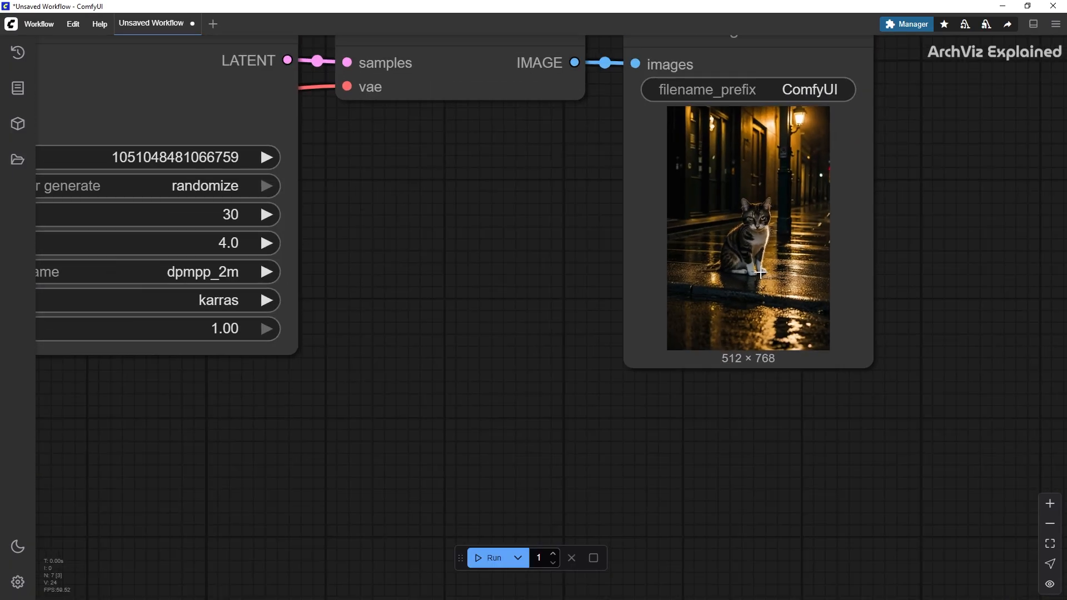
{"action": "left_click", "coordinate": [492, 556]}
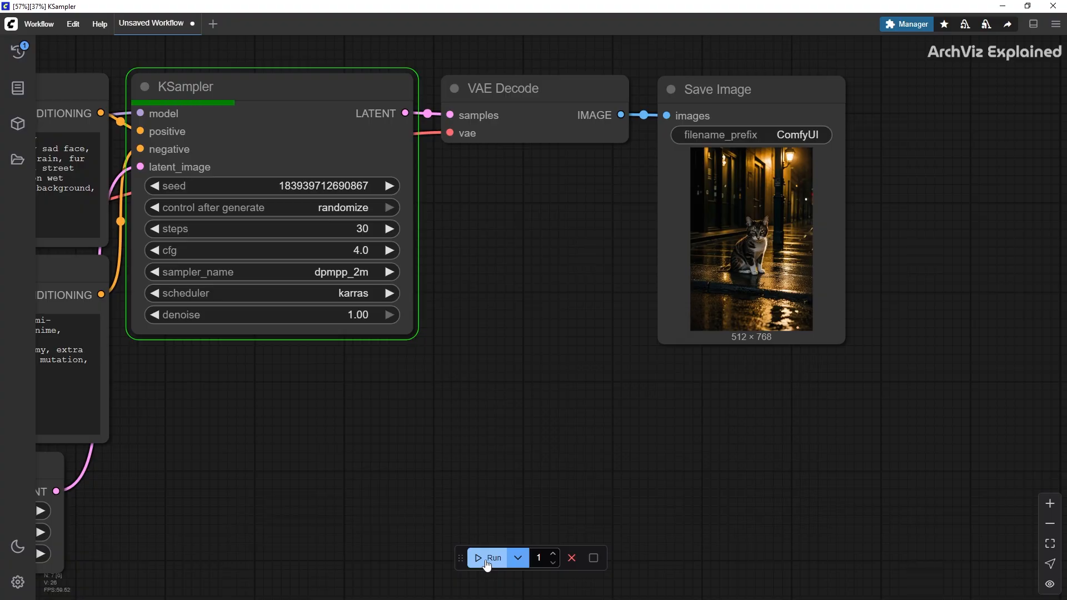
{"action": "left_click", "coordinate": [492, 558]}
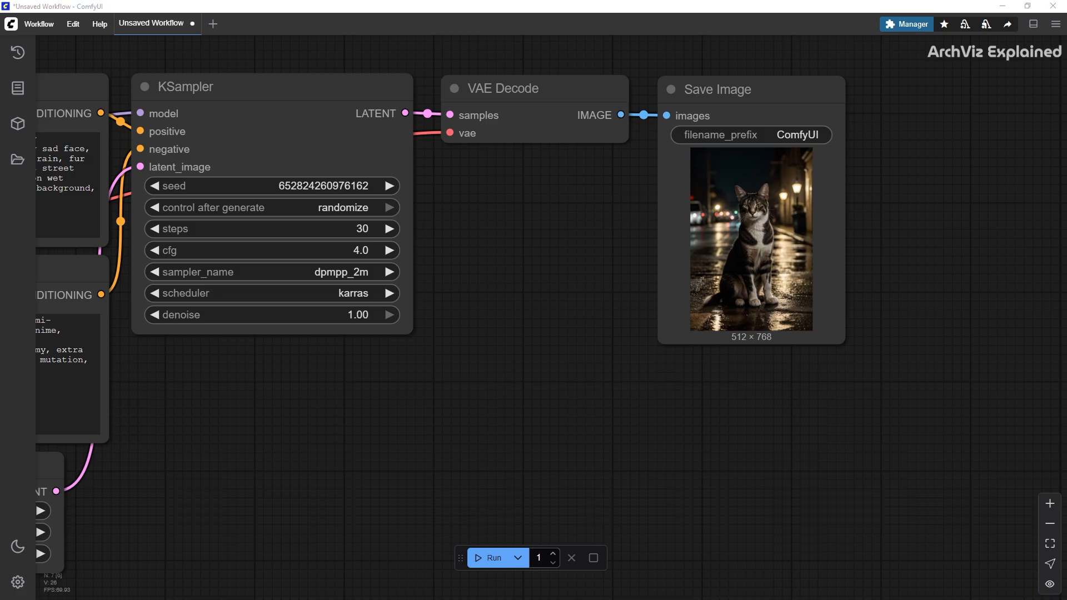
{"action": "mouse_move", "coordinate": [334, 460]}
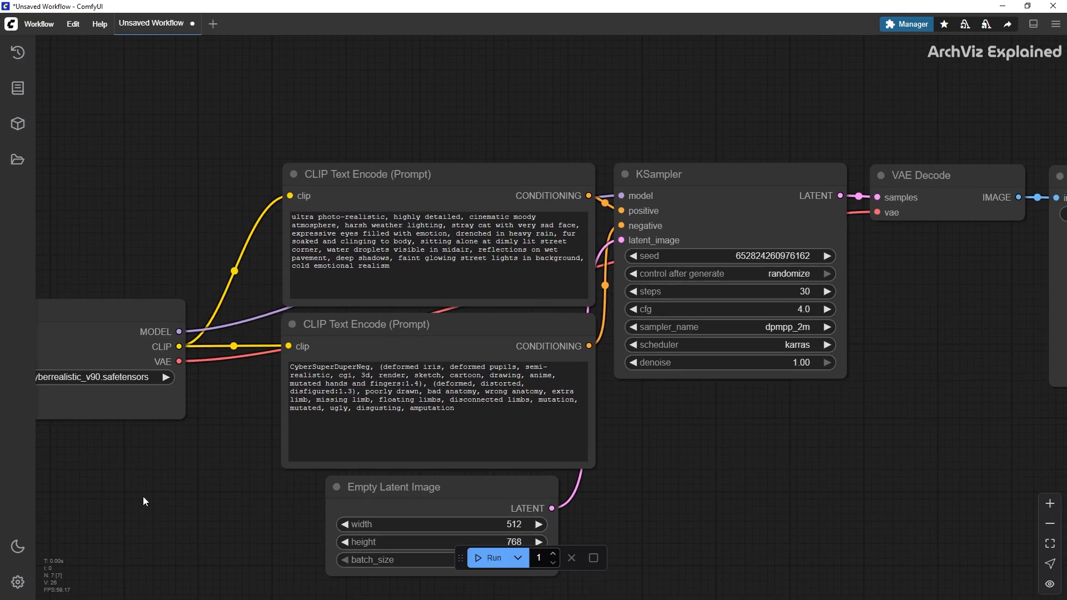
Save the workflow as CR1.5_image_Gen
{"action": "left_click", "coordinate": [39, 24]}
{"action": "type", "text": "CR"}
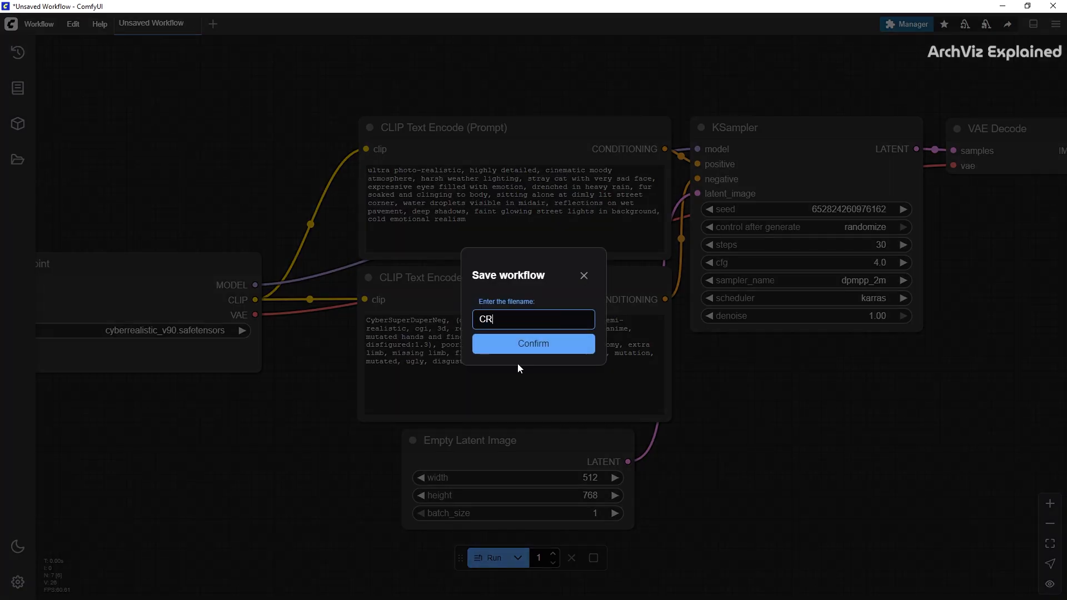
{"action": "type", "text": "1.5"}
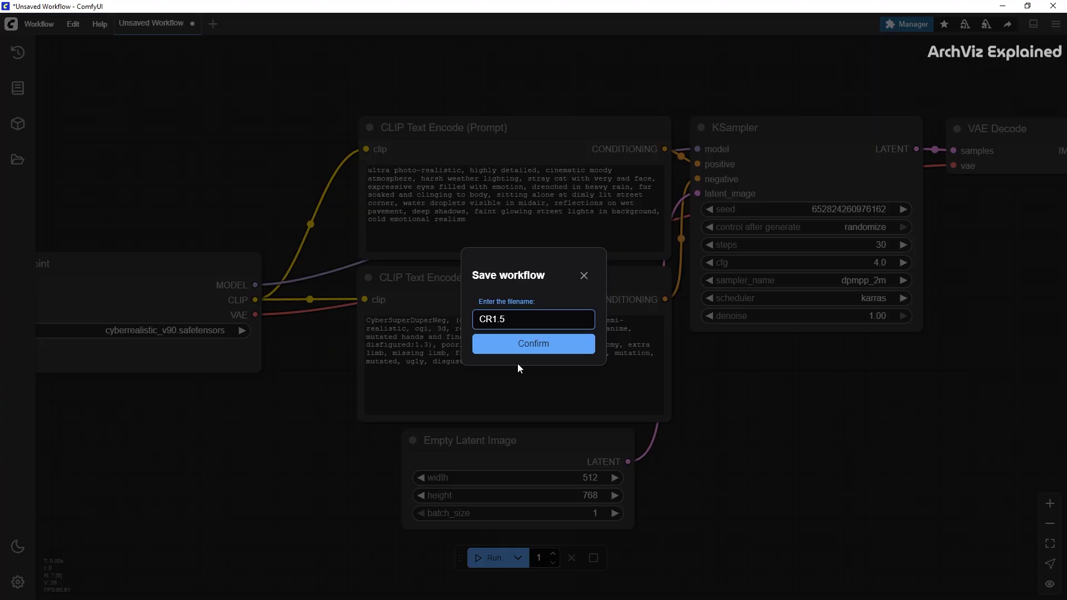
{"action": "type", "text": "_image"}
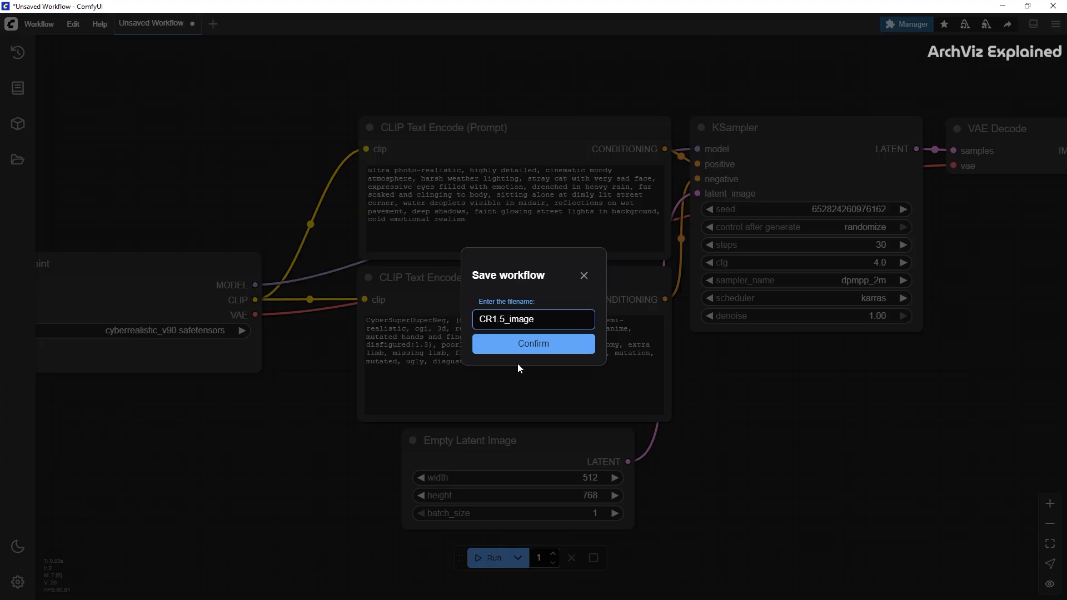
{"action": "type", "text": "_Gen"}
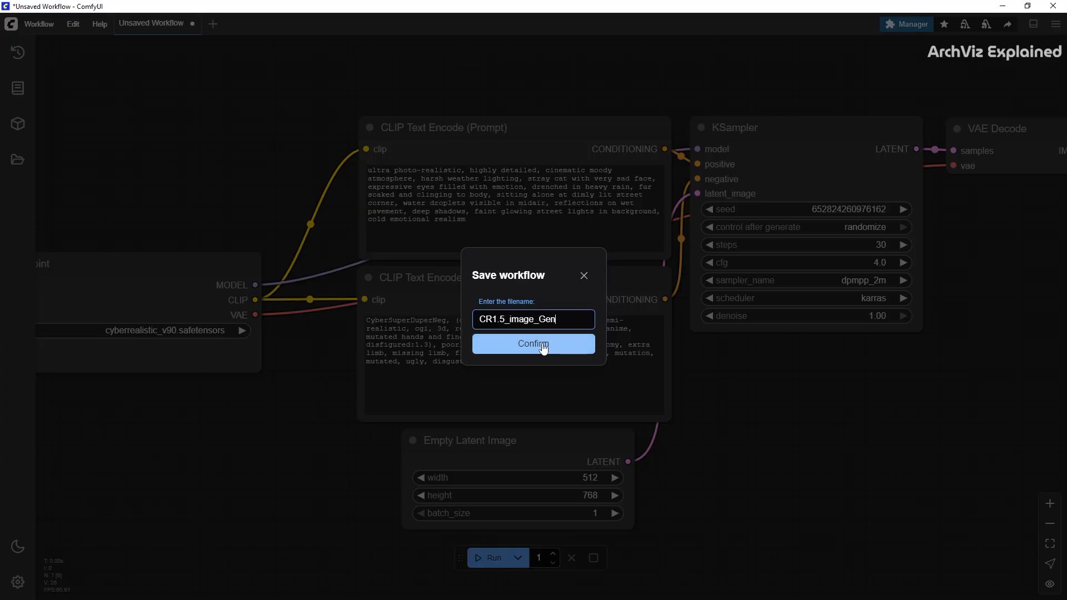
{"action": "left_click", "coordinate": [532, 344]}
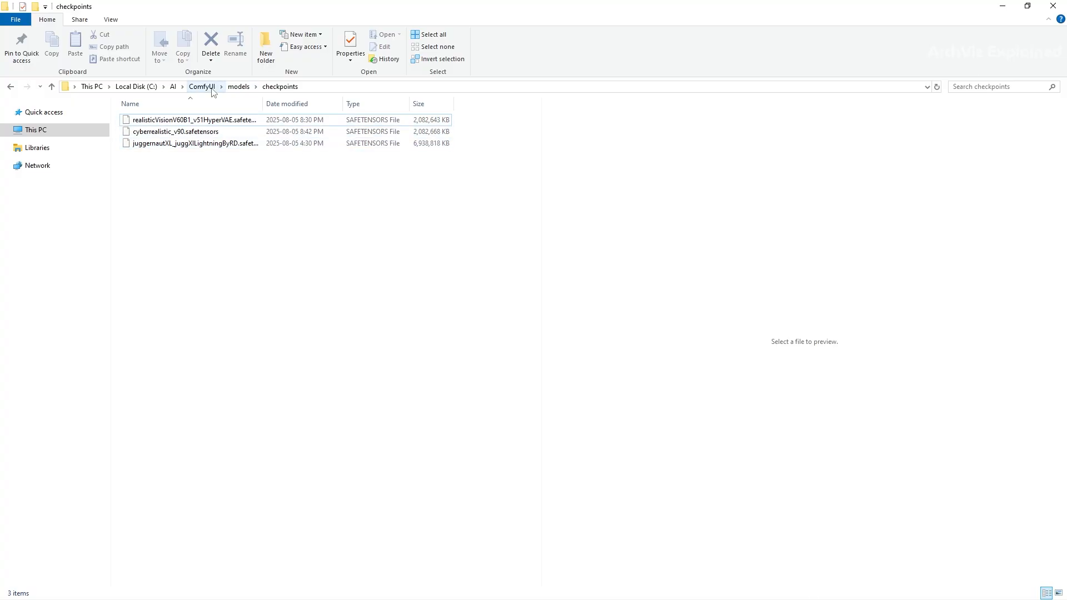
Navigate from the checkpoints folder up to the ComfyUI breadcrumb
{"action": "left_click", "coordinate": [202, 87]}
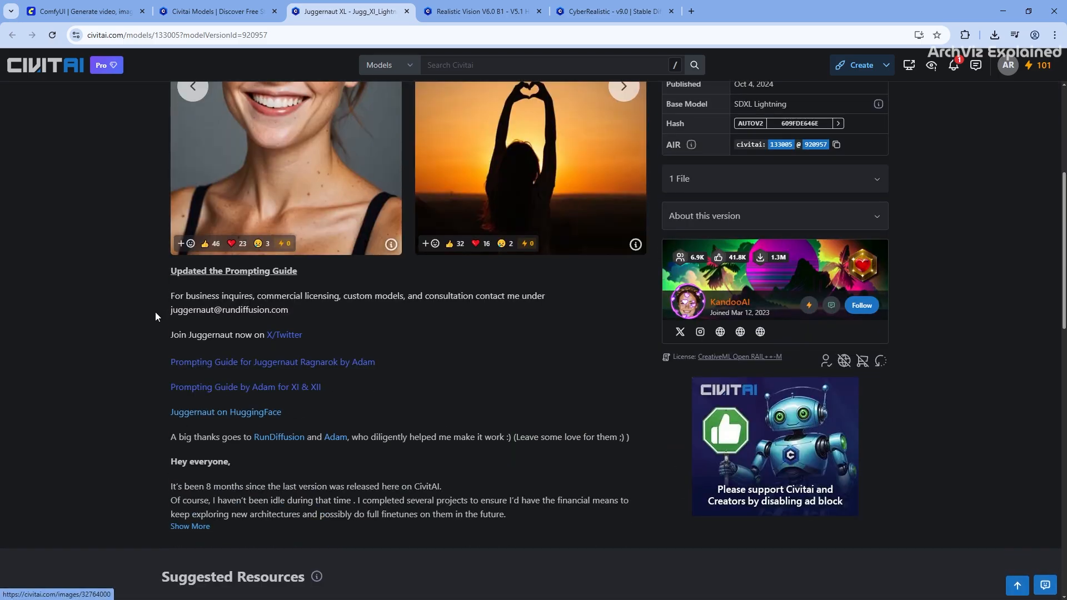
Scroll down the Juggernaut XL Civitai page through its description and prompting notes
{"action": "scroll", "scroll_direction": "down", "scroll_amount": 3}
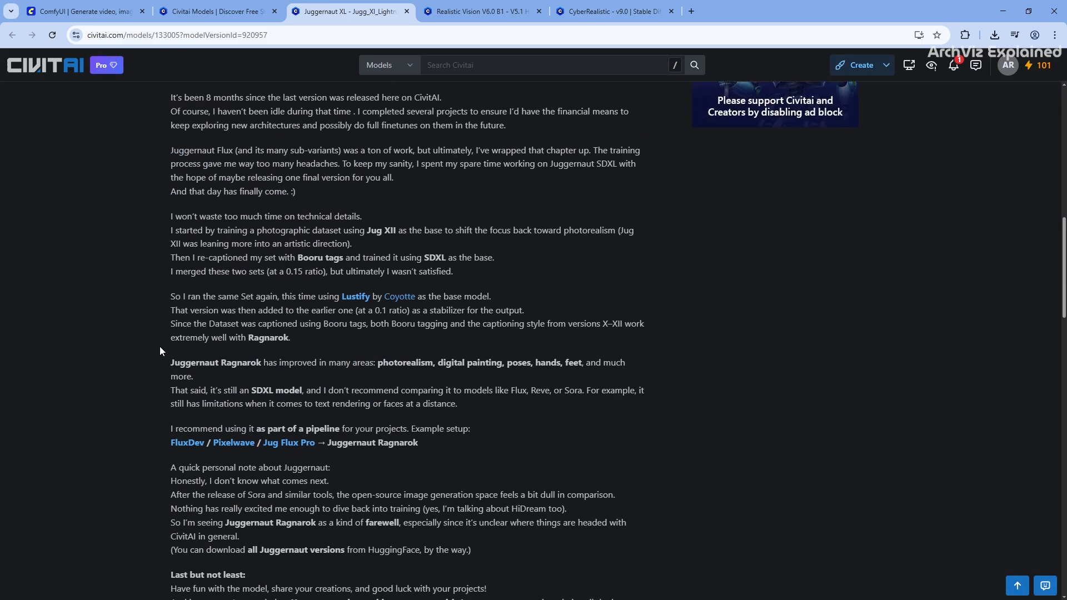
{"action": "scroll", "scroll_direction": "down", "scroll_amount": 3}
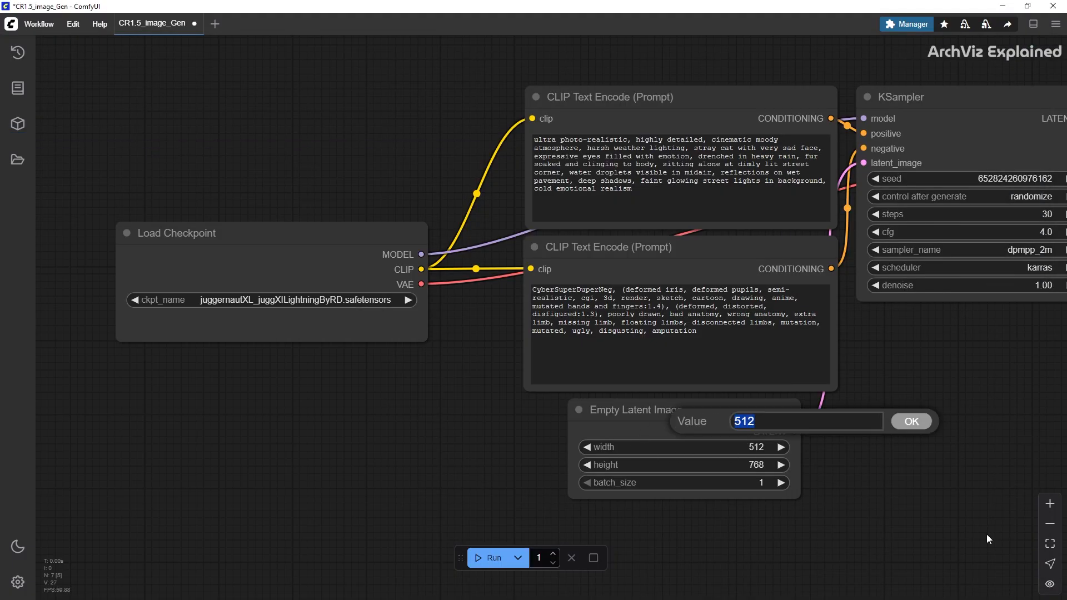
Switch the checkpoint to Juggernaut XL with the classic-car prompt at 832×1216 and run a generation
{"action": "left_click", "coordinate": [911, 421]}
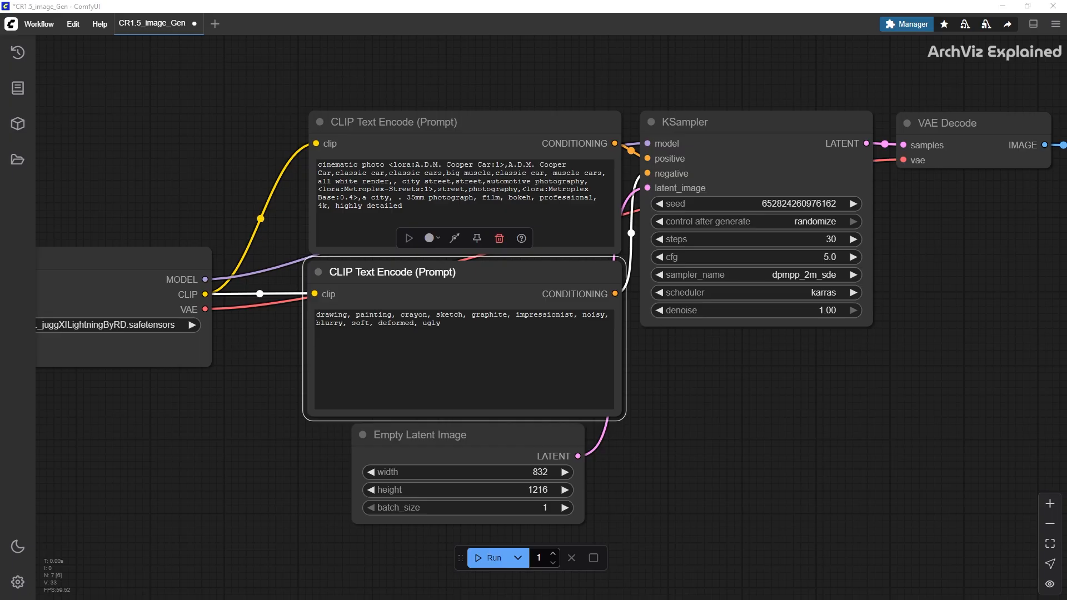
{"action": "left_click", "coordinate": [493, 557]}
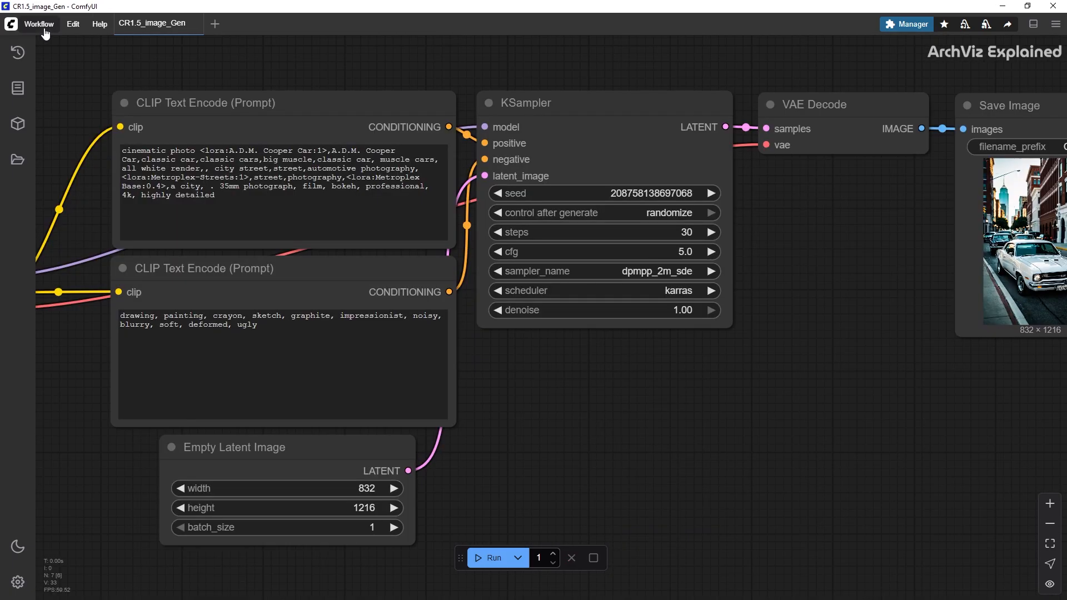
Save the car workflow under the new name SDXL_image_Gen
{"action": "left_click", "coordinate": [39, 23]}
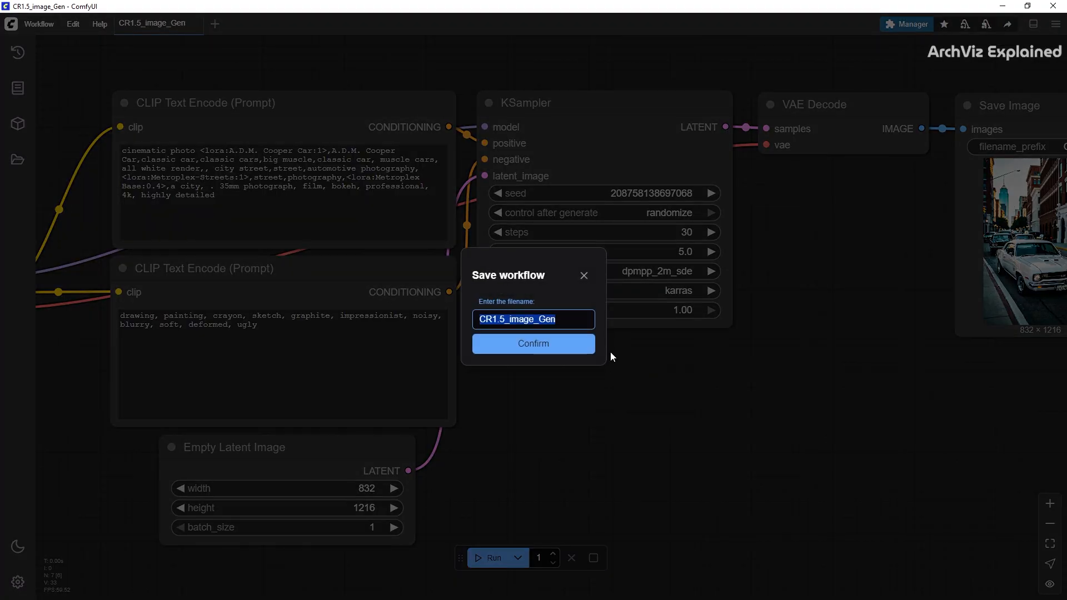
{"action": "type", "text": "SDXL_im"}
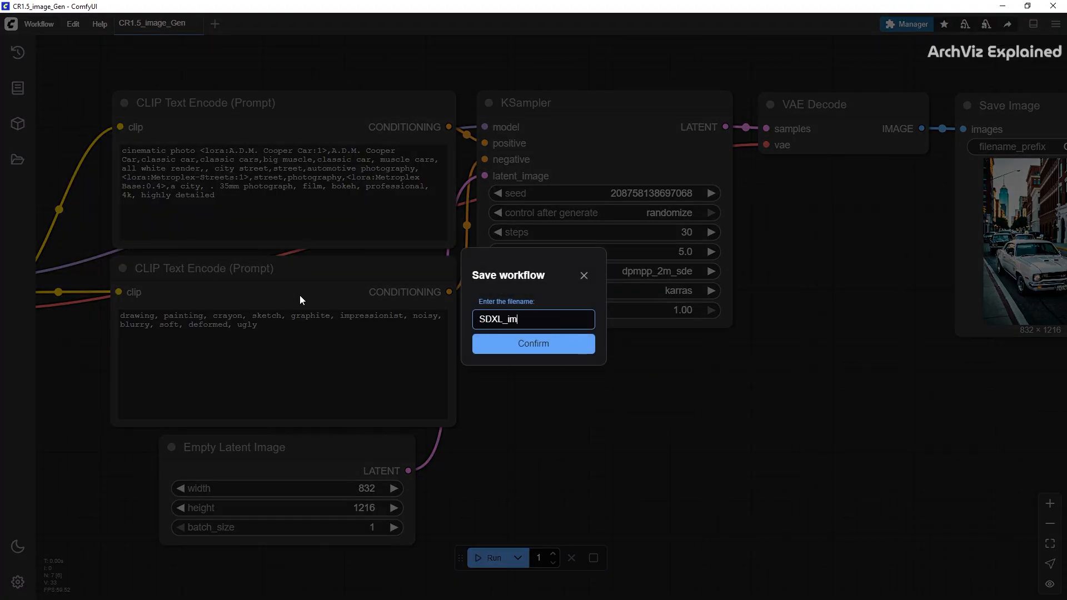
{"action": "type", "text": "age_Gen"}
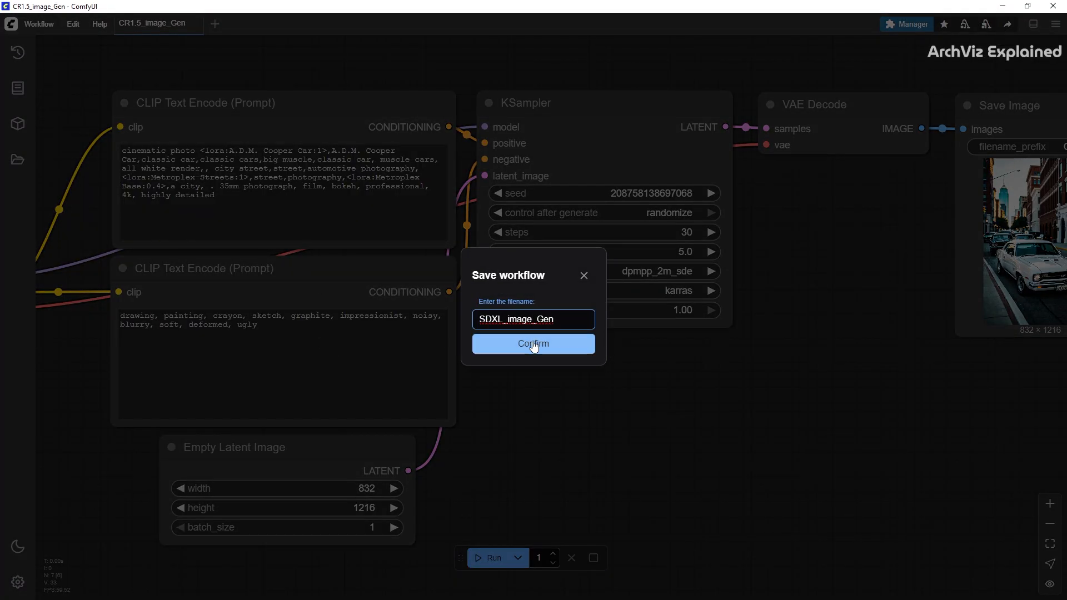
{"action": "left_click", "coordinate": [532, 344]}
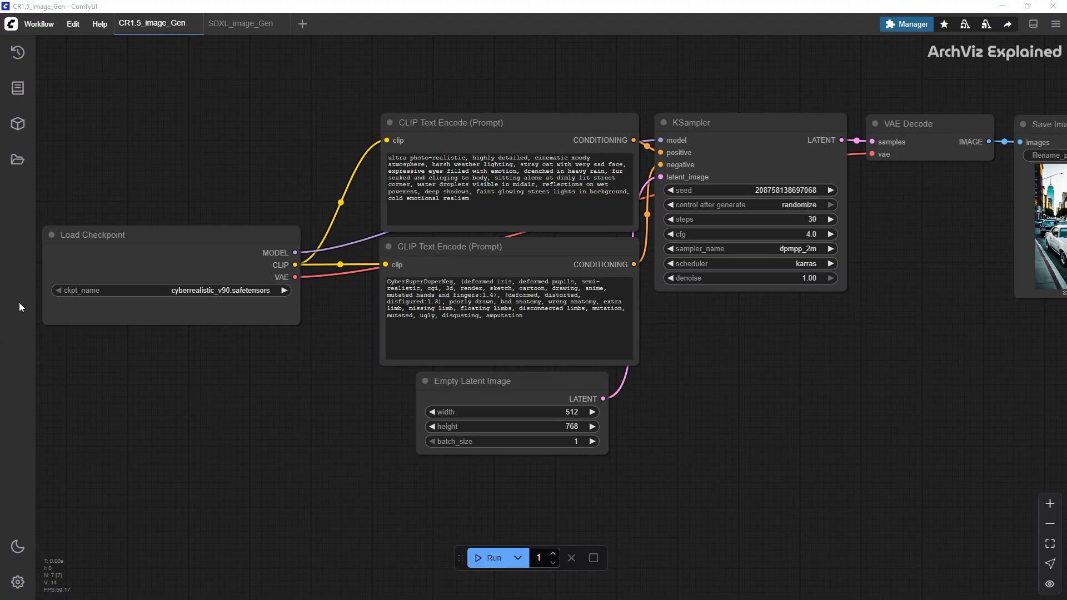
Clear every node from the canvas and close the CR1.5_image_Gen tab
{"action": "left_click", "coordinate": [72, 24]}
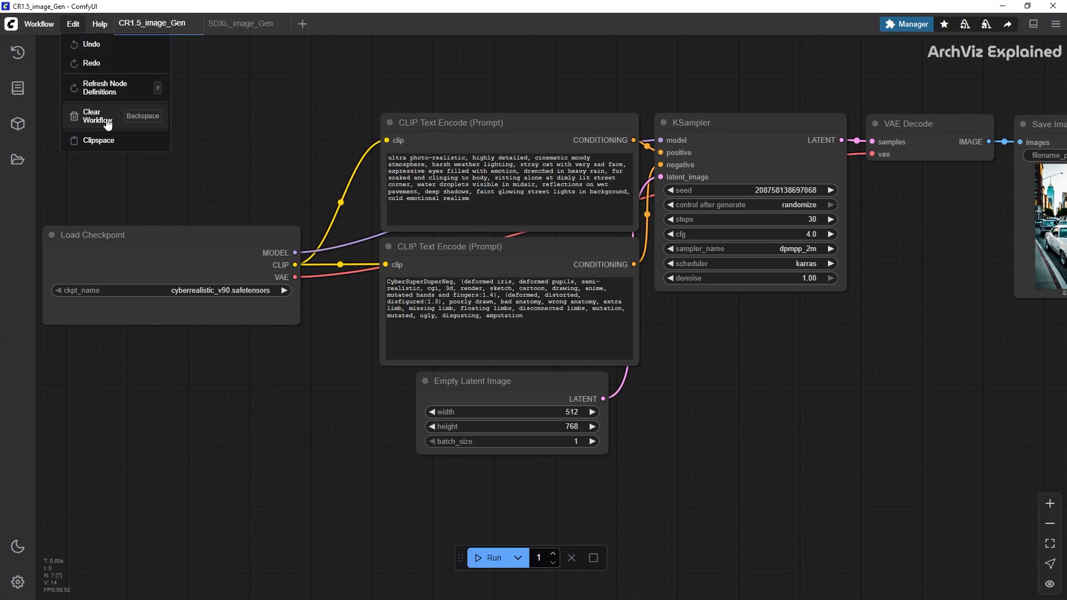
{"action": "left_click", "coordinate": [96, 115]}
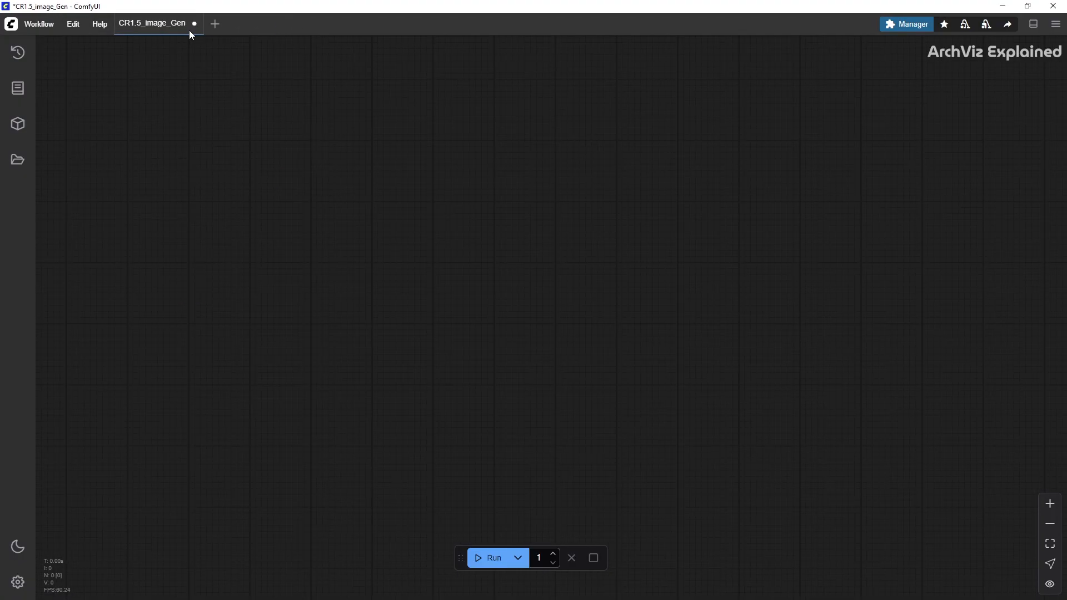
{"action": "left_click", "coordinate": [214, 24]}
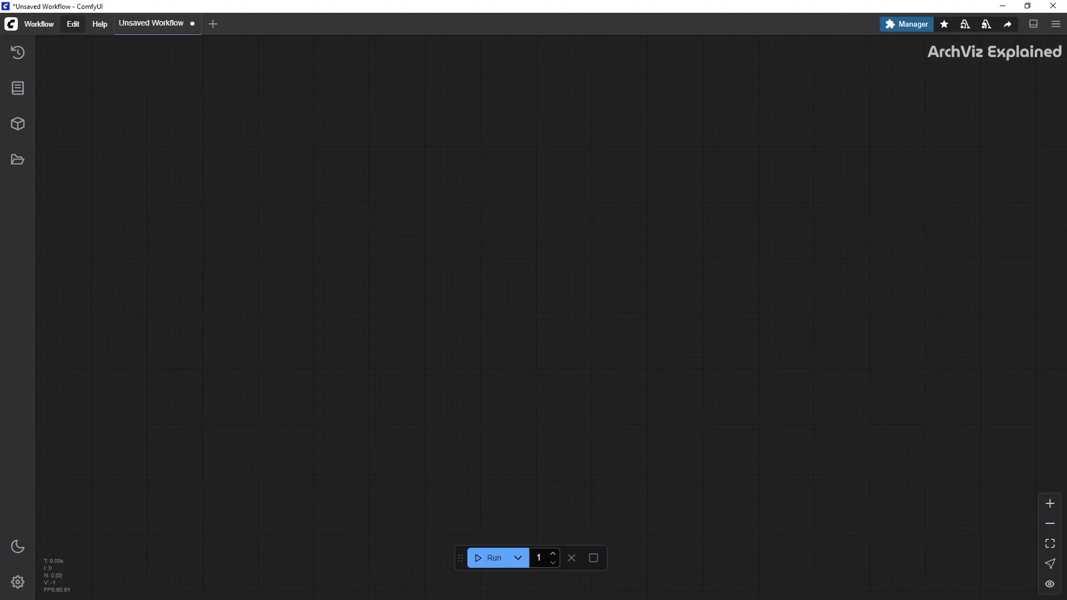
Reopen the saved CR1.5_image_Gen workflow from the Workflows sidebar and run it
{"action": "left_click", "coordinate": [17, 159]}
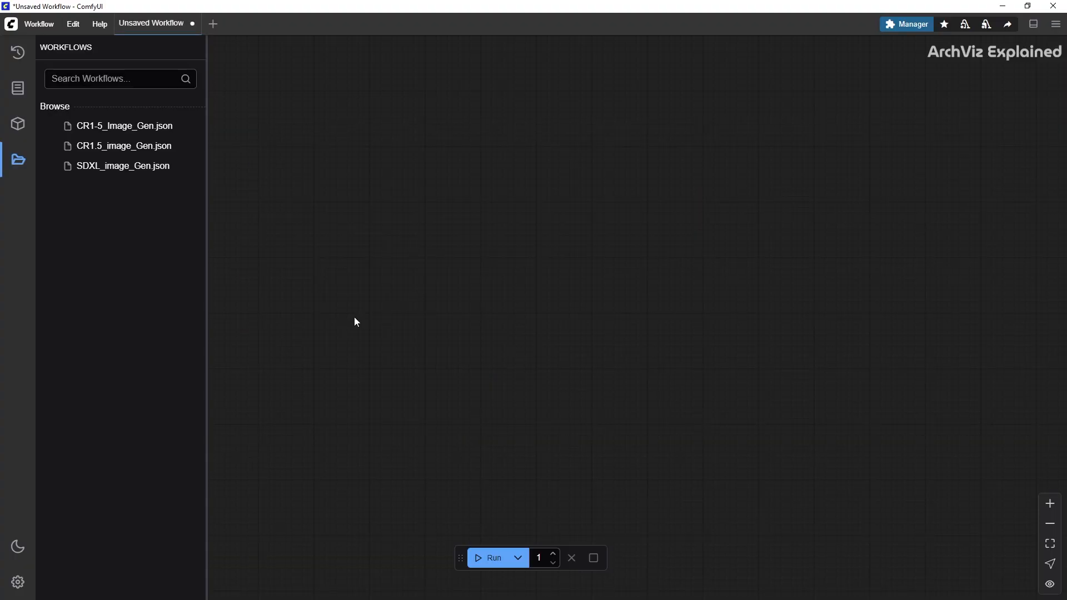
{"action": "mouse_move", "coordinate": [108, 169]}
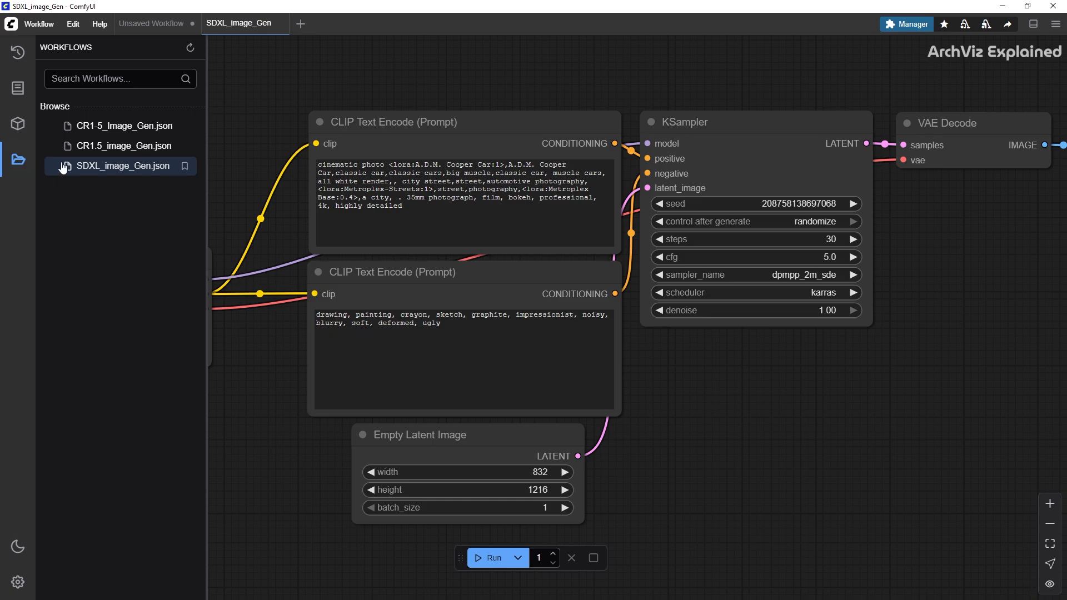
{"action": "left_click", "coordinate": [124, 146]}
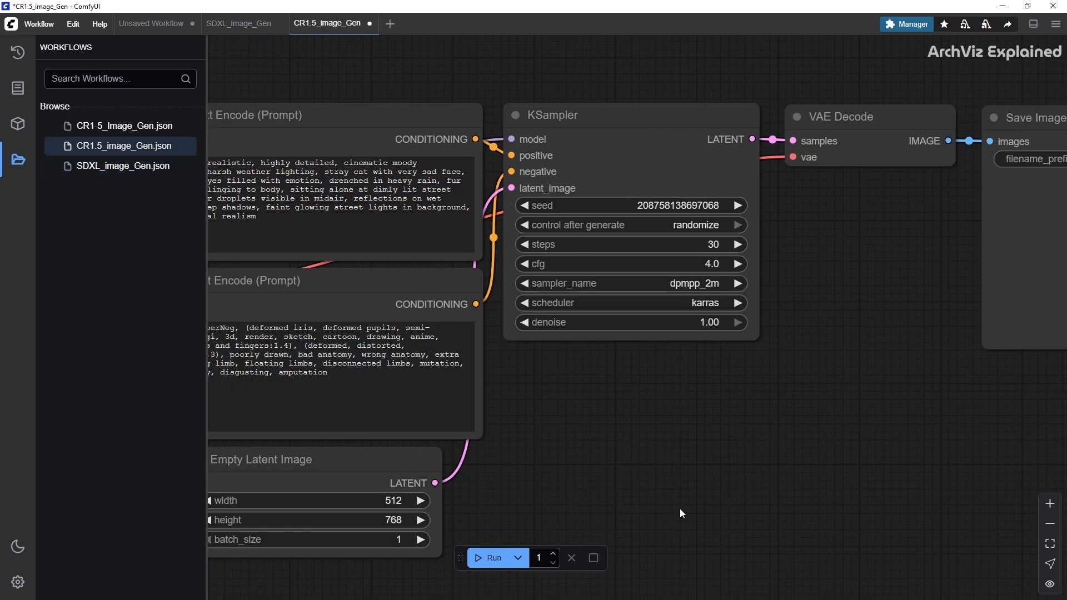
{"action": "left_click", "coordinate": [18, 159]}
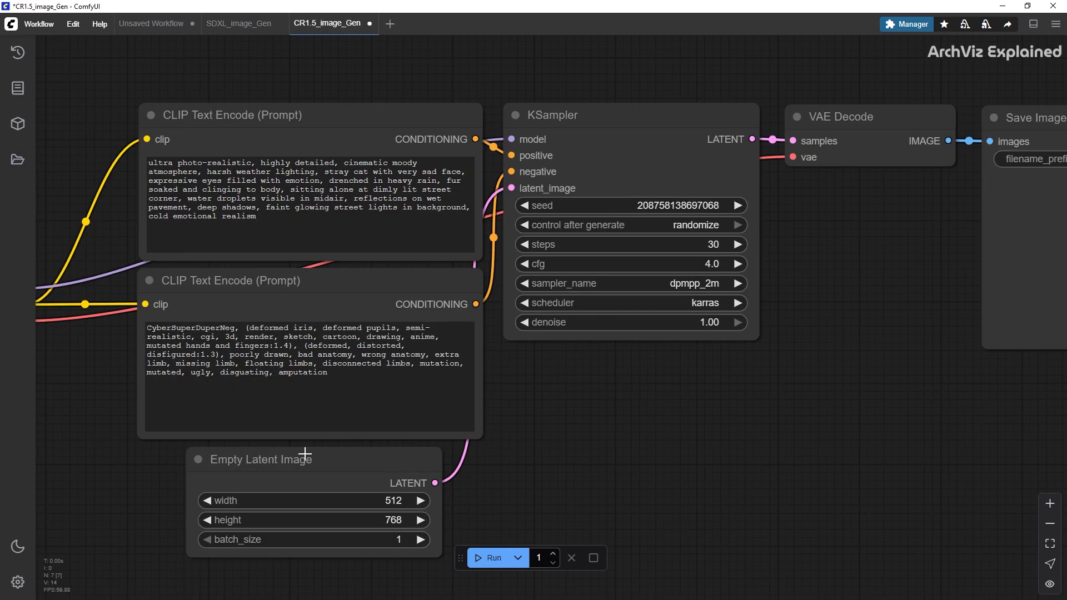
{"action": "left_click", "coordinate": [492, 557]}
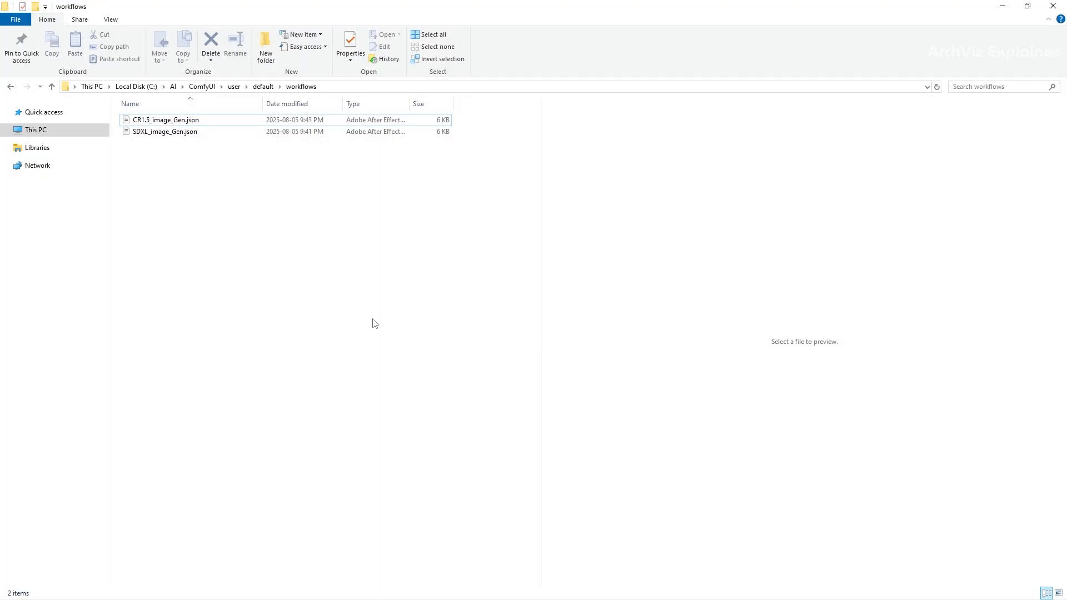
Browse into C:\AI\ComfyUI\output and preview generated cat PNGs in the pane
{"action": "left_click", "coordinate": [202, 86]}
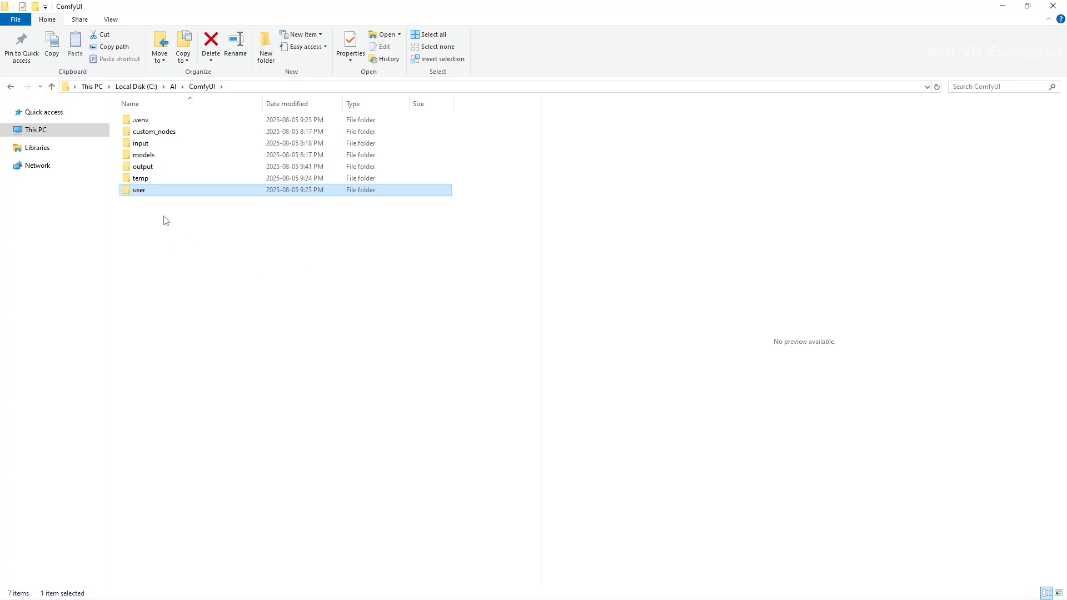
{"action": "double_click", "coordinate": [142, 166]}
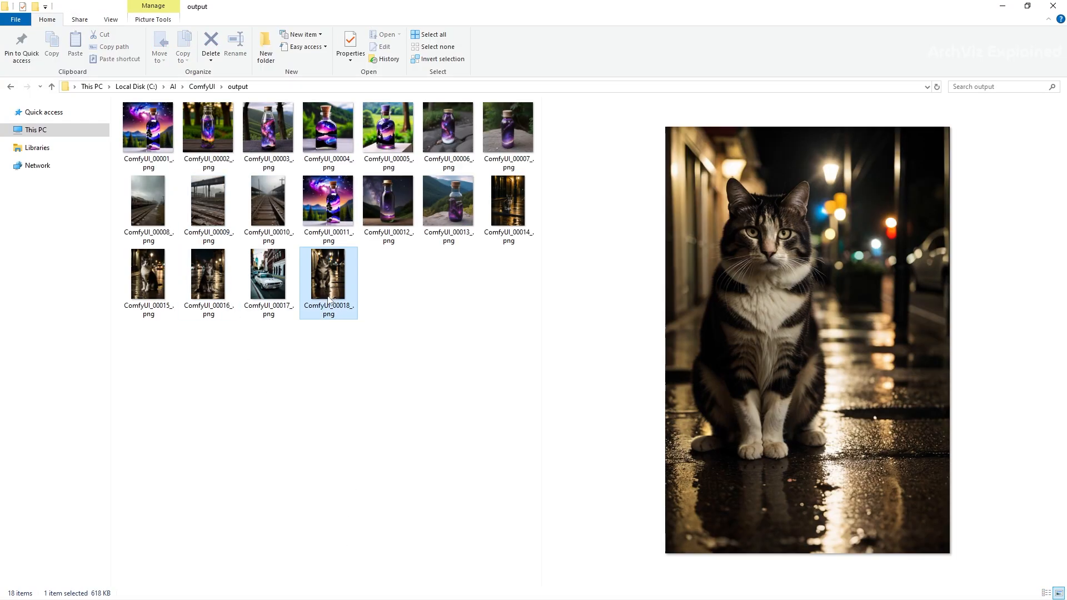
{"action": "left_click", "coordinate": [148, 275]}
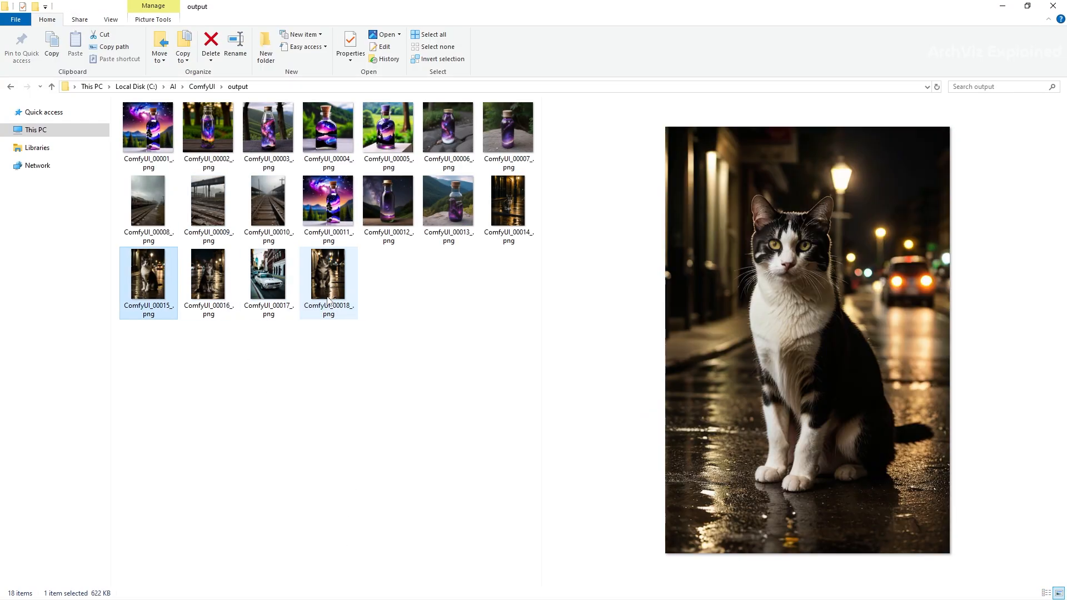
{"action": "left_click", "coordinate": [388, 199]}
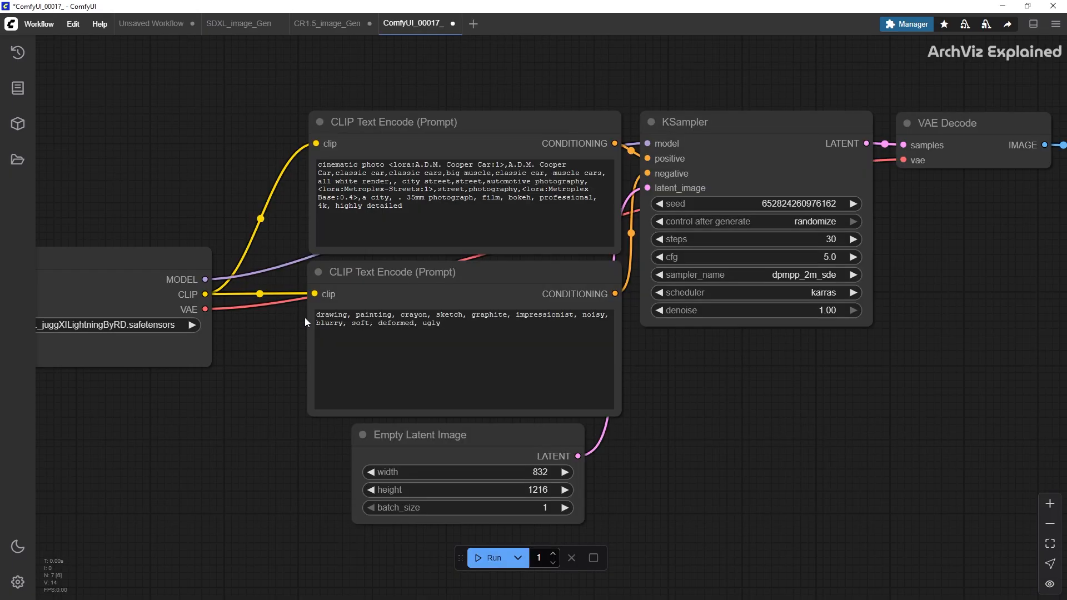
{"action": "mouse_move", "coordinate": [338, 443]}
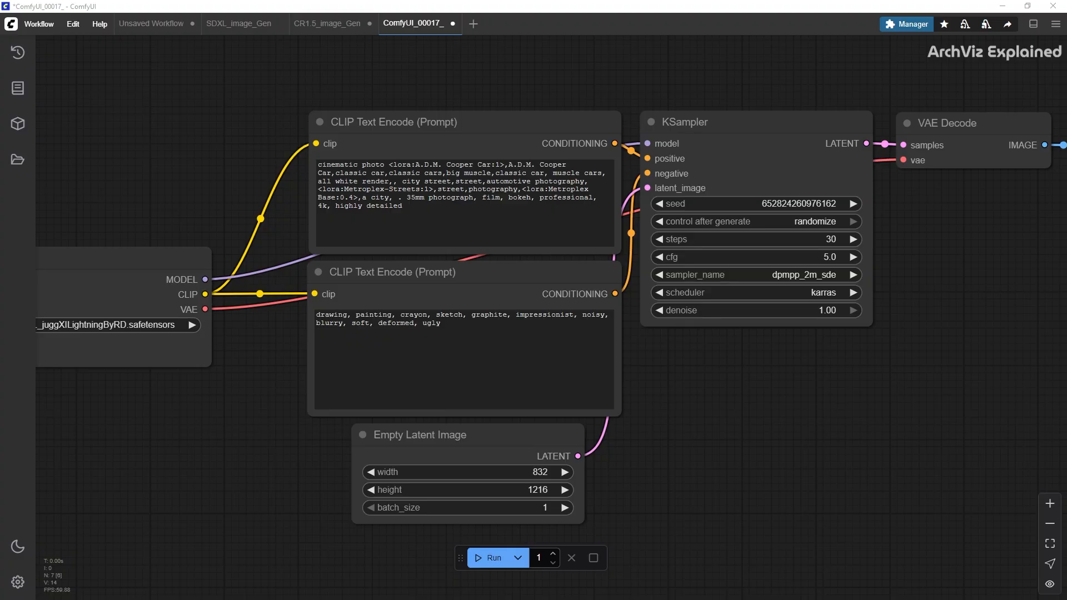
Show the Queue history and load the street cat image's embedded workflow onto the canvas
{"action": "left_click", "coordinate": [17, 51]}
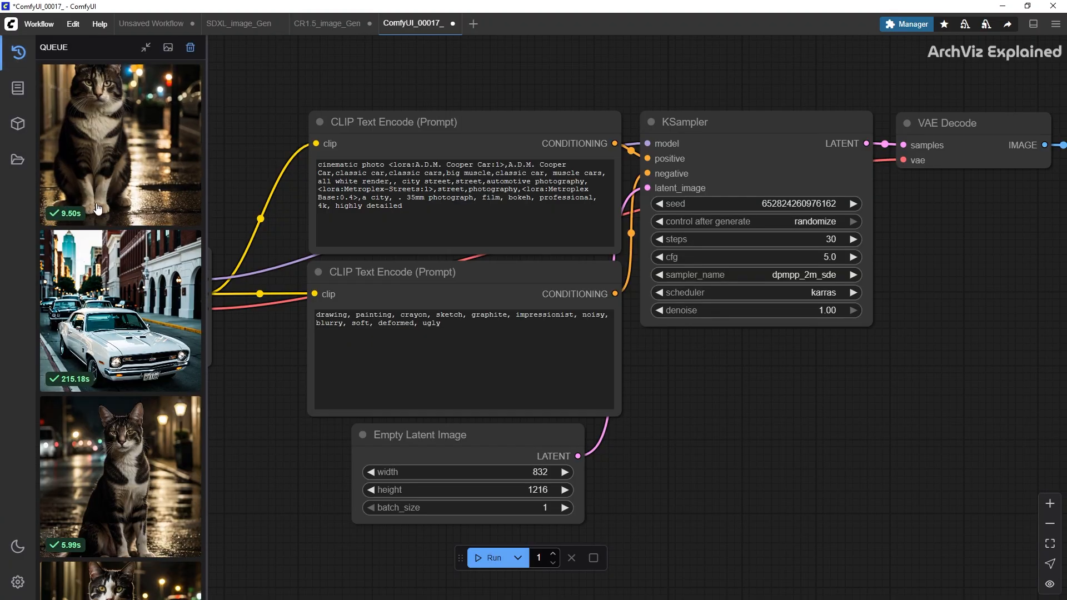
{"action": "scroll", "scroll_direction": "down", "scroll_amount": 3}
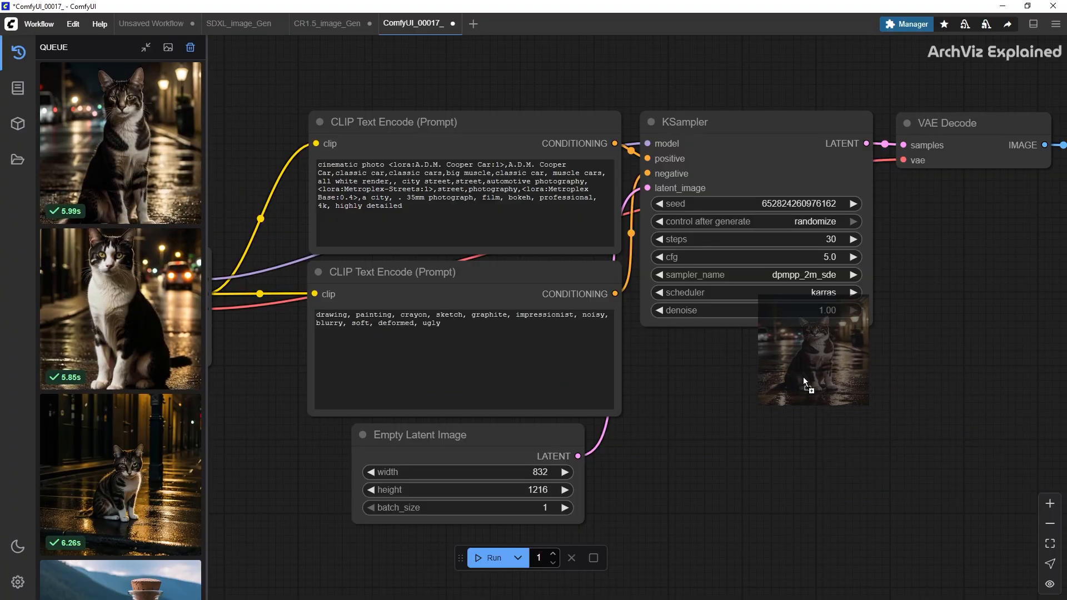
{"action": "left_click", "coordinate": [500, 24]}
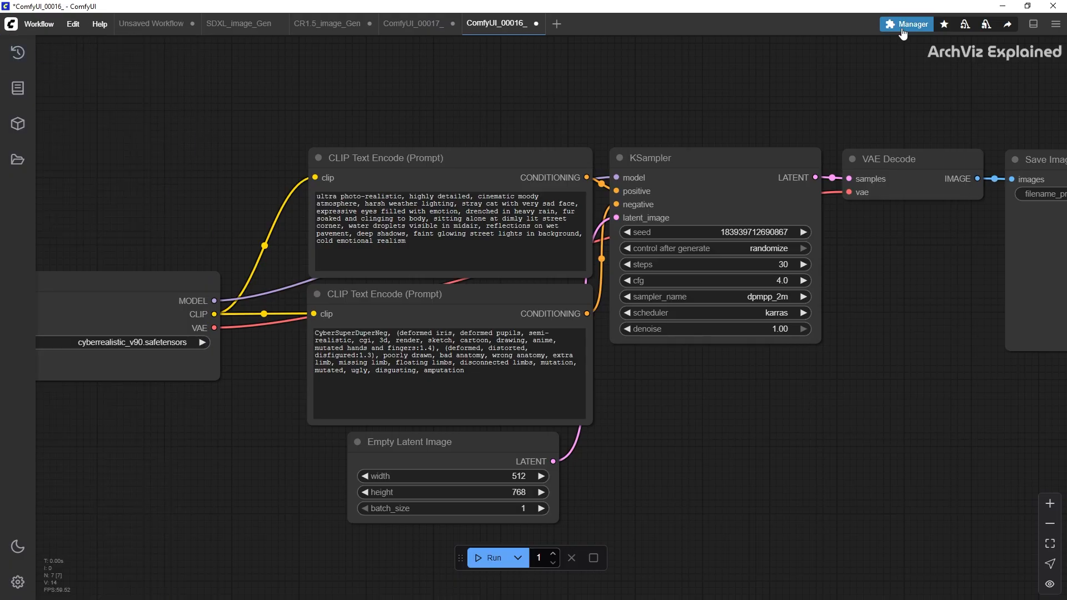
{"action": "left_click", "coordinate": [910, 23]}
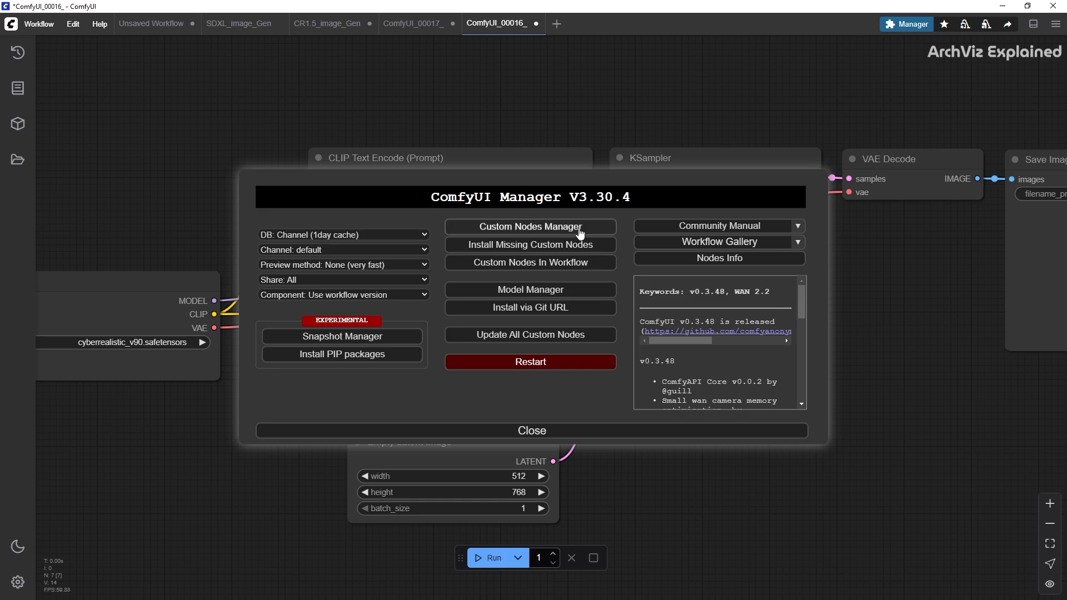
{"action": "mouse_move", "coordinate": [575, 250]}
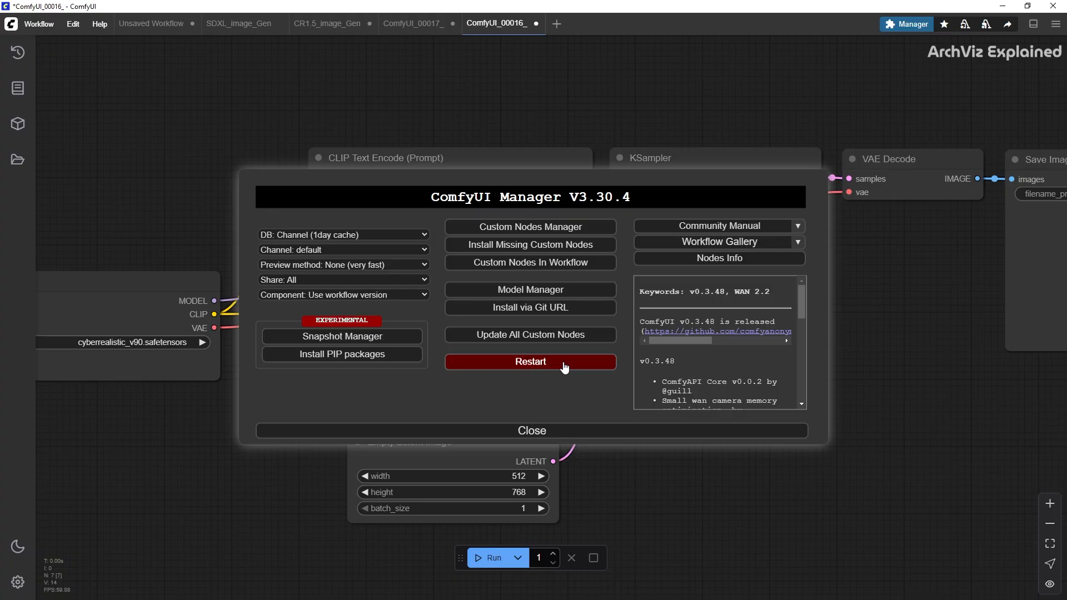
{"action": "mouse_move", "coordinate": [558, 259]}
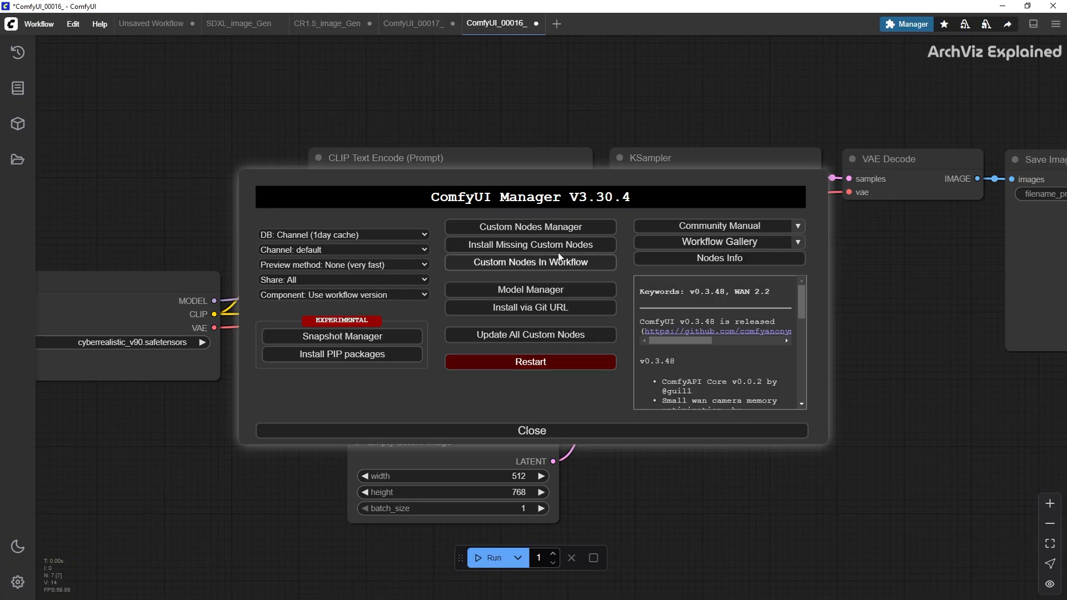
{"action": "left_click", "coordinate": [529, 244]}
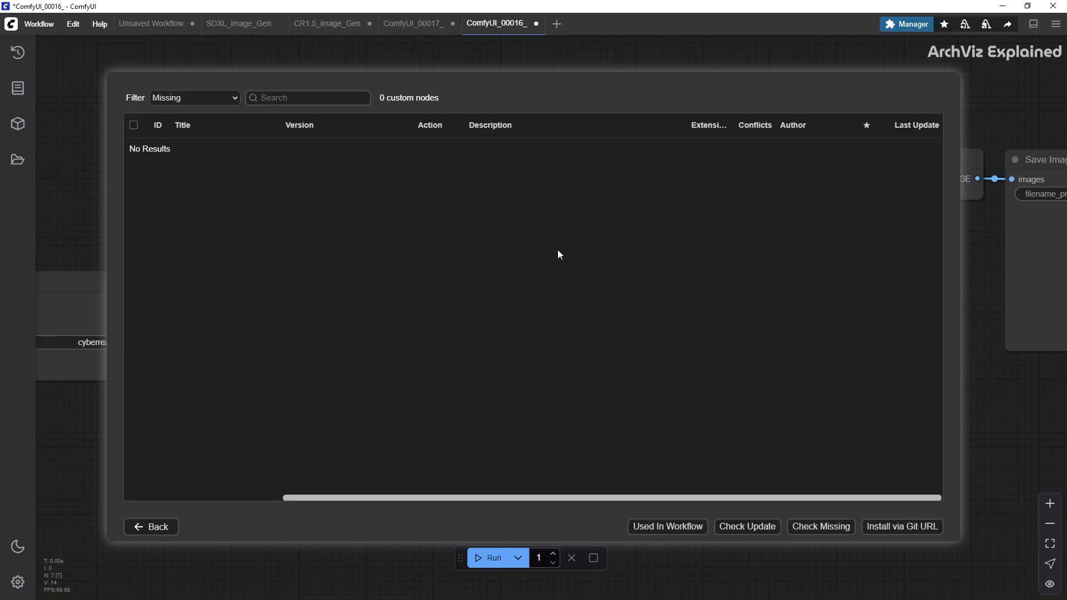
{"action": "left_click", "coordinate": [151, 526]}
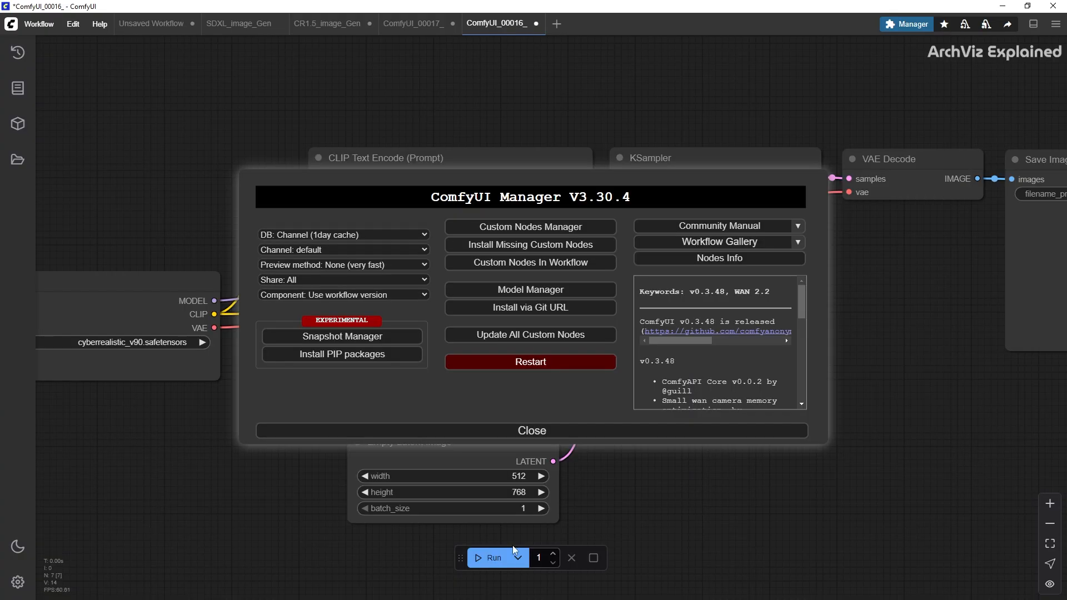
{"action": "left_click", "coordinate": [531, 431]}
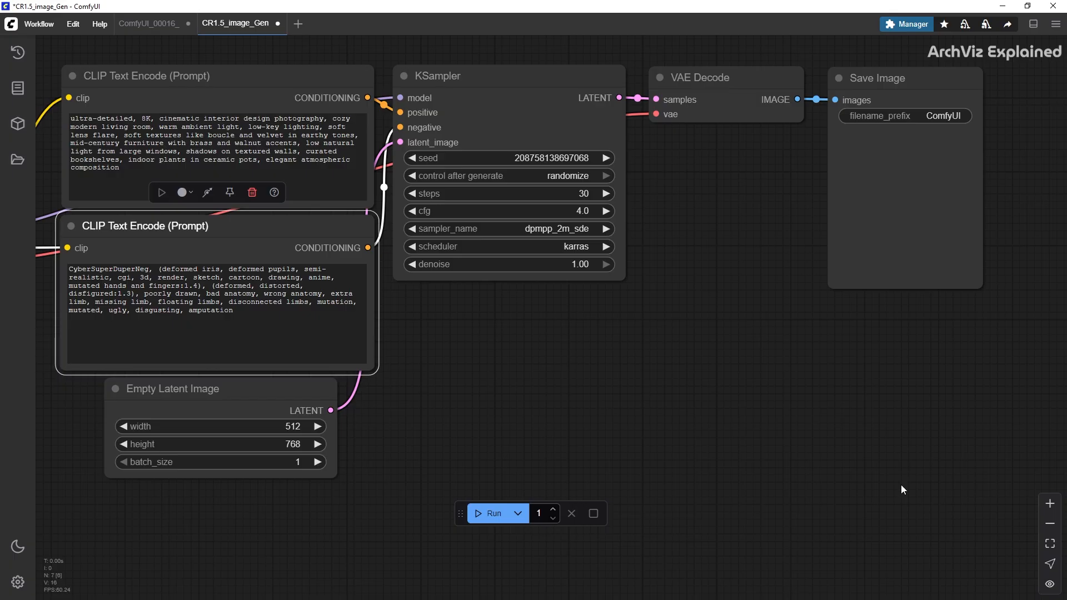
Queue several living-room generations from the CR1.5_image_Gen workflow
{"action": "left_click", "coordinate": [494, 513]}
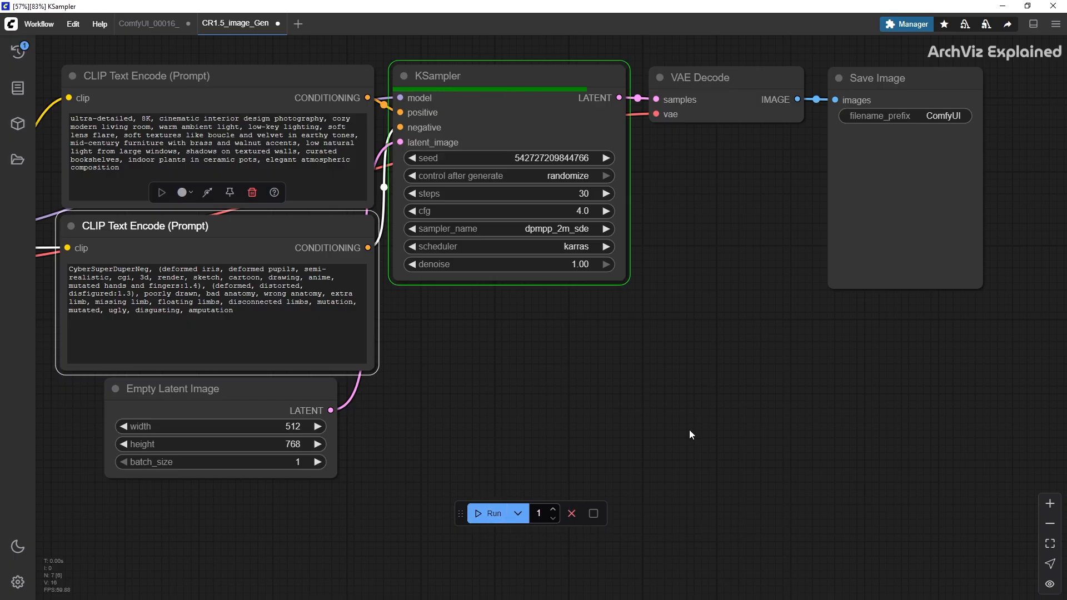
{"action": "left_click", "coordinate": [493, 514]}
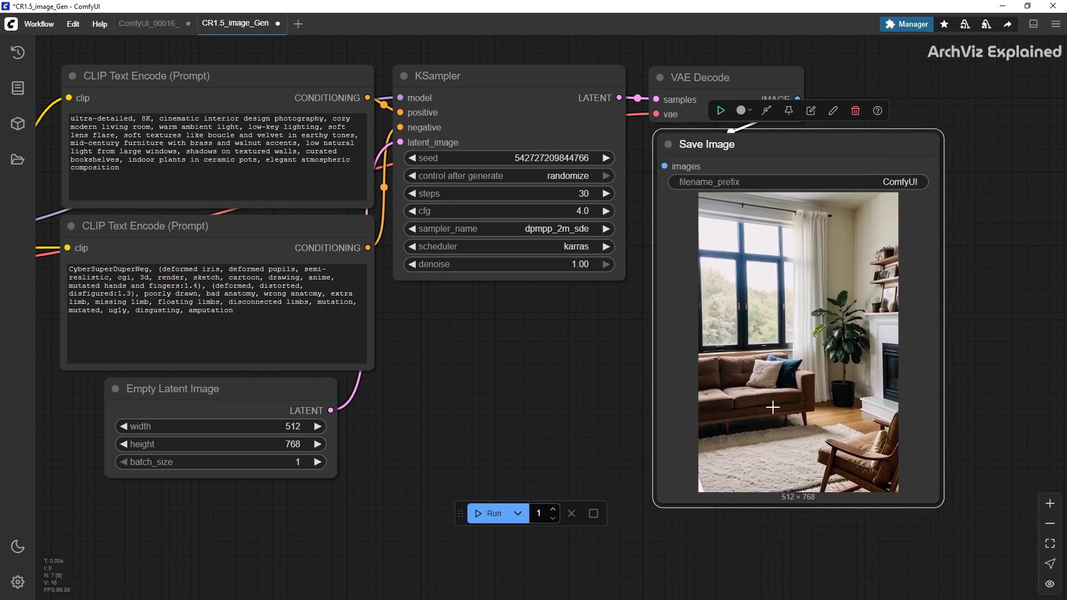
{"action": "left_click", "coordinate": [492, 514]}
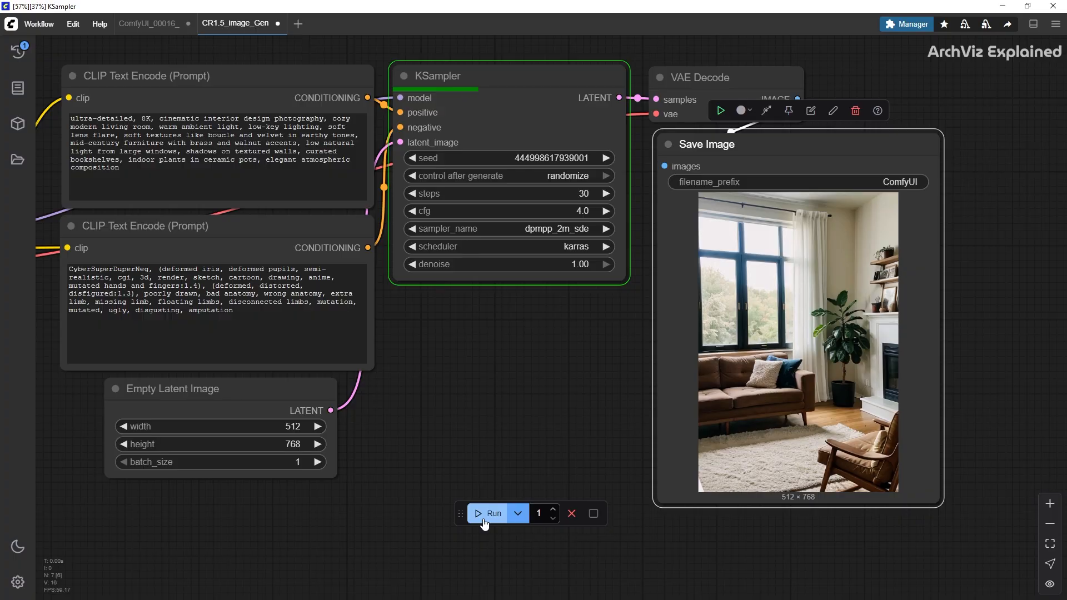
{"action": "left_click", "coordinate": [492, 514]}
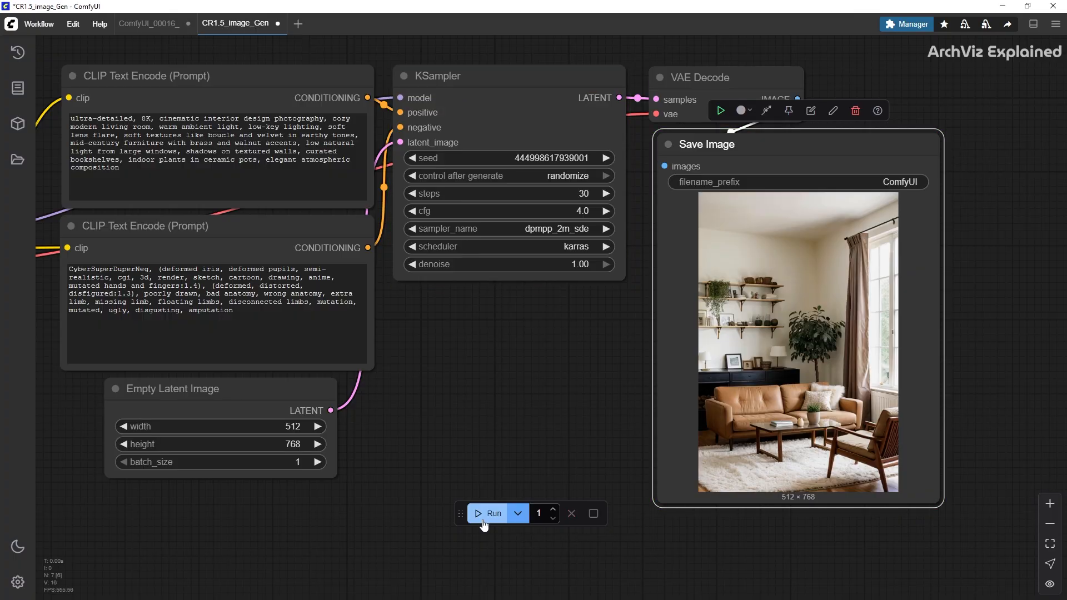
{"action": "left_click", "coordinate": [491, 514]}
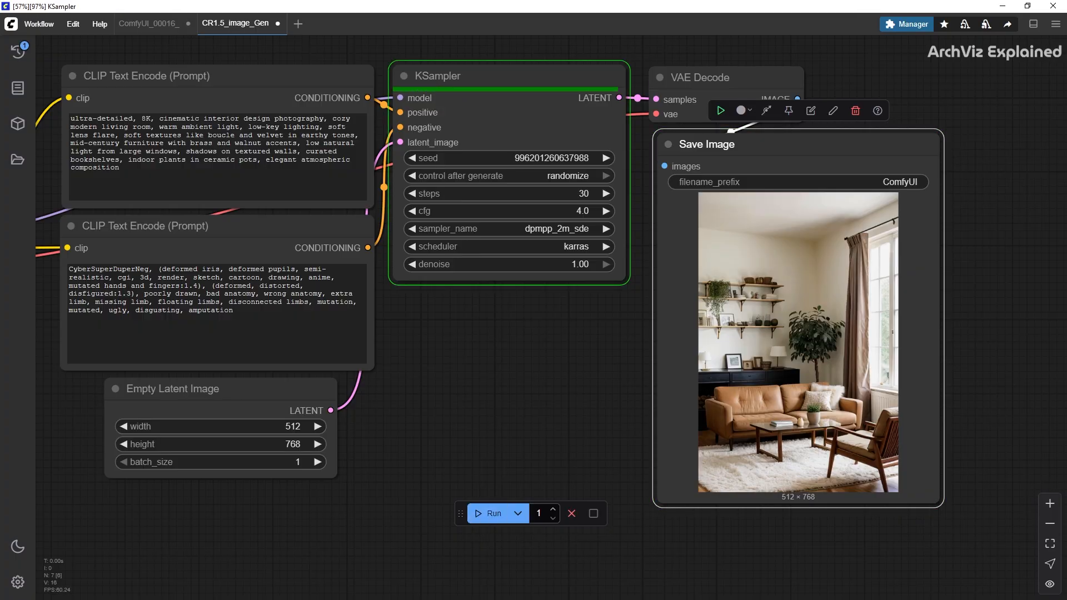
Swap the positive prompt to a rainy city street scene and queue more generations
{"action": "left_click", "coordinate": [225, 164]}
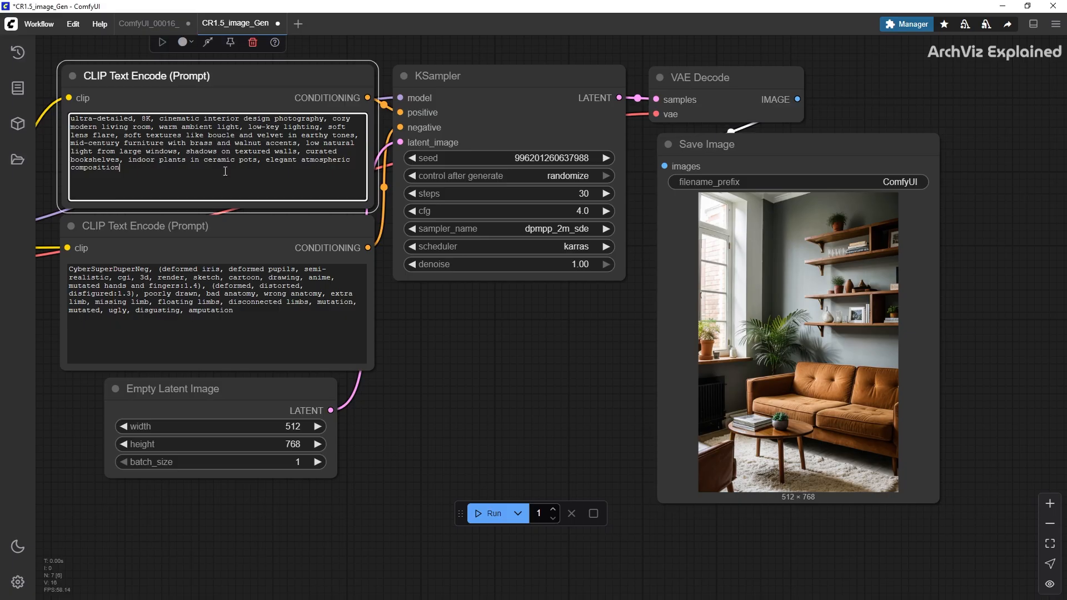
{"action": "left_click", "coordinate": [492, 513]}
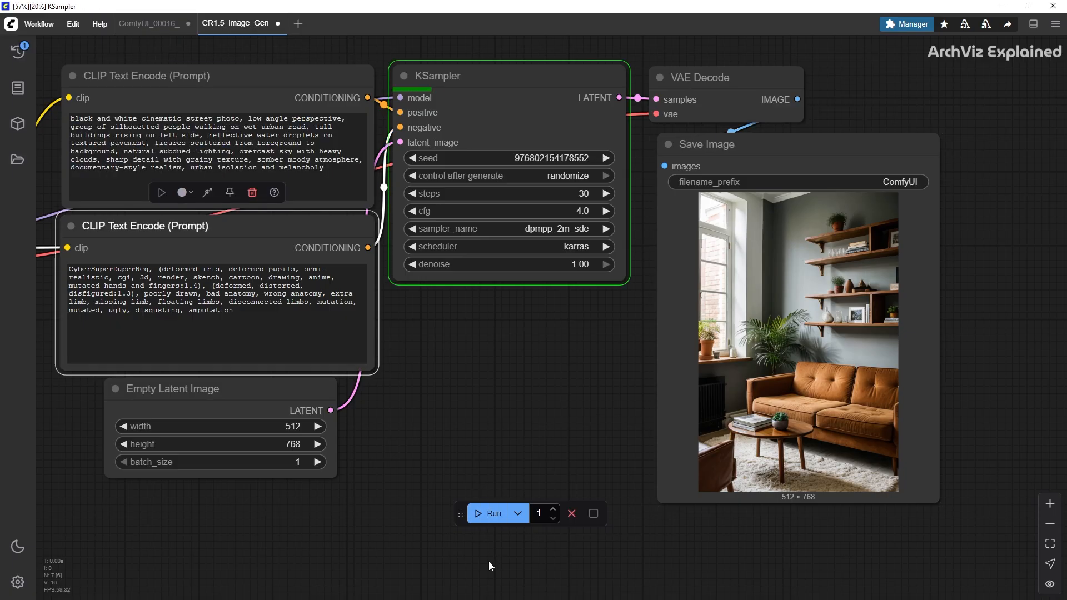
{"action": "left_click", "coordinate": [493, 514]}
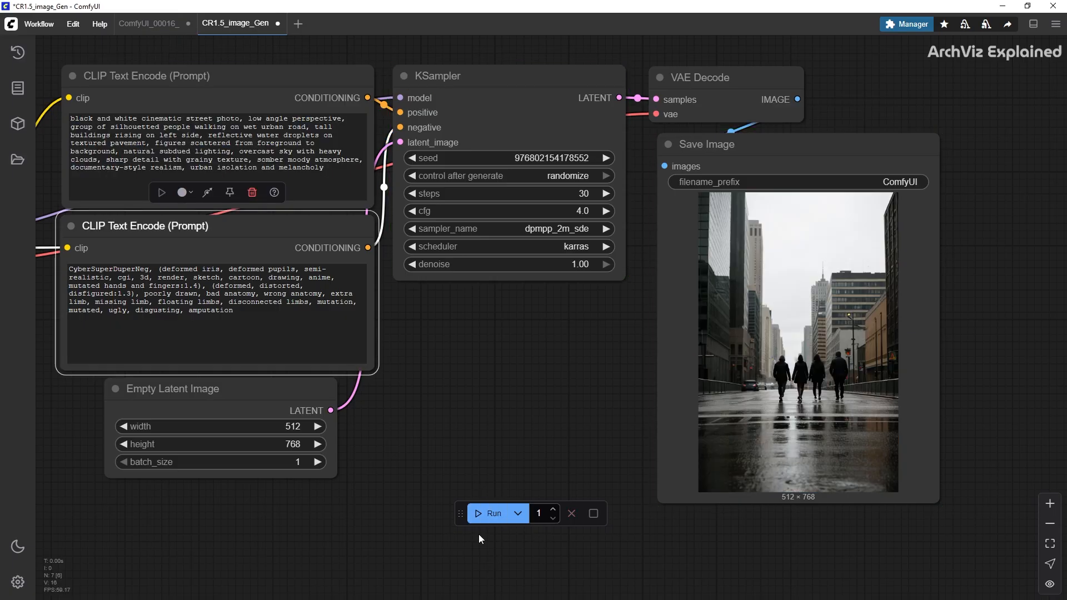
{"action": "left_click", "coordinate": [493, 514]}
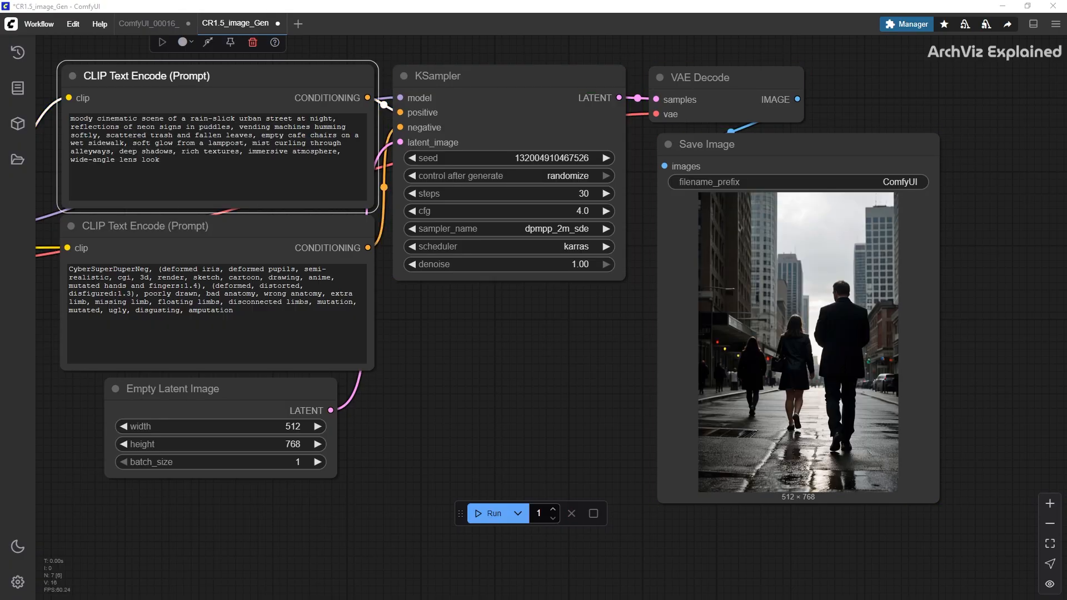
{"action": "left_click", "coordinate": [39, 23]}
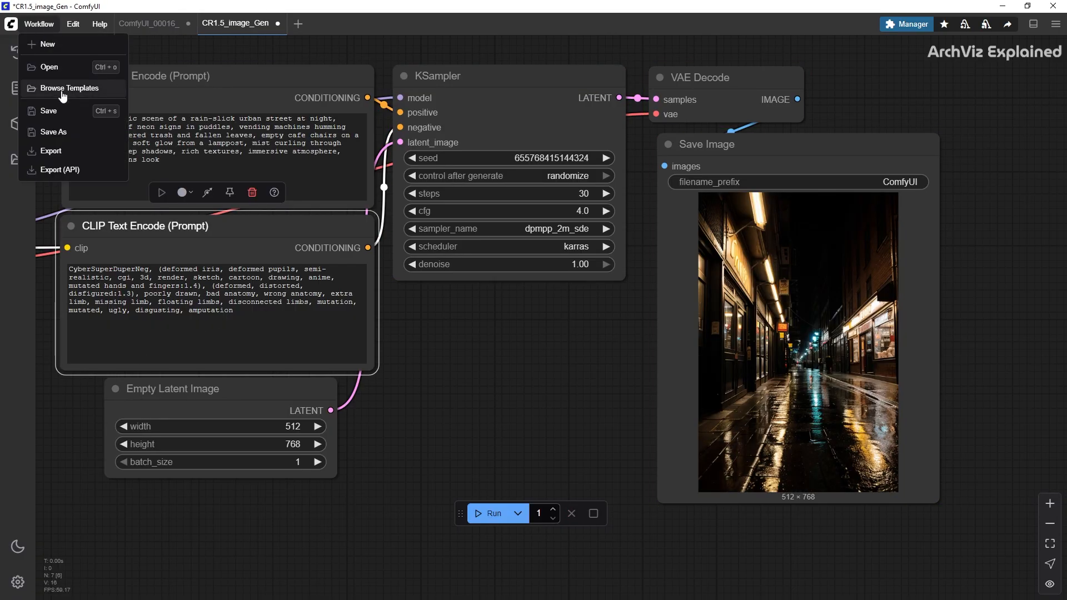
Load the SDXL Simple workflow from the built-in template browser
{"action": "left_click", "coordinate": [71, 88]}
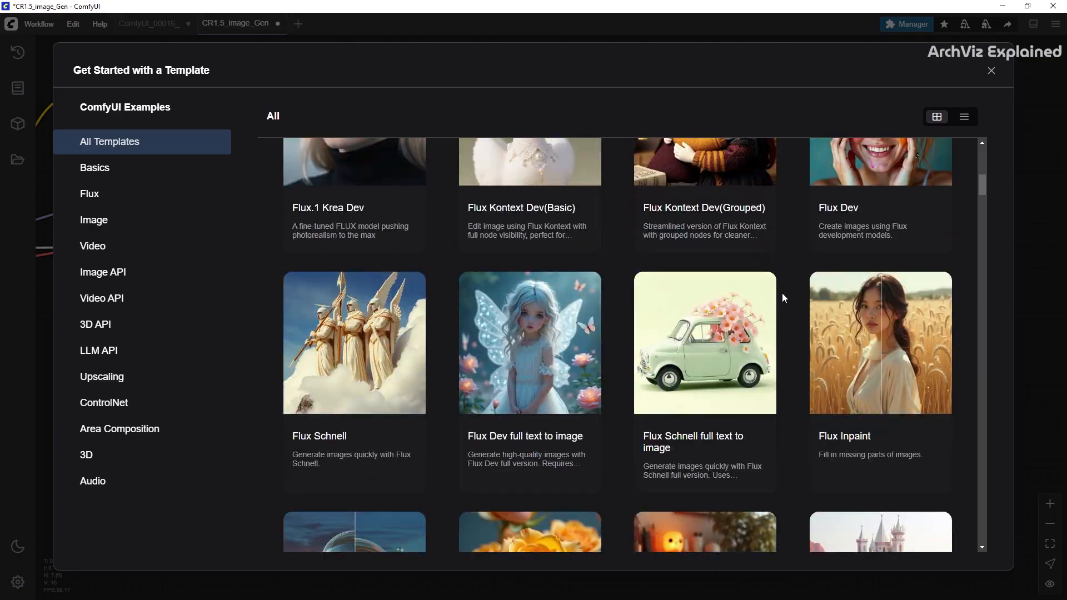
{"action": "scroll", "scroll_direction": "down", "scroll_amount": 3}
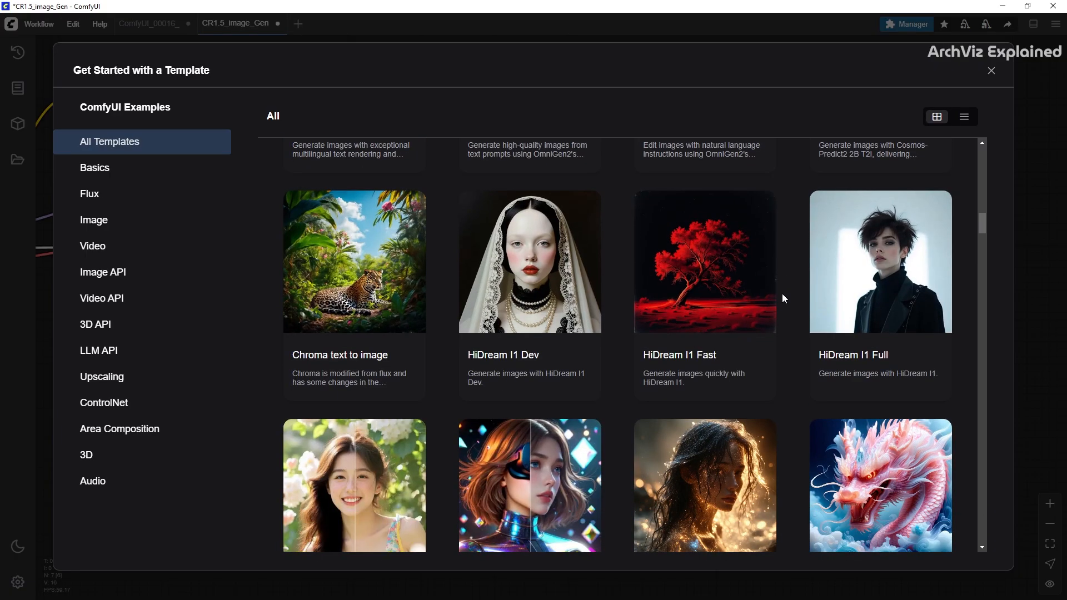
{"action": "scroll", "scroll_direction": "down", "scroll_amount": 3}
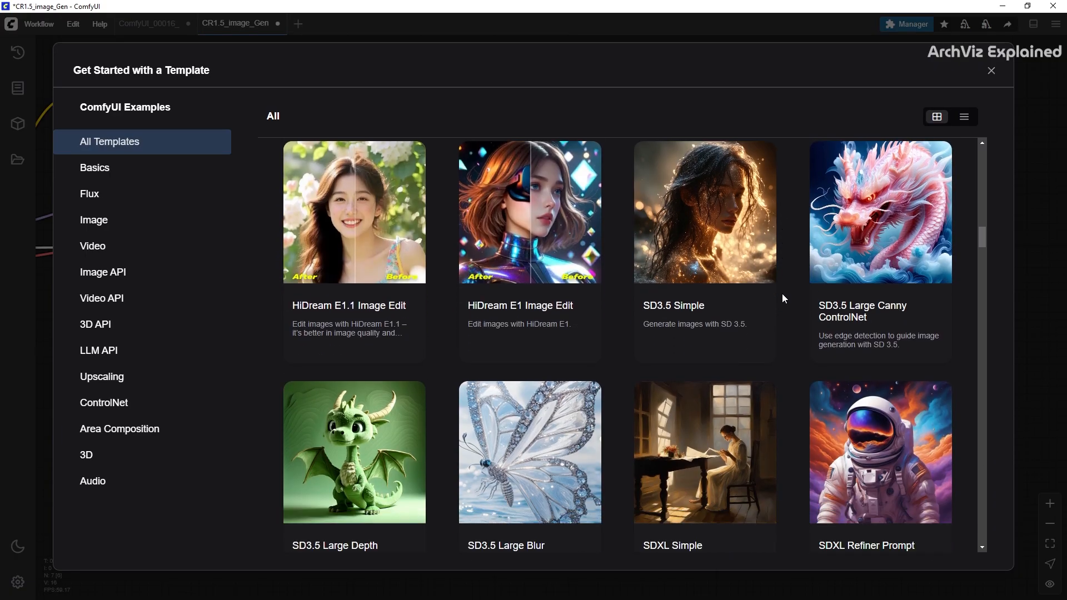
{"action": "left_click", "coordinate": [705, 453]}
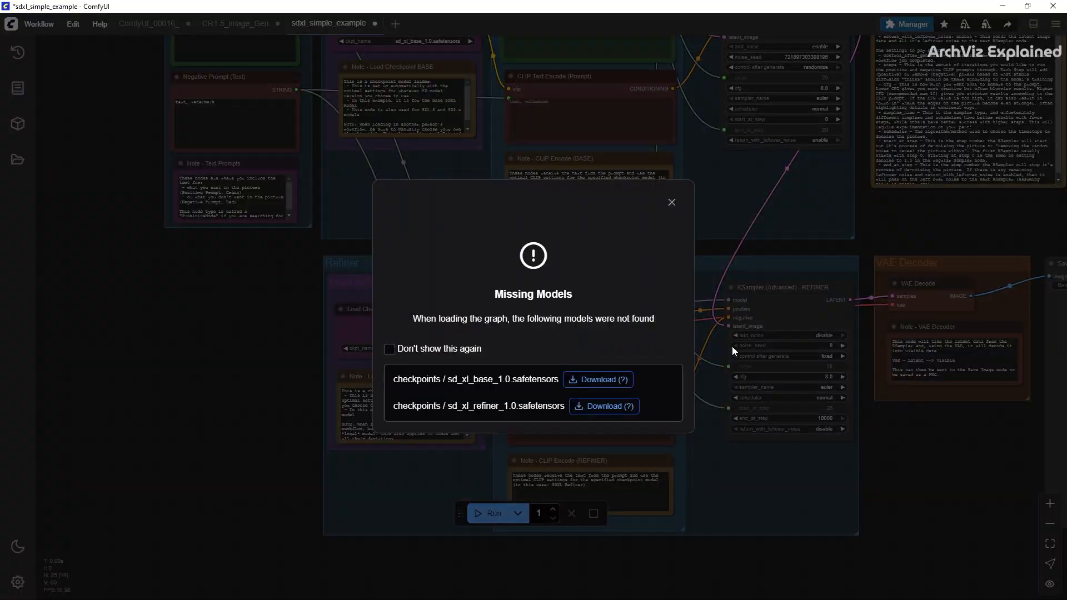
Dismiss the Missing Models warning and pan across the loaded template graph
{"action": "left_click", "coordinate": [671, 202]}
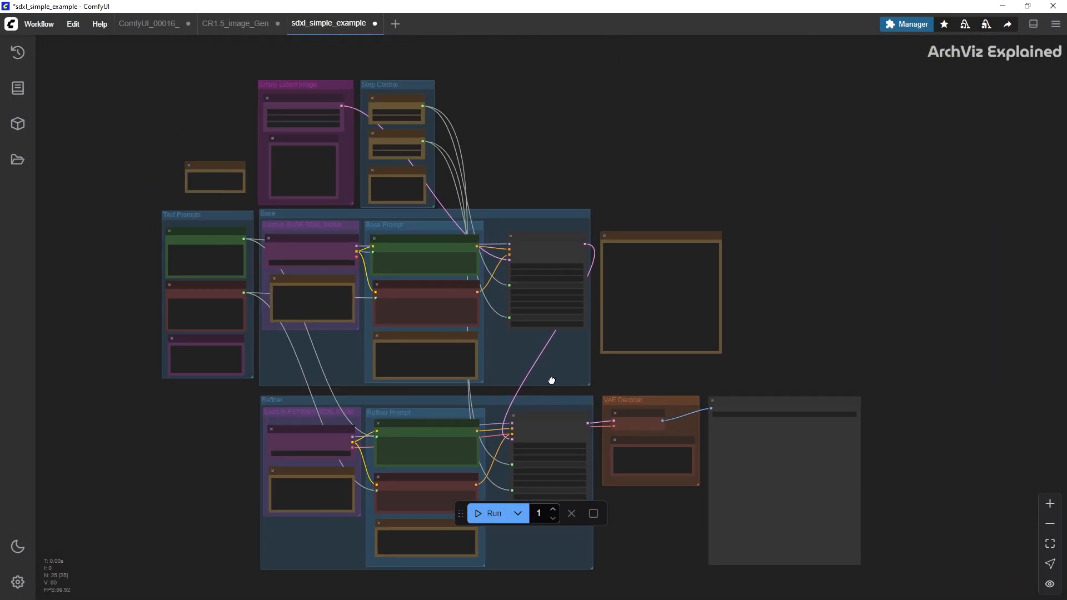
{"action": "scroll", "scroll_direction": "up", "scroll_amount": 3}
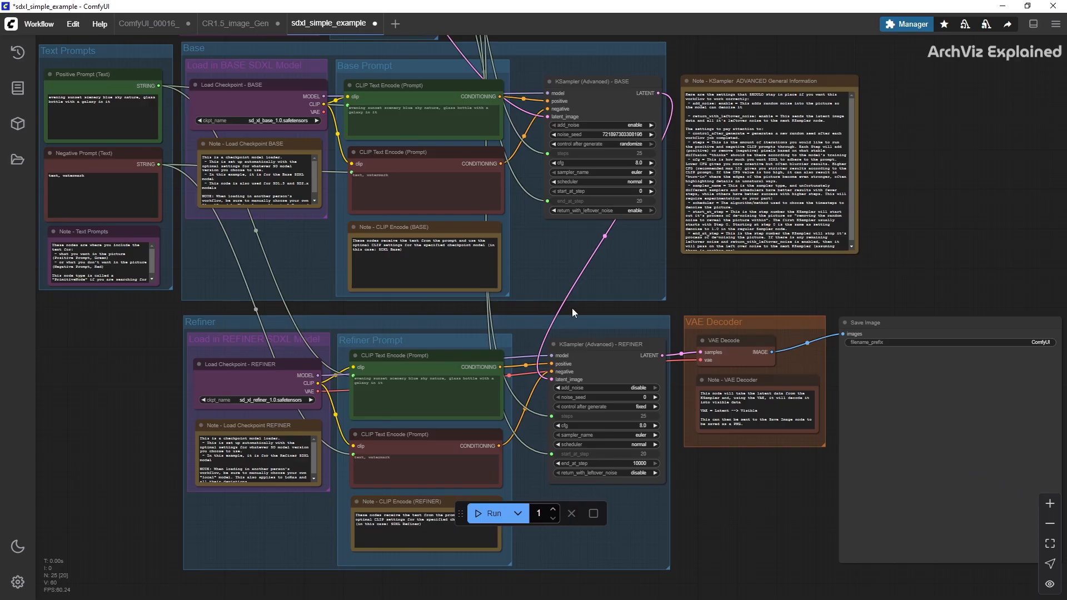
{"action": "scroll", "scroll_direction": "down", "scroll_amount": 3}
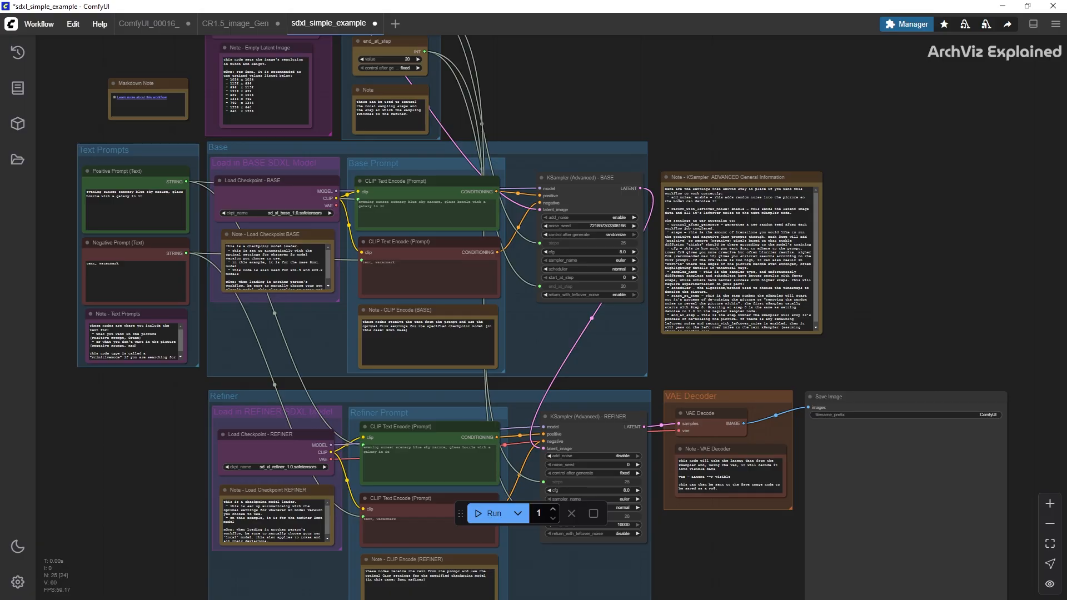
{"action": "mouse_move", "coordinate": [169, 57]}
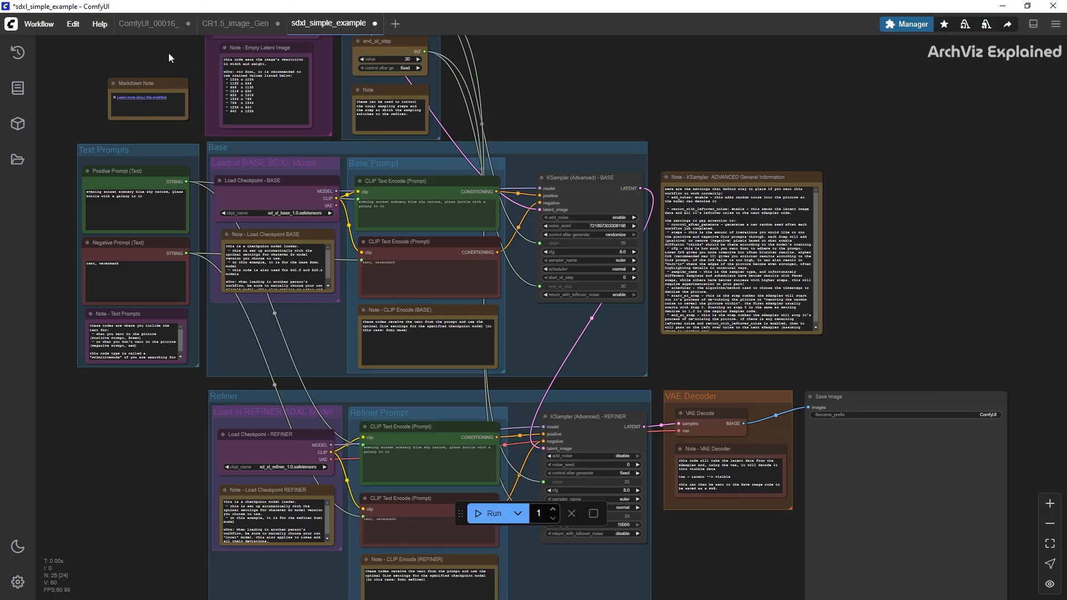